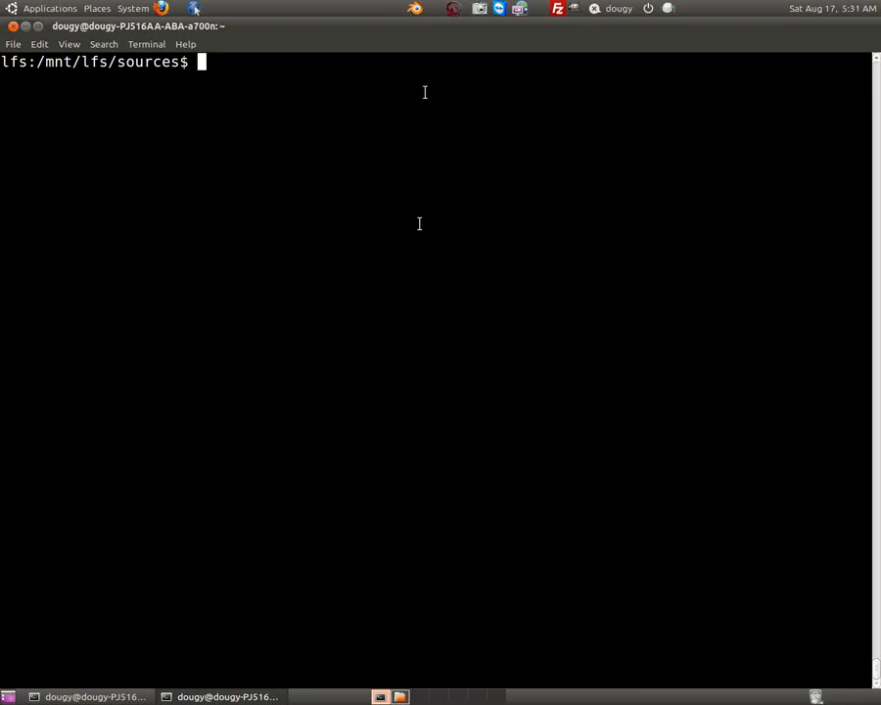
Confirm the working folder is /mnt/lfs/sources with pwd and clear the screen
text(e)
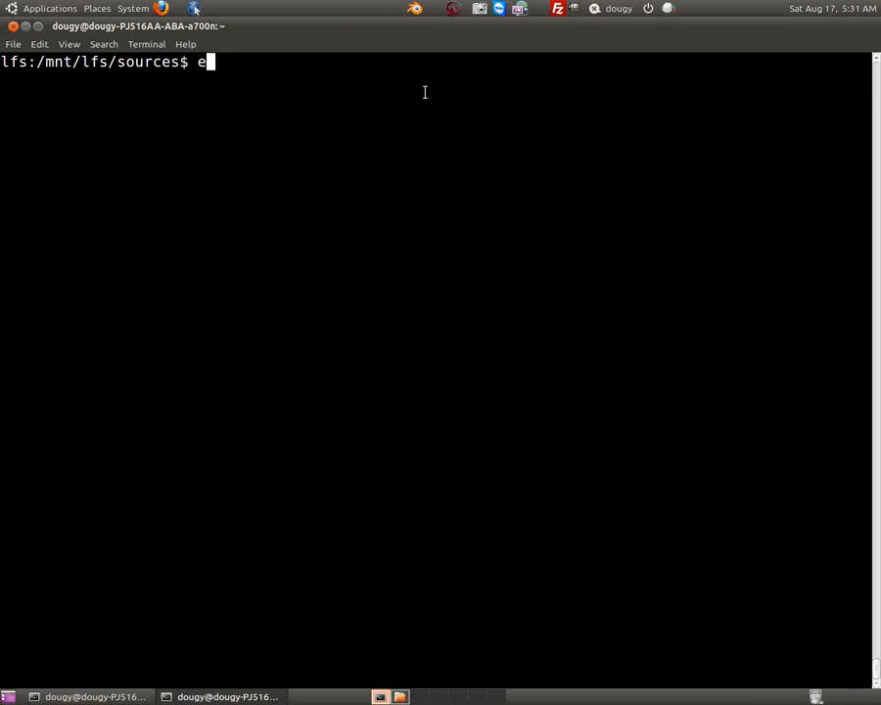
text(ecor)
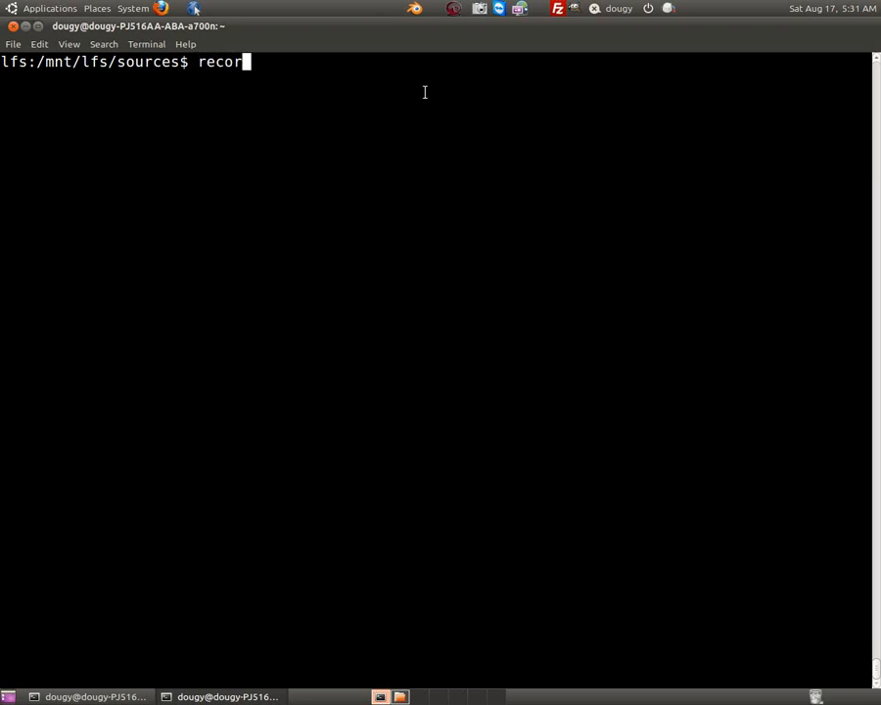
text(dmyds)
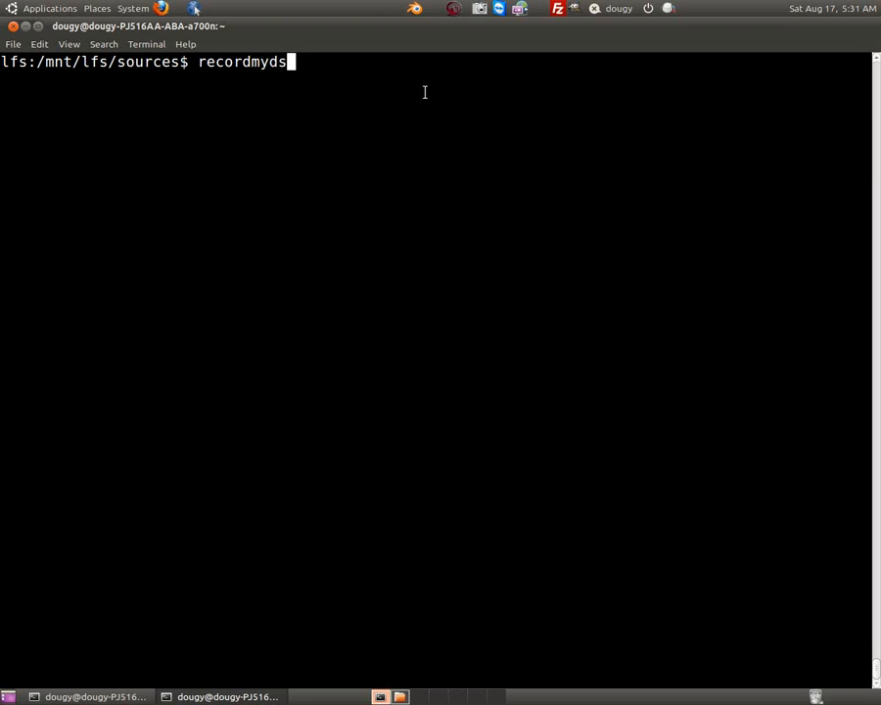
text(est)
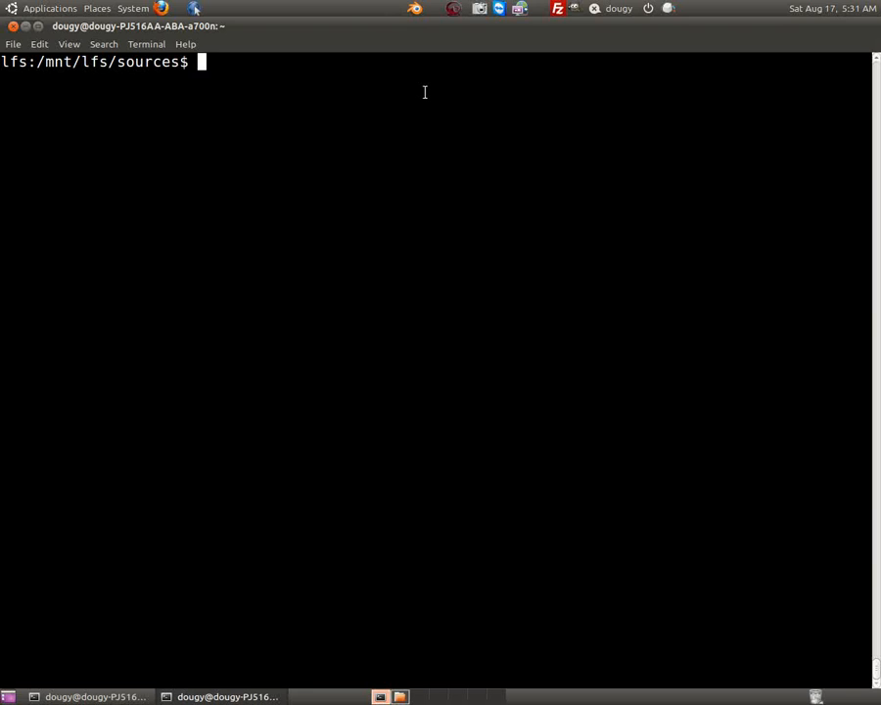
text(clea)
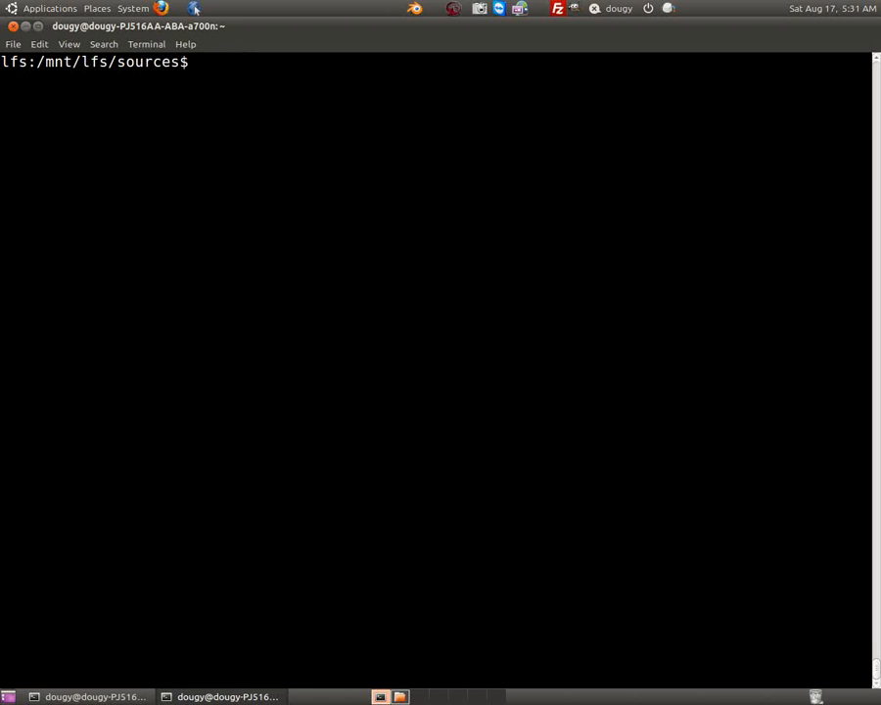
text(pwd)
text(c)
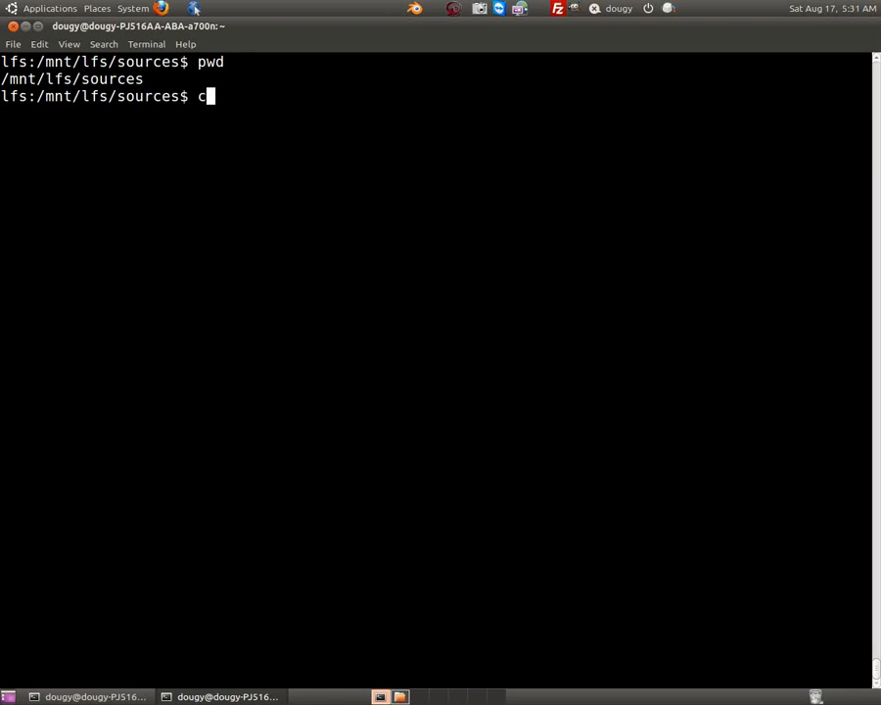
key(Return)
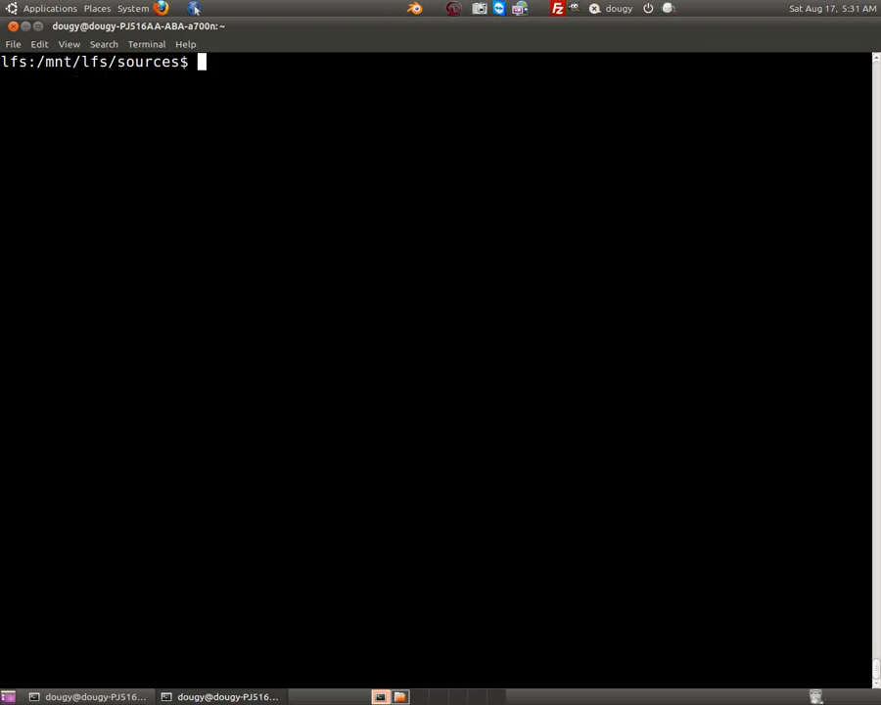
Unpack the binutils-2.21.tar.bz2 archive with tar -xf
text(tar -x)
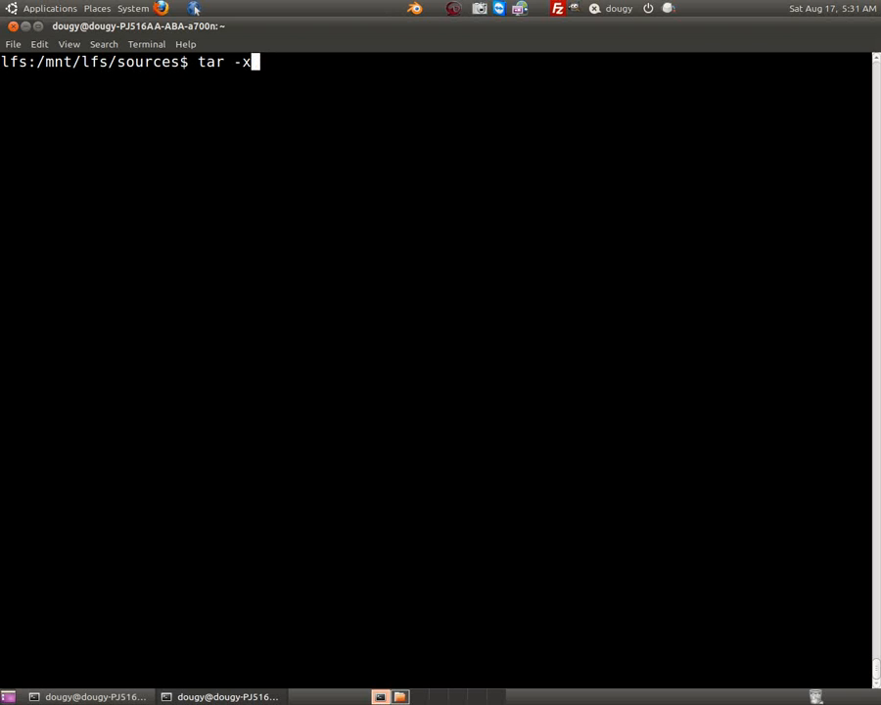
text(f binutils-2.21.tar.bz2)
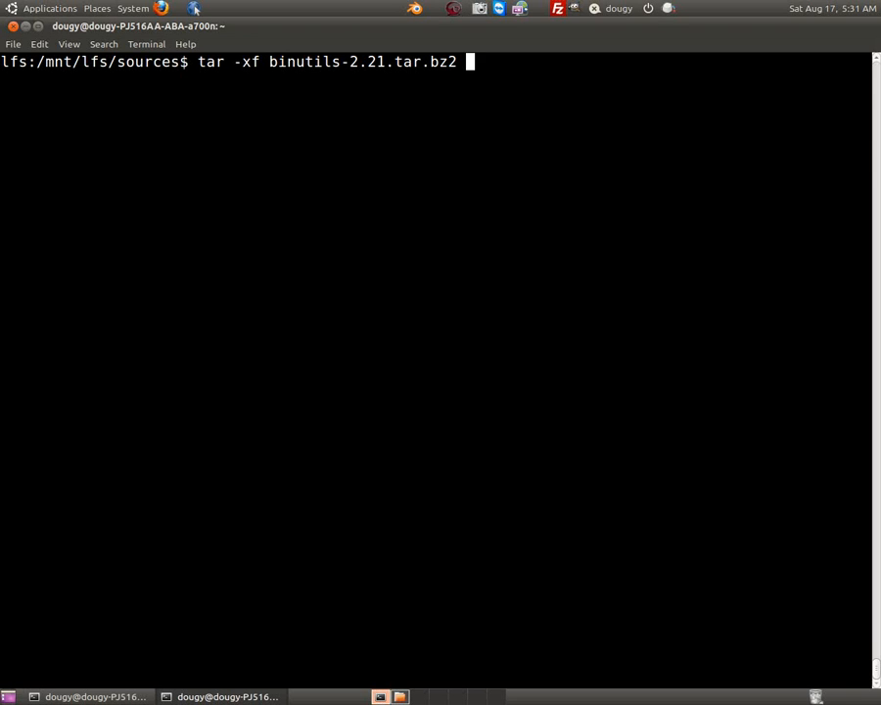
key(Return)
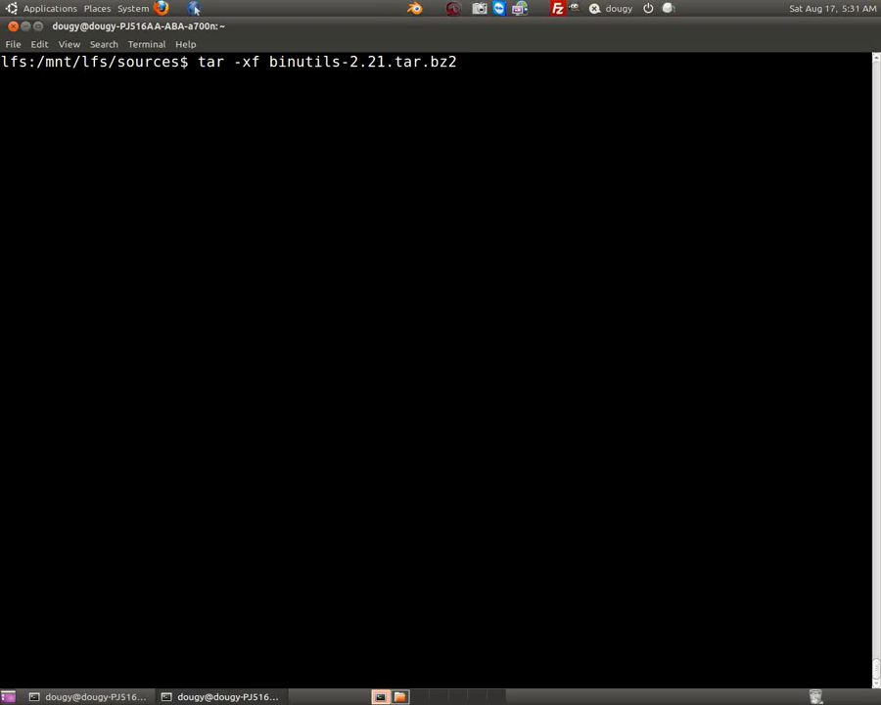
key(Return)
text(mdkir -v pa)
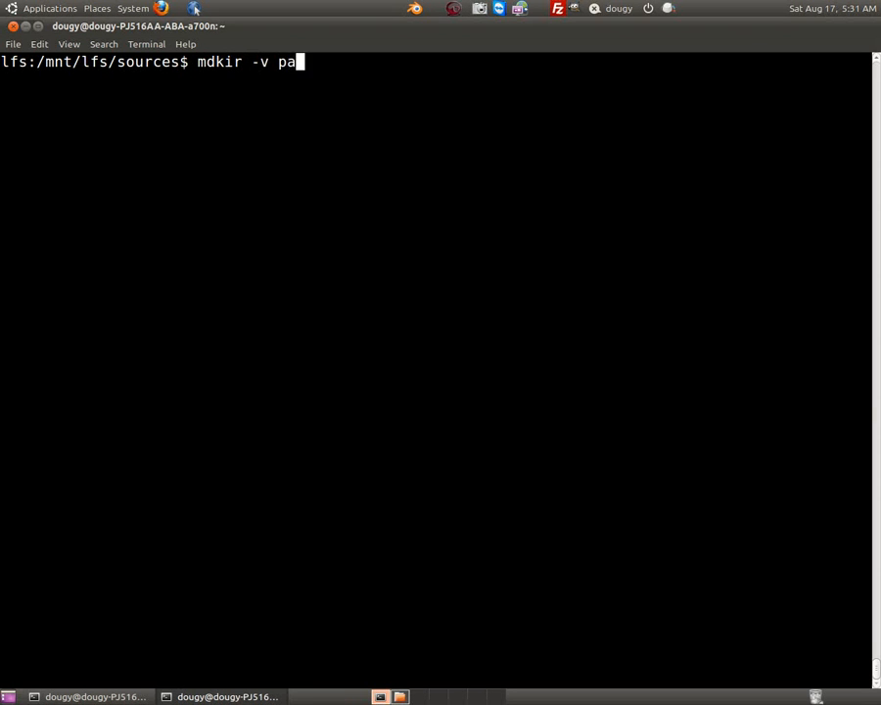
Create the nothing folder with mkdir -v, move into it and clear the screen
text(nothing)
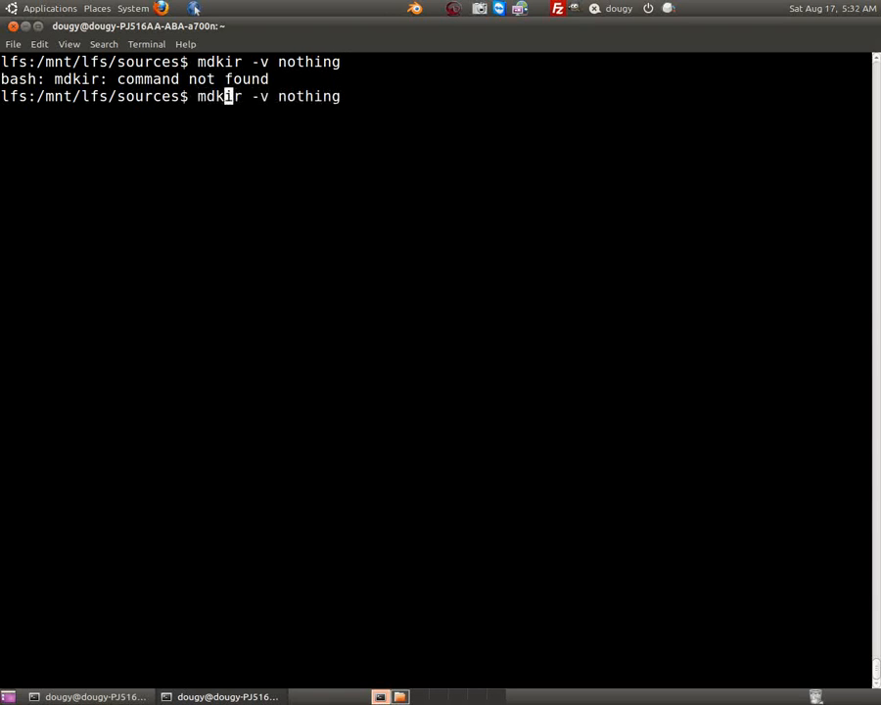
key(Return)
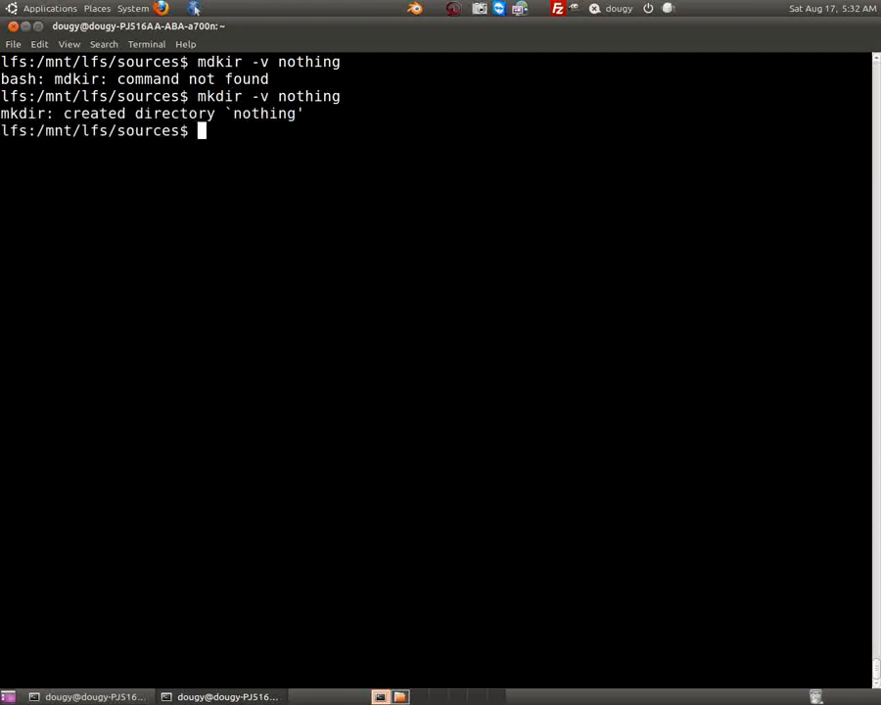
text(cd nothing/)
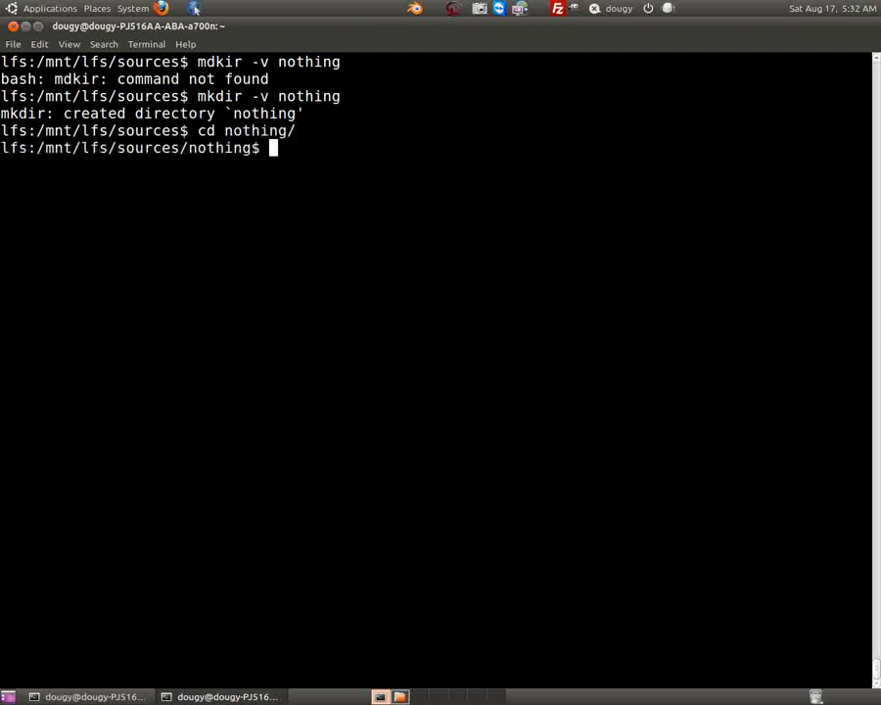
text(clear)
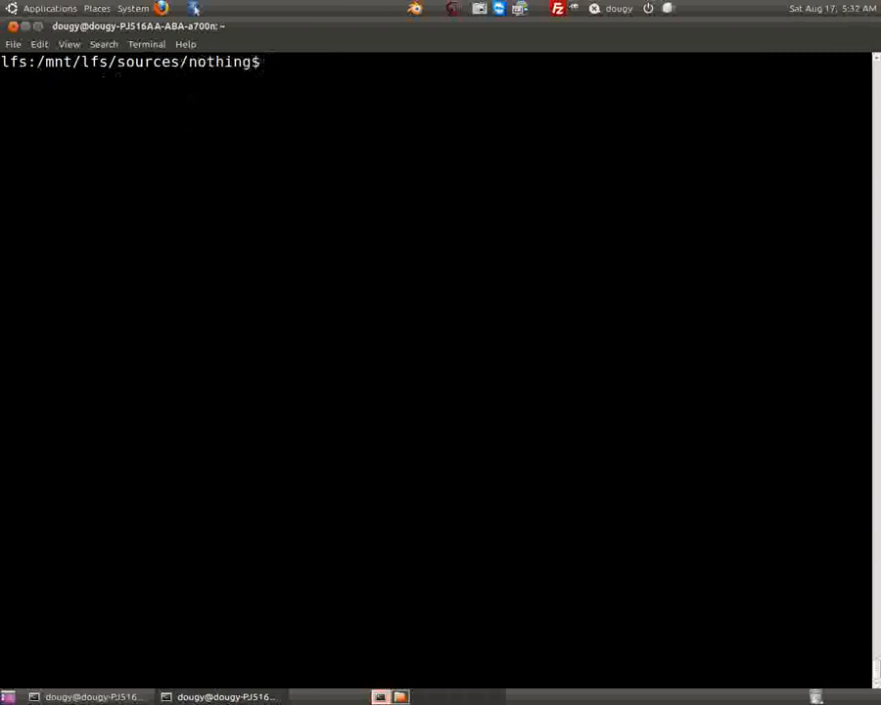
Create package1 through package6 with mkdir -v package{1..6}, then move into package1
text(mkdir -)
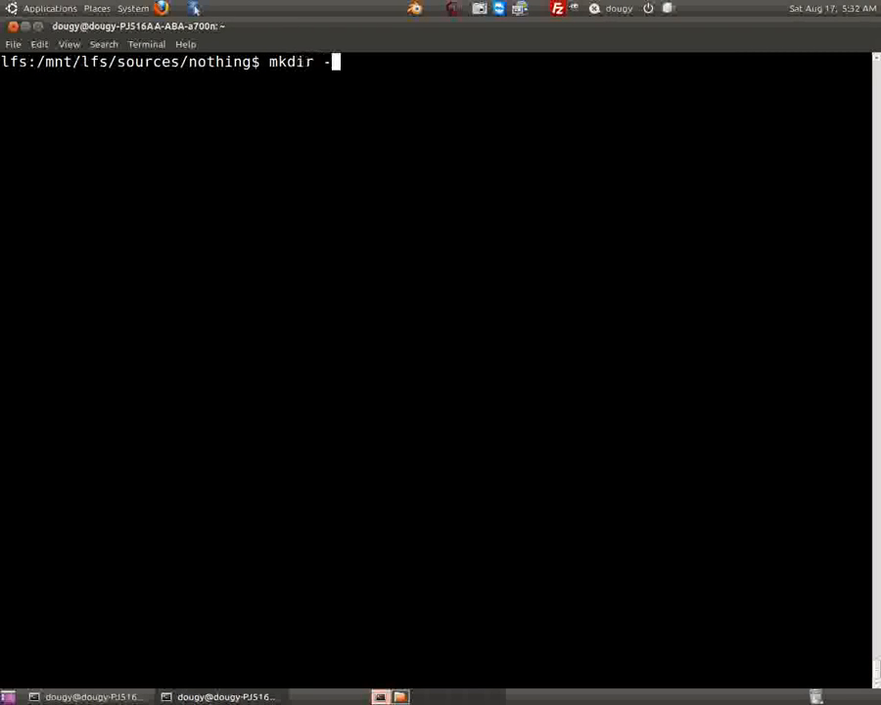
text(v)
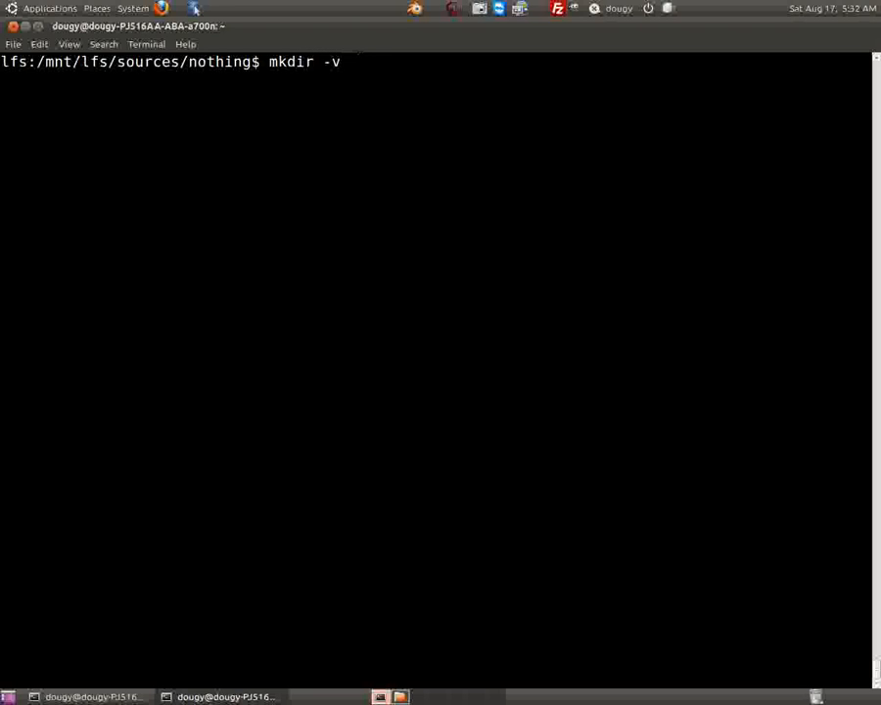
text(pa{})
text(clear)
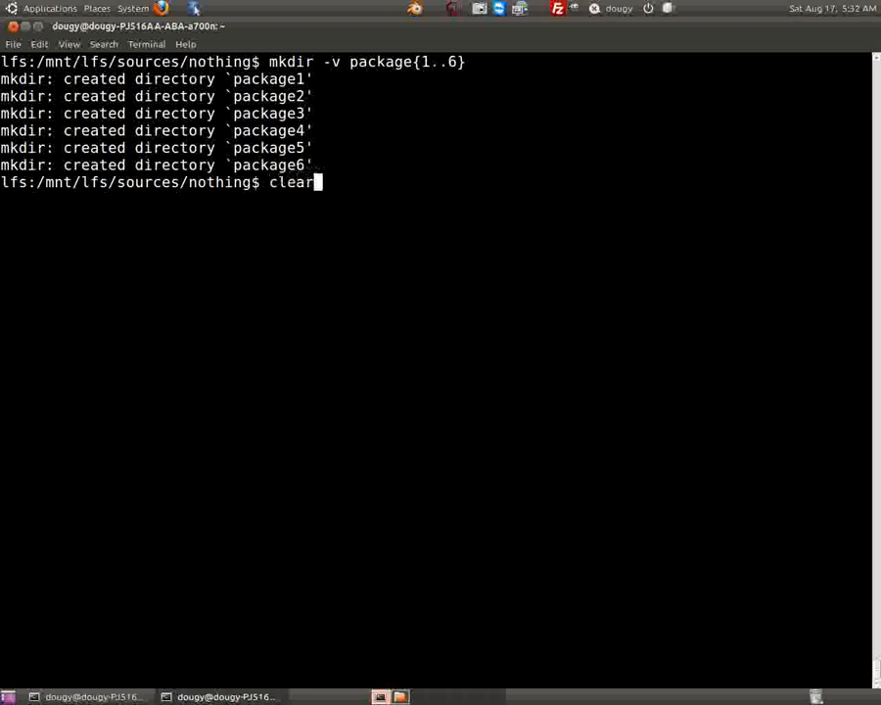
key(Return)
text(ls)
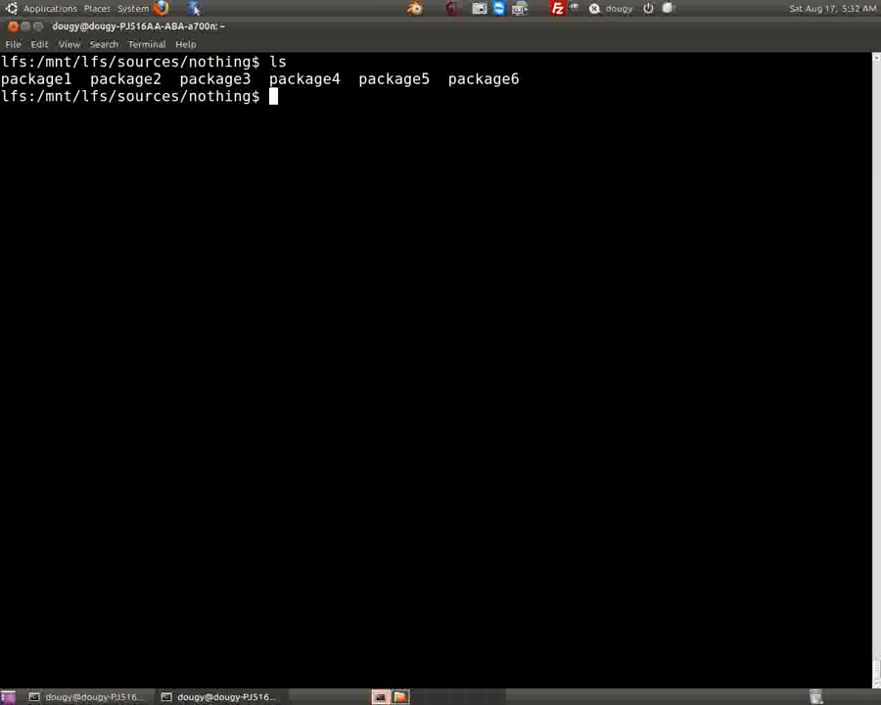
text(tar -)
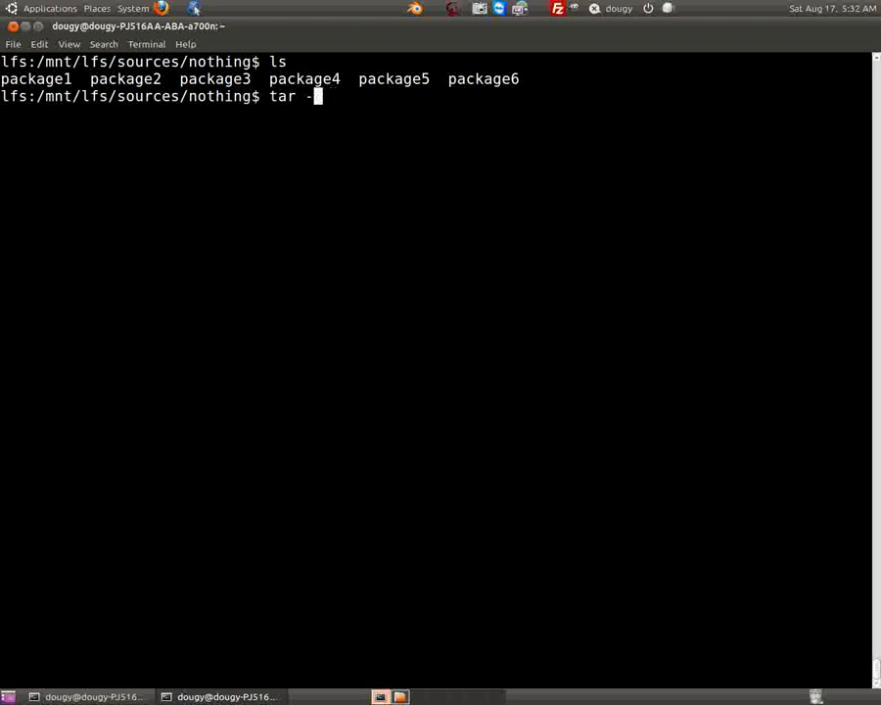
text(cd)
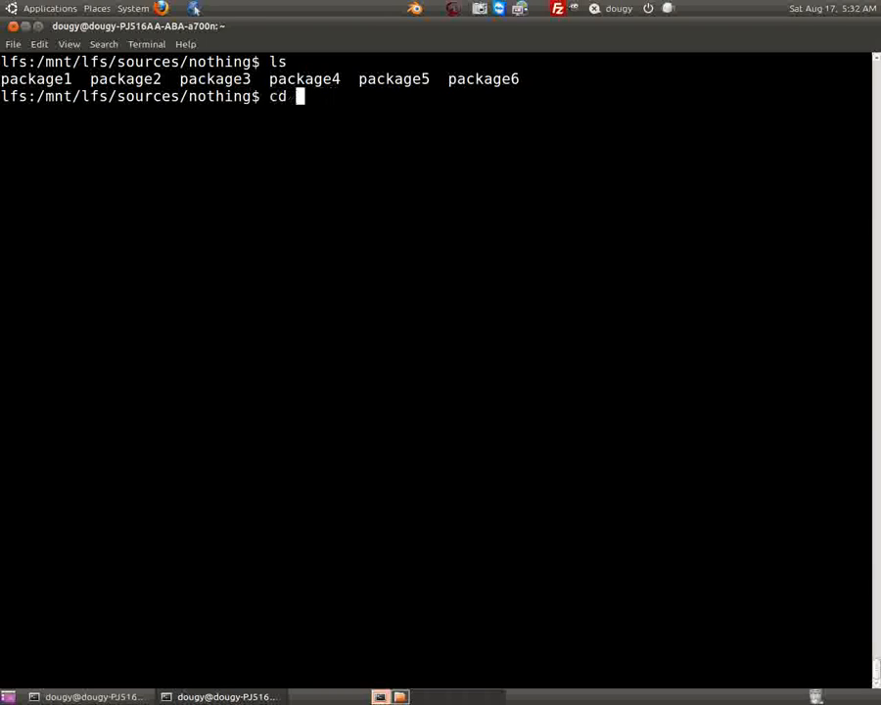
text(pa)
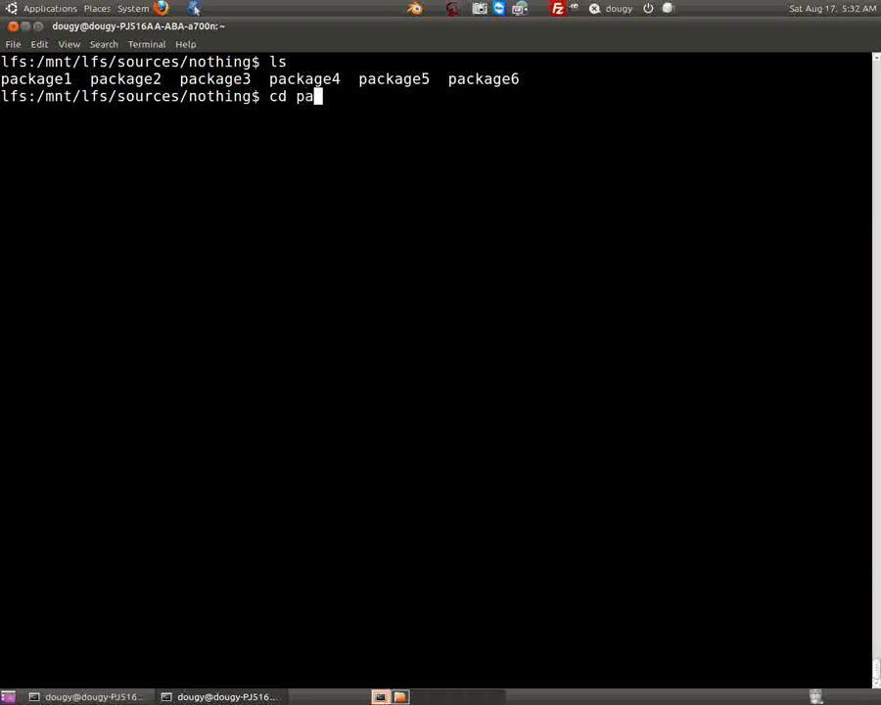
text(ckage1)
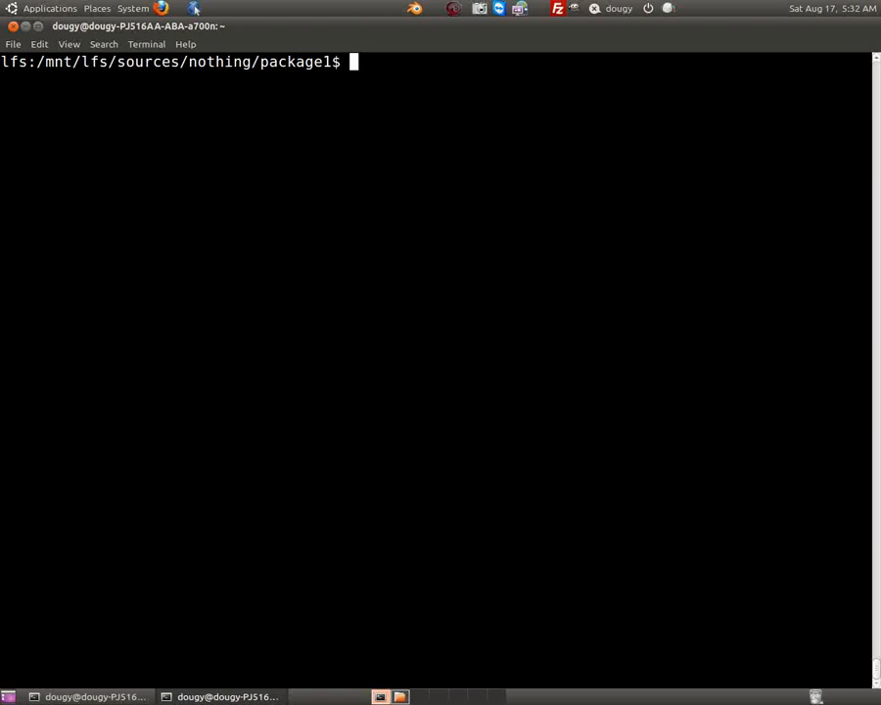
Create the practice ../pack-build directory beside package1 with mkdir -v
text(mkdir -v)
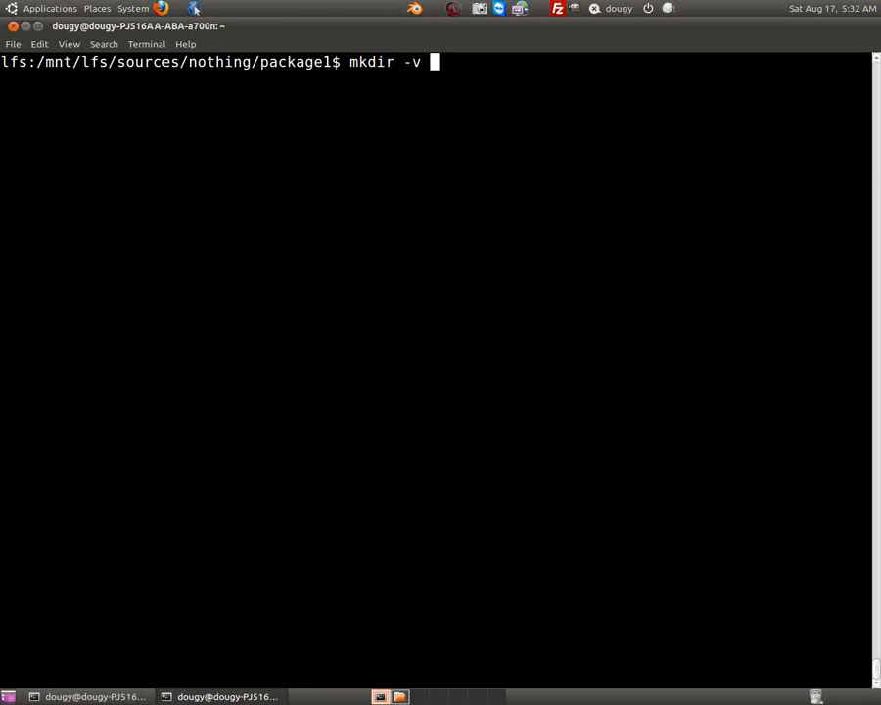
text(../)
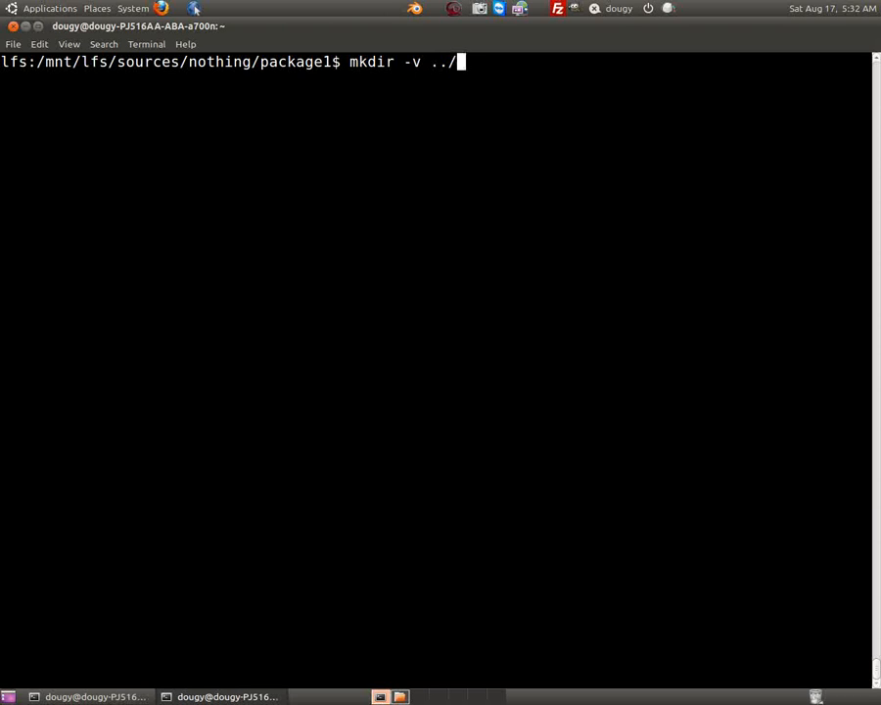
text(pa)
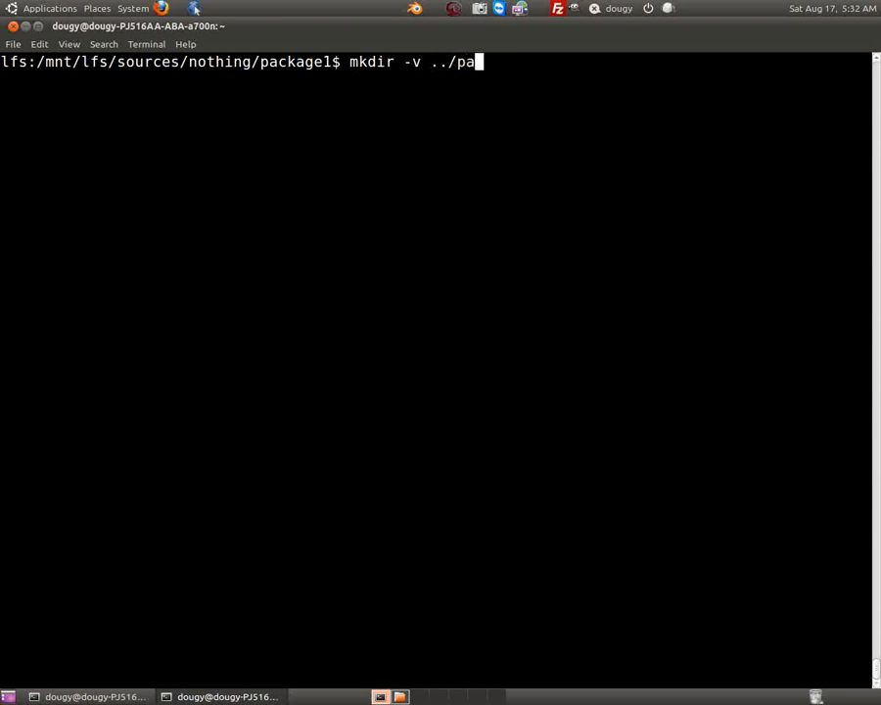
text(ck-bui)
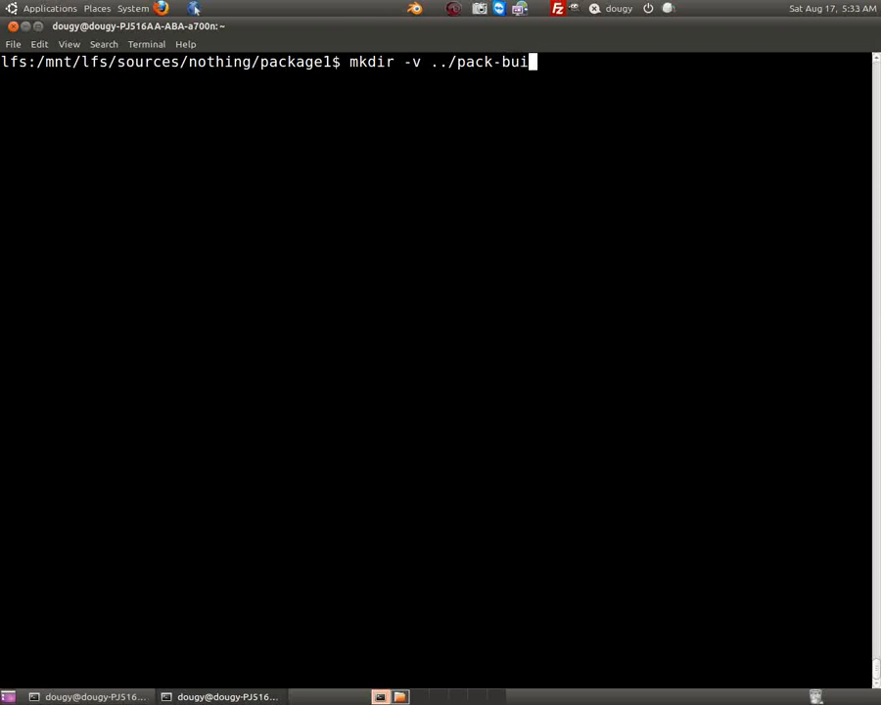
key(Return)
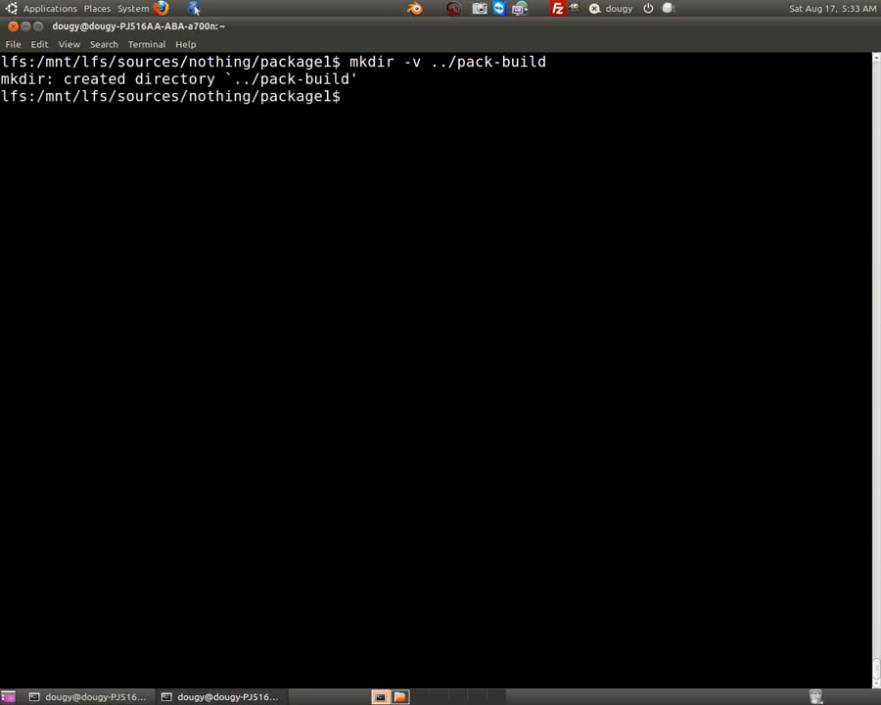
Step into pack-build, clear, then back up with cd .. and pwd toward /mnt/lfs/sources
text(cd ..pa)
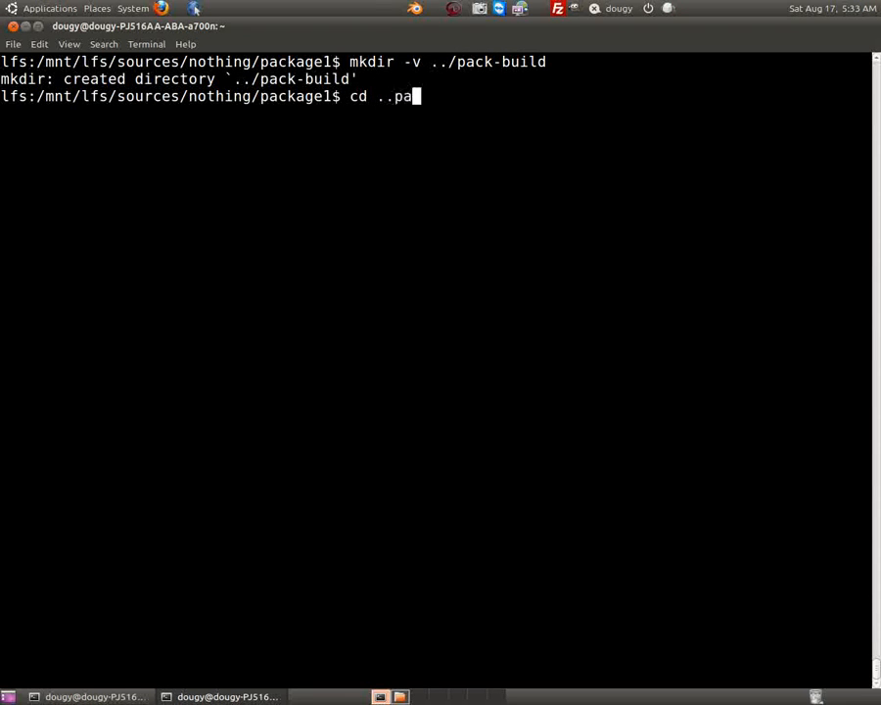
key(BackSpace)
text(ls)
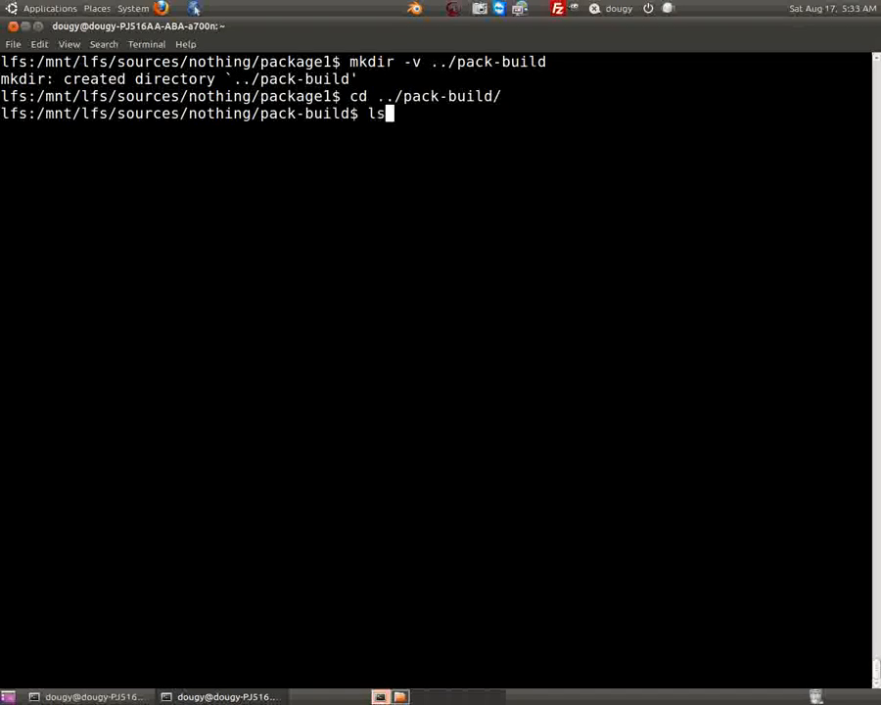
key(Return)
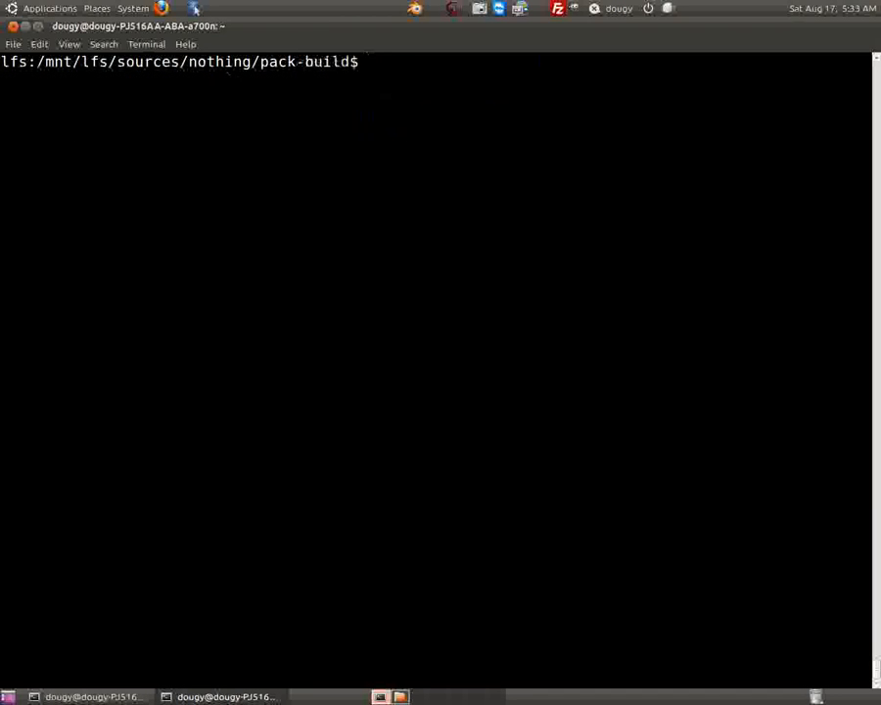
text(clar)
text(prf)
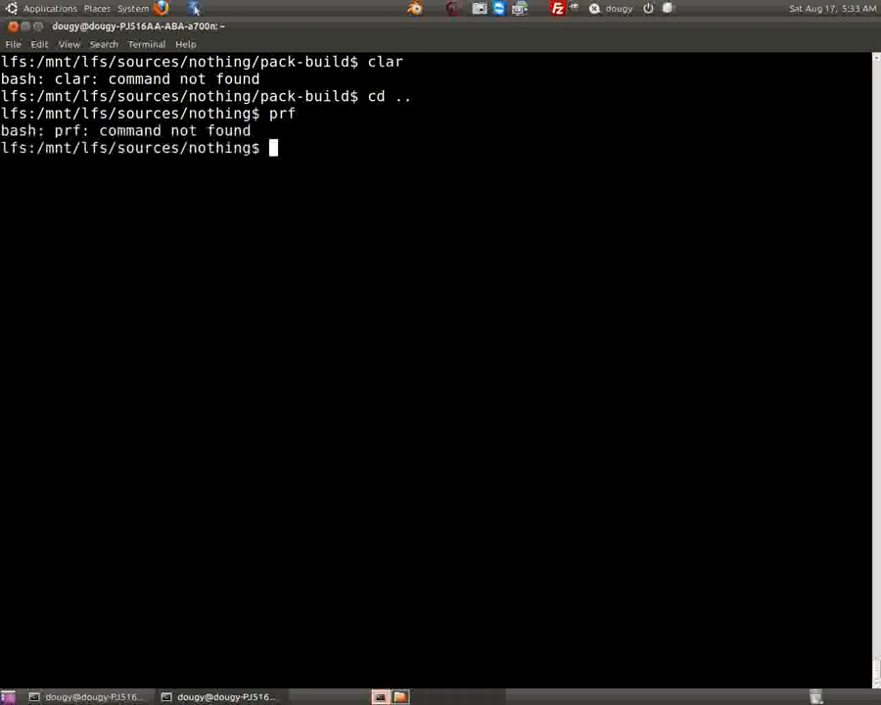
text(pwd)
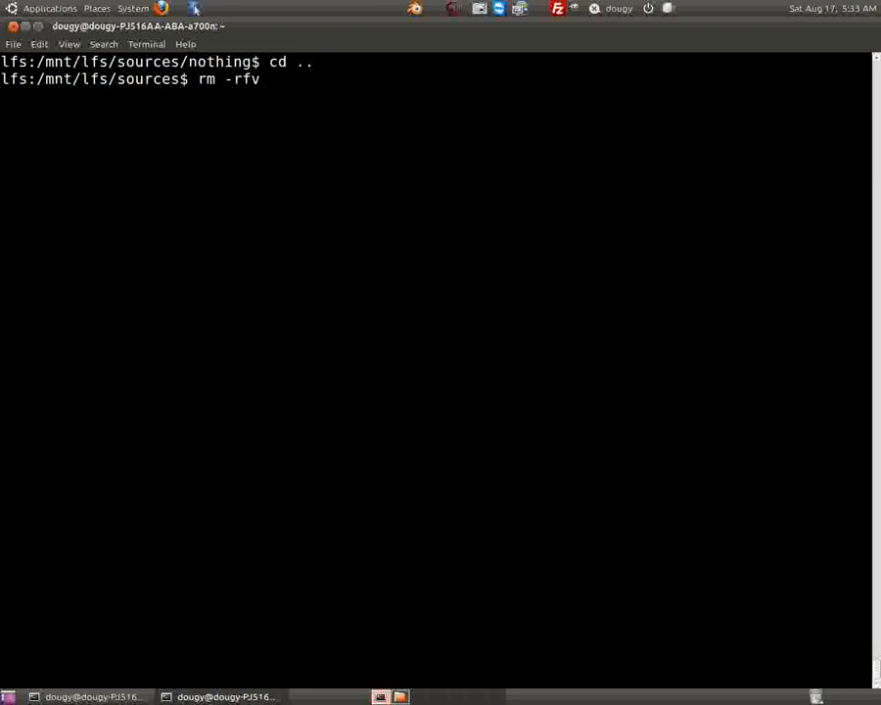
text(n)
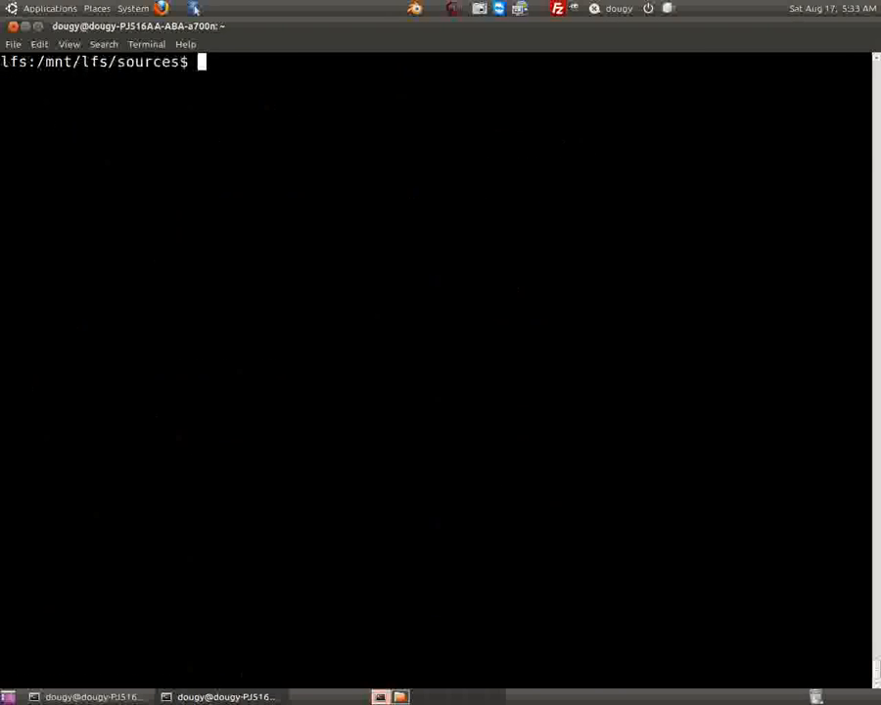
Enter binutils-2.21 and create the ../binutils-build directory with mkdir -v
text(cd binutils-2.21)
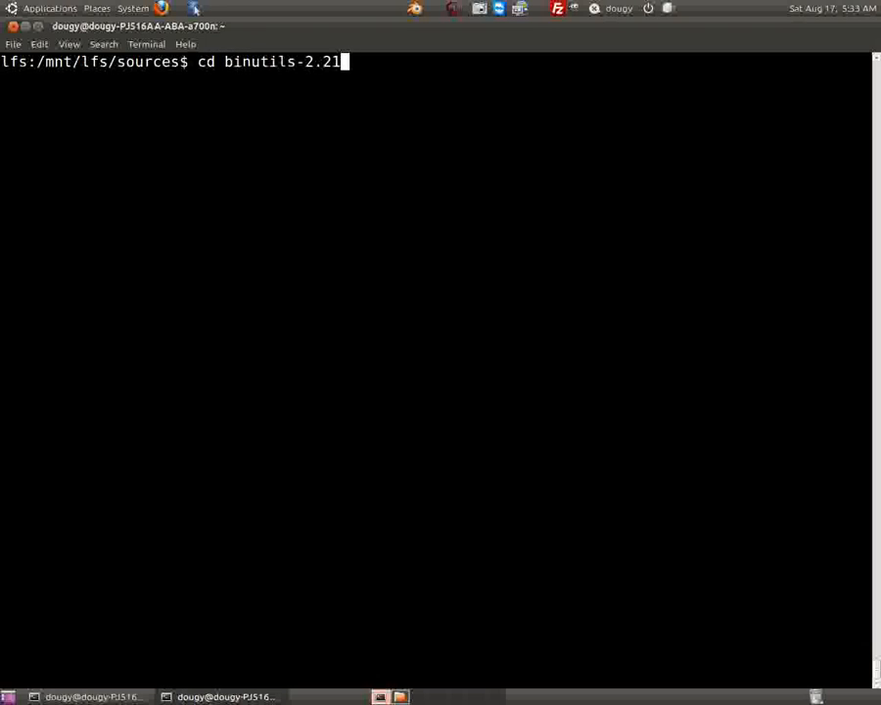
key(Return)
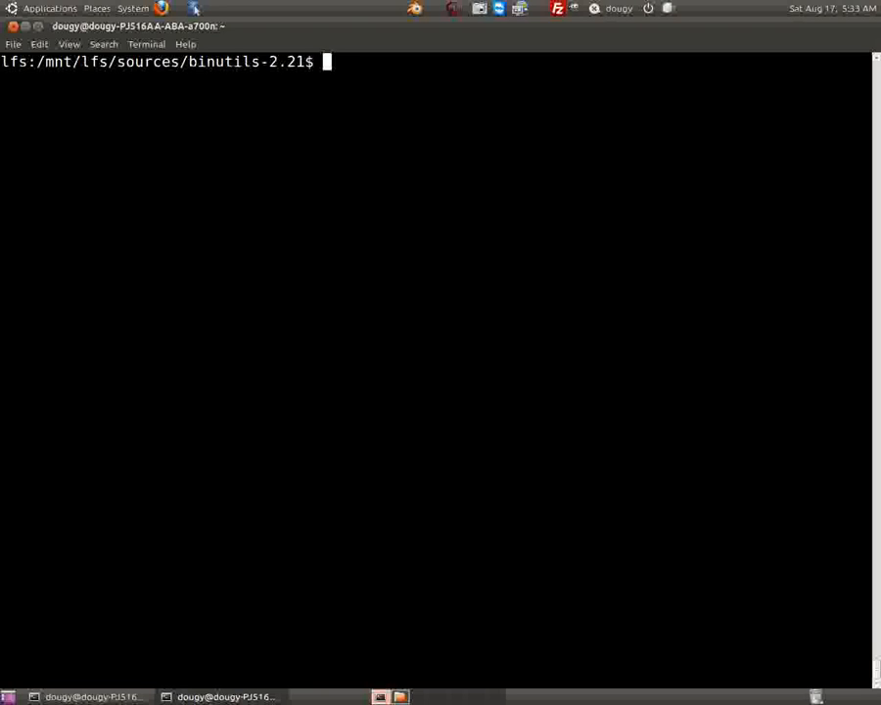
text(mkdir)
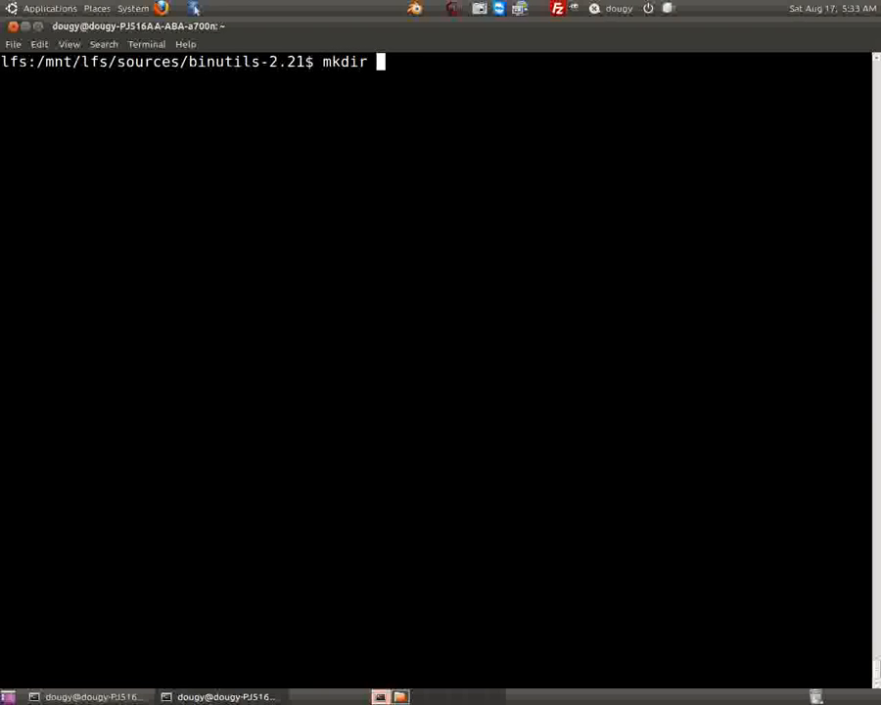
text(-v bi)
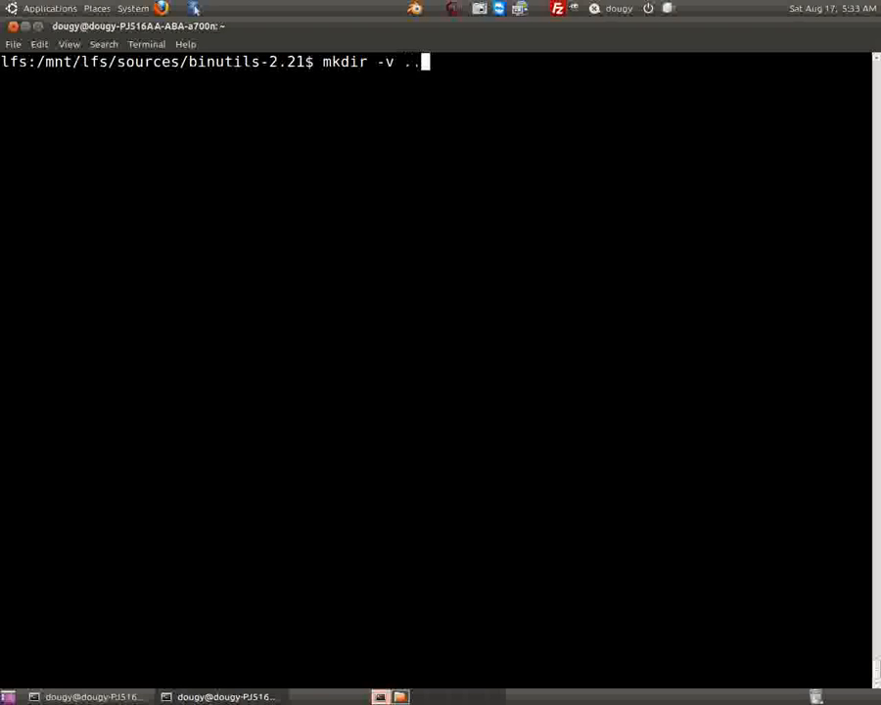
text(/binutils-2.21)
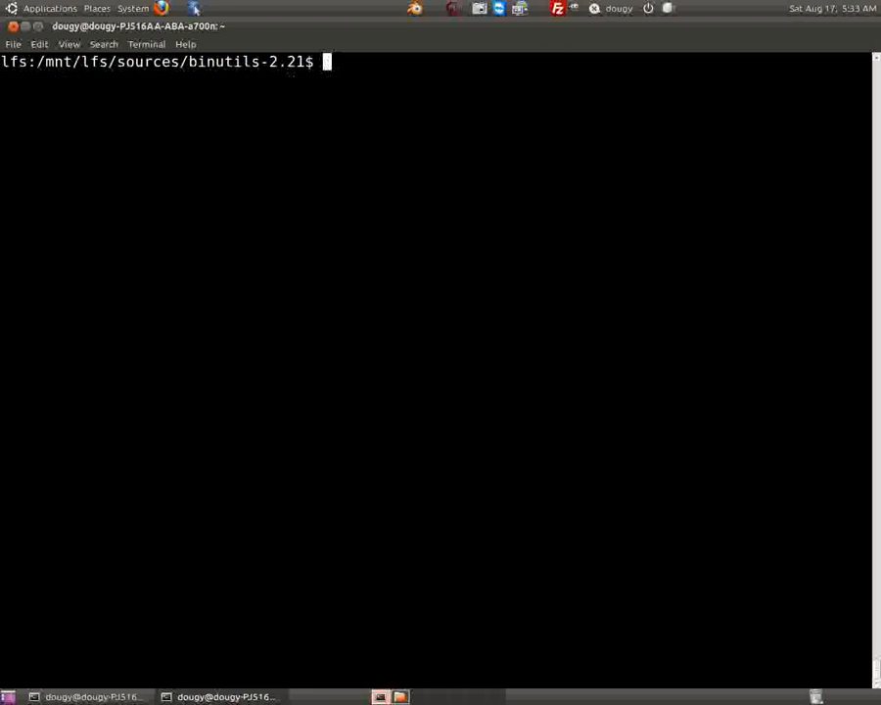
Move into ../binutils-build and clear the screen
text(cd ../)
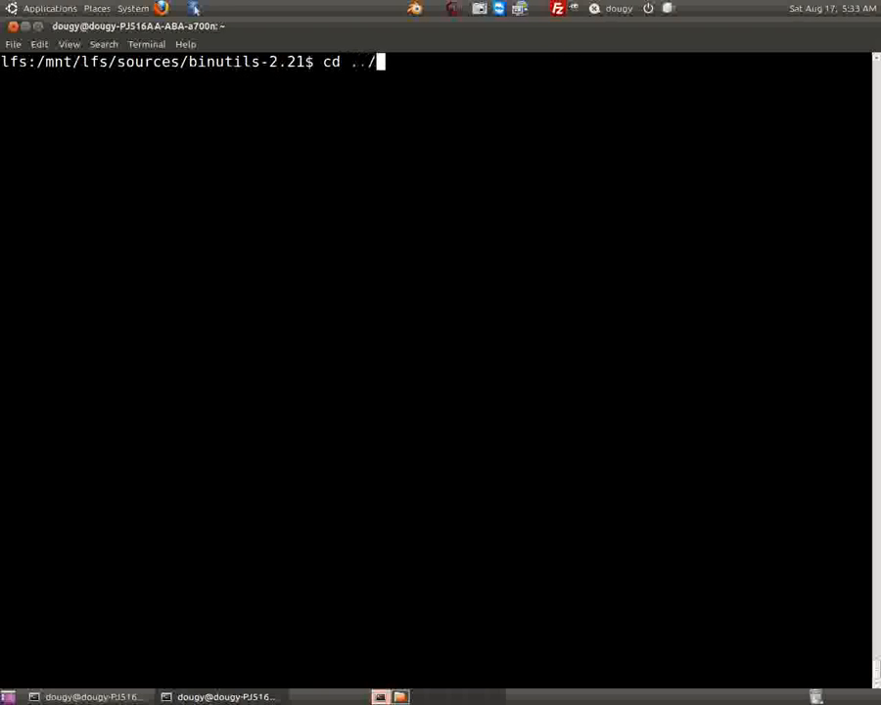
text(binutils-build/)
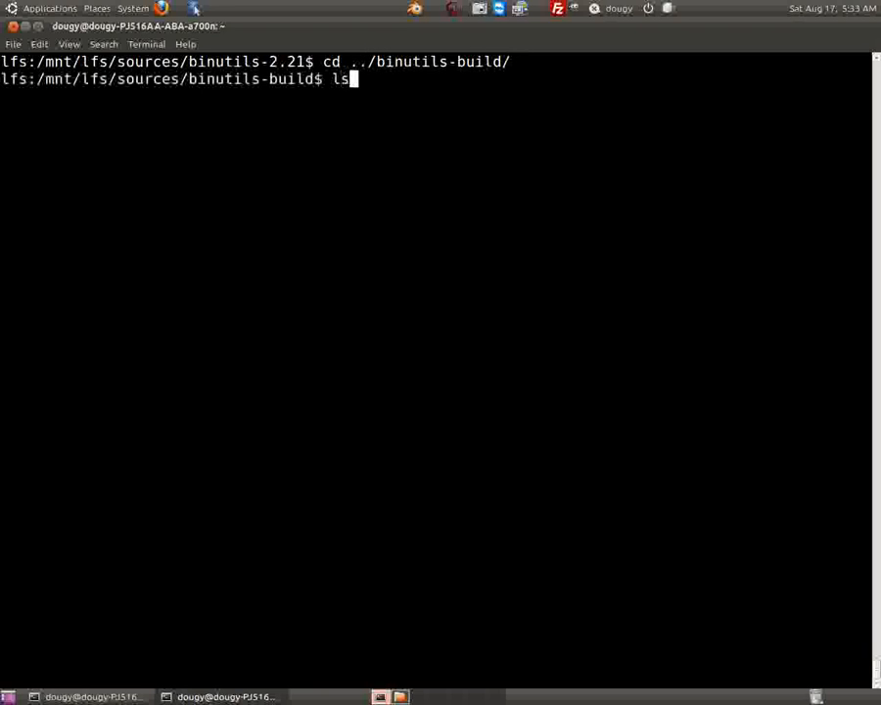
key(Return)
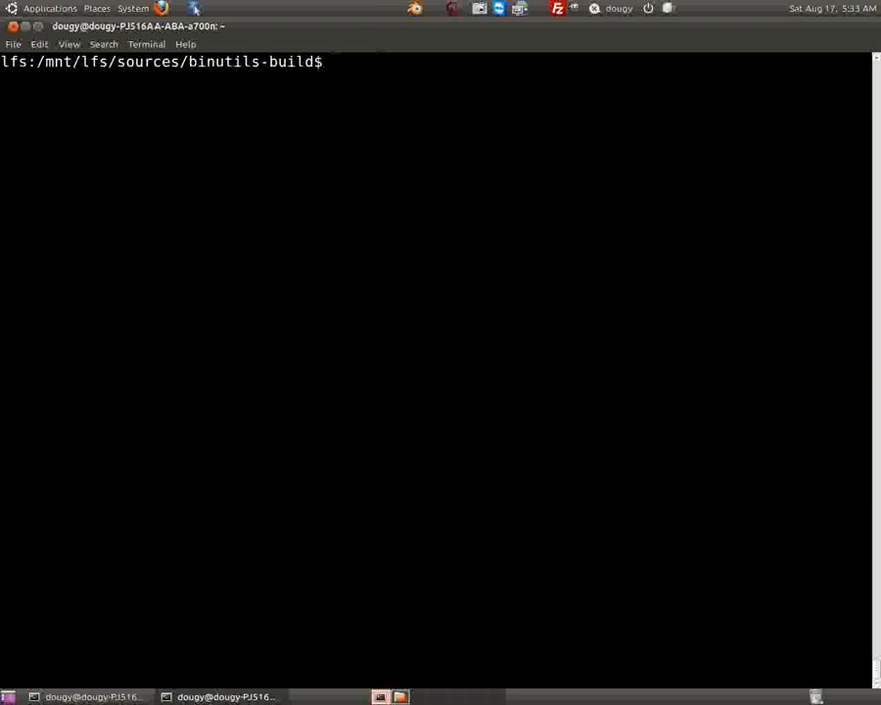
Start the ../binutils-2.21/configure command, continued onto a new line with a backslash
text(../)
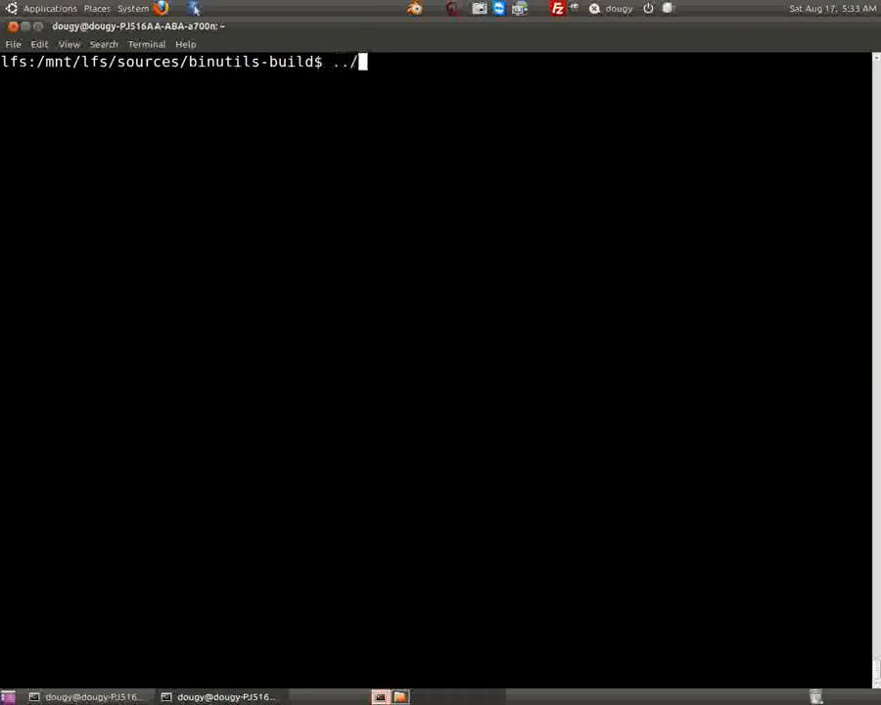
text(binutils-2.21/)
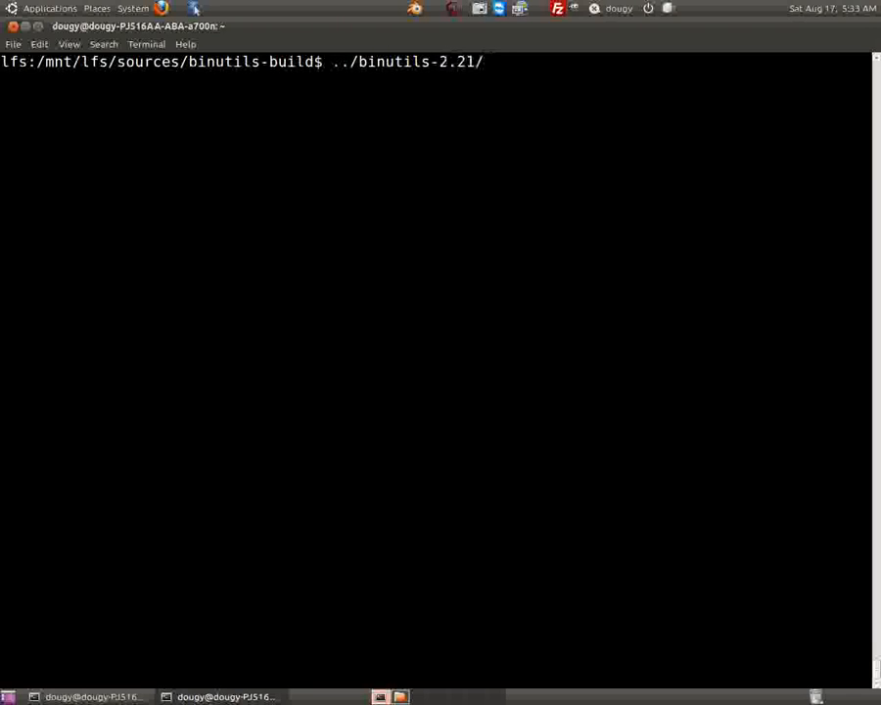
text(co)
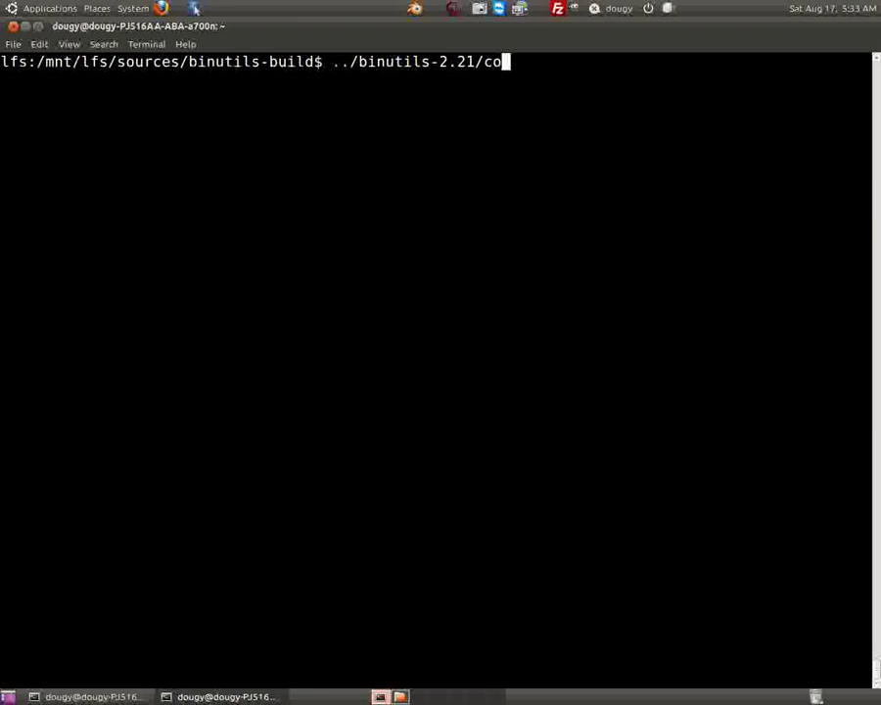
text(nfigure)
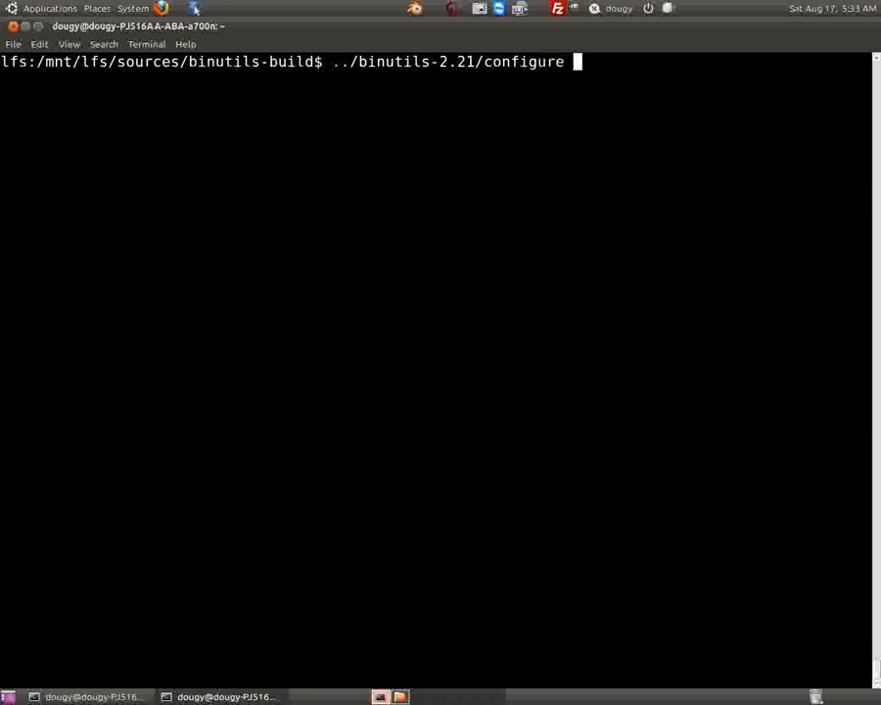
text(\)
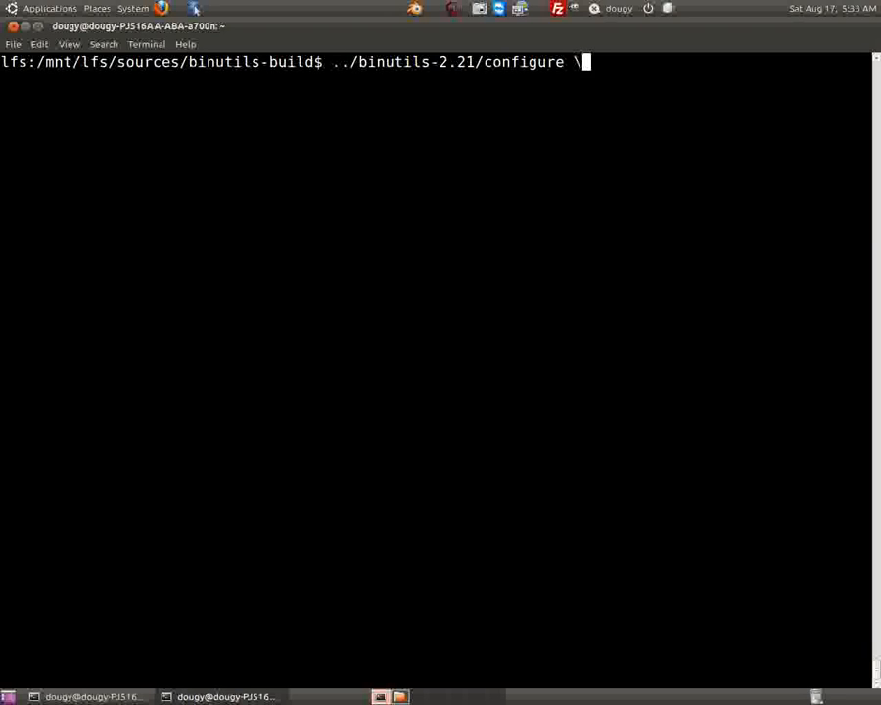
key(Return)
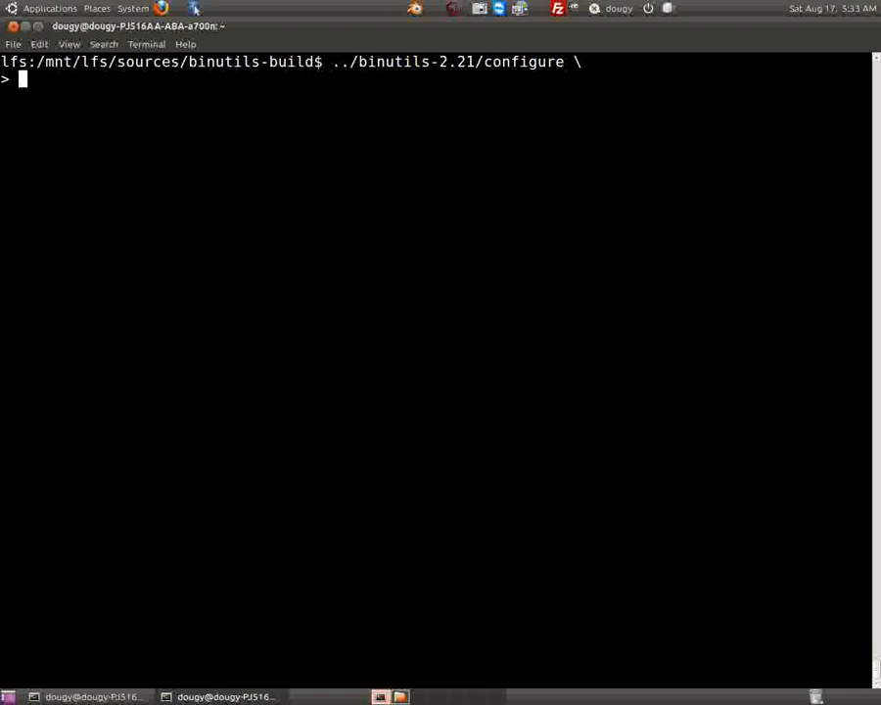
Add the --target=$LFS_TGT and --prefix=/tools options
text(-)
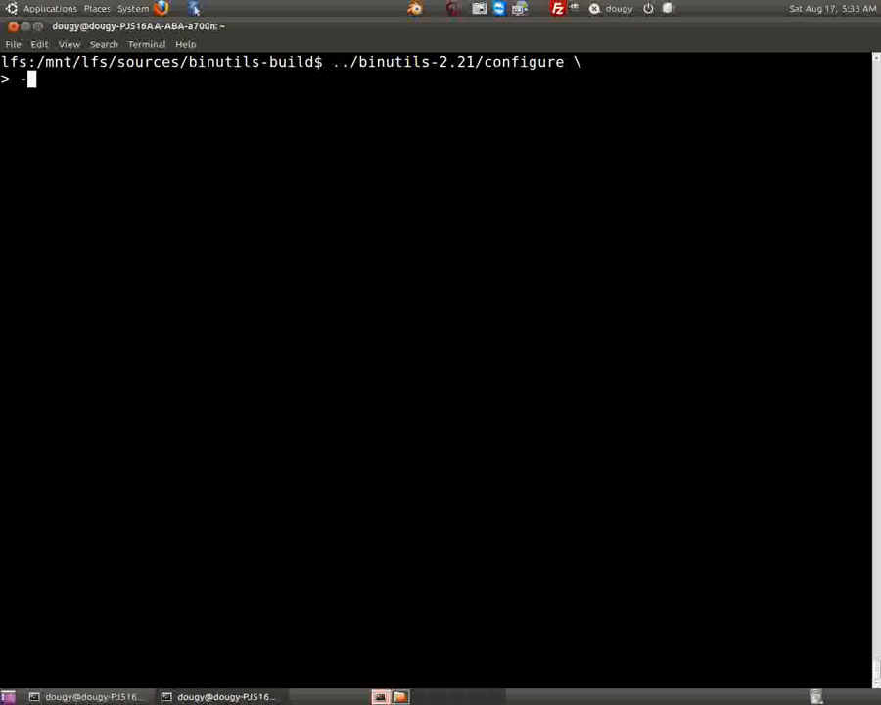
text(--target)
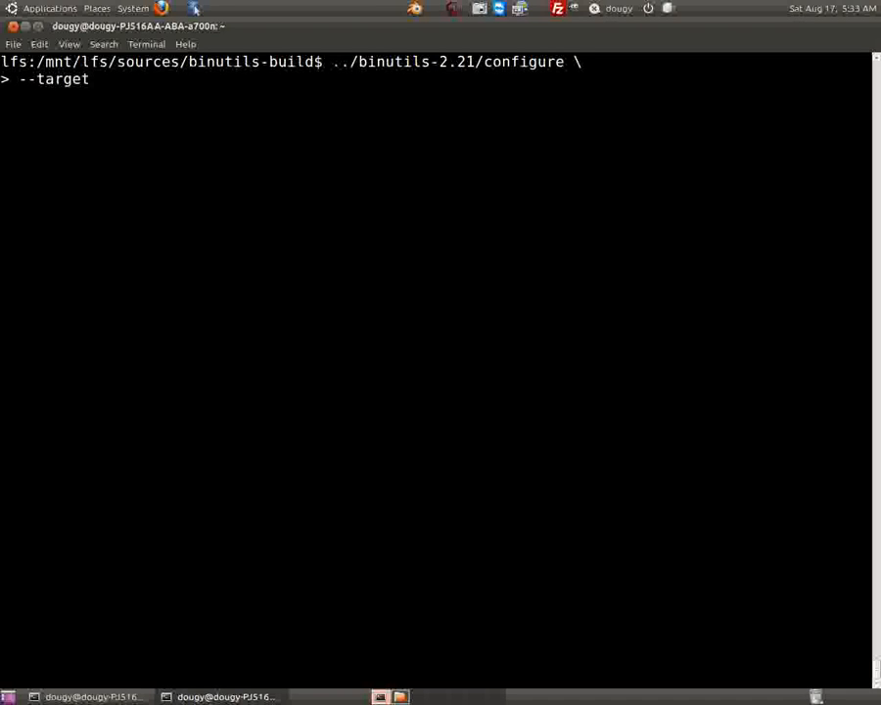
text(=$LFS)
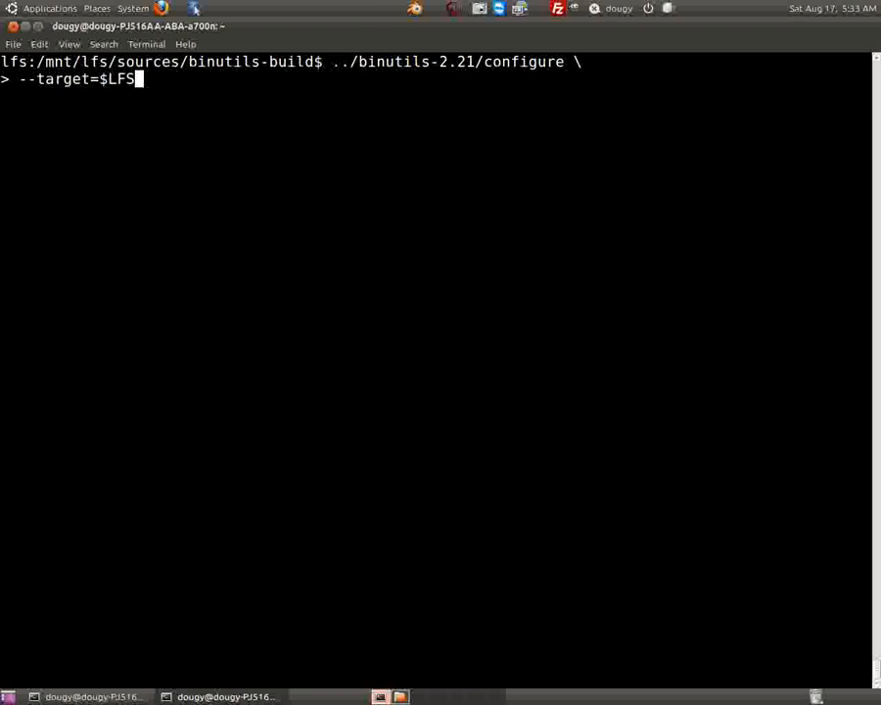
text(_TGT)
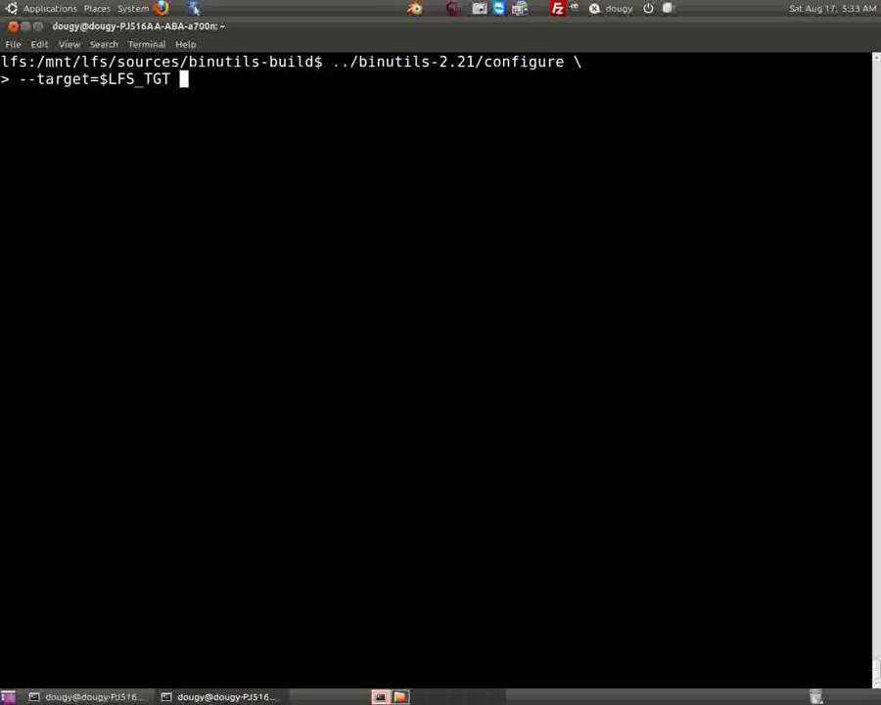
text(--pref)
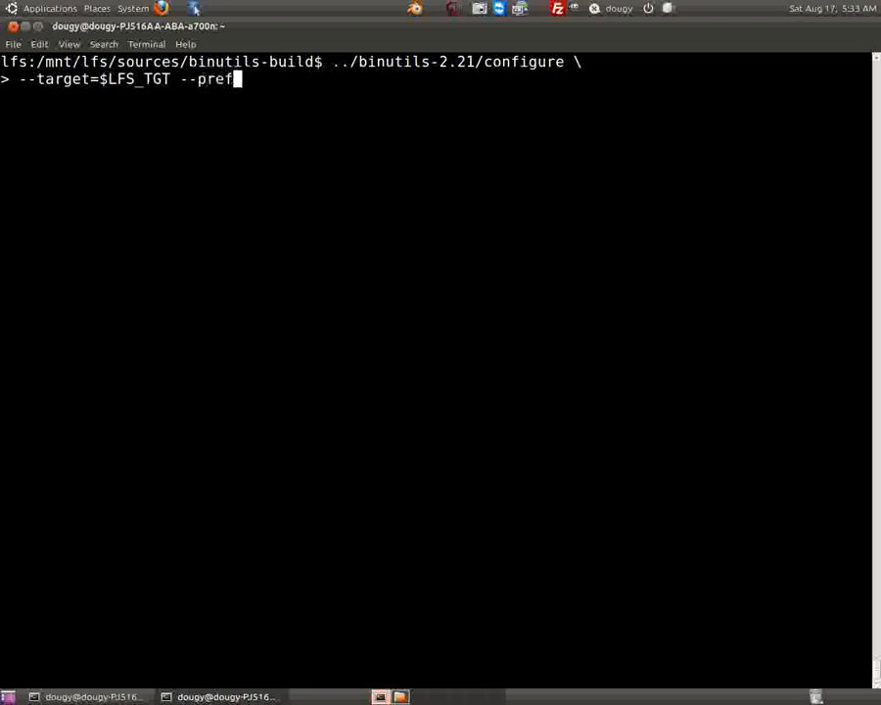
text(ix=/to)
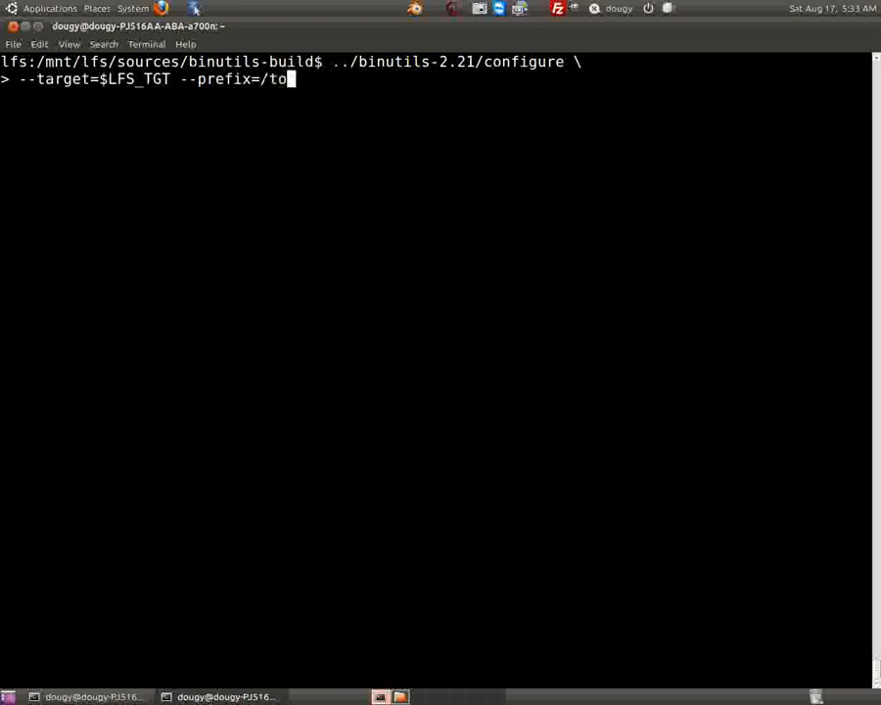
text(ols \)
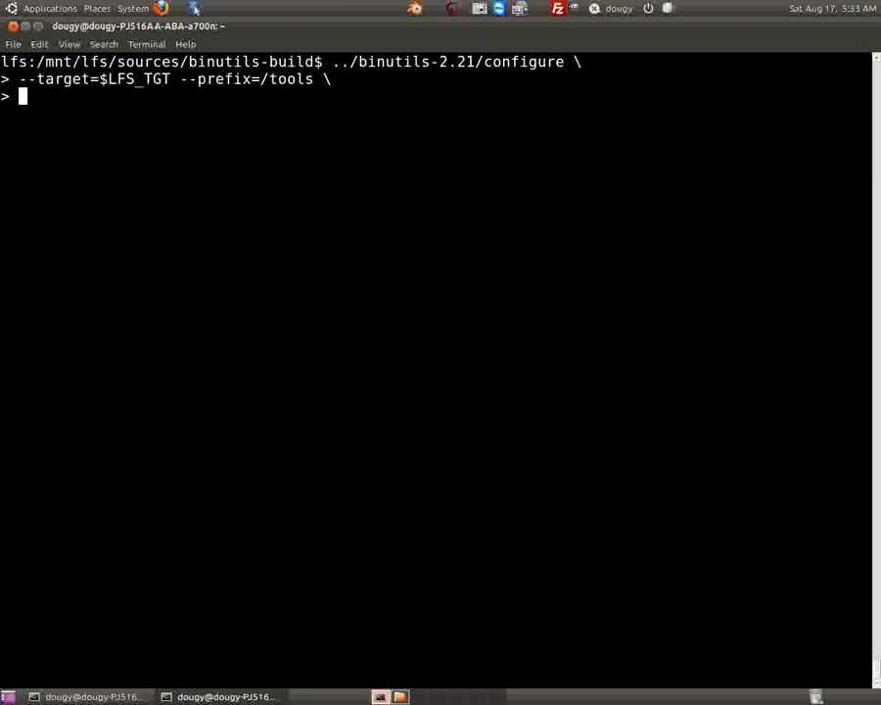
Add the --disable-nls and --disable-werror options
text(--disa)
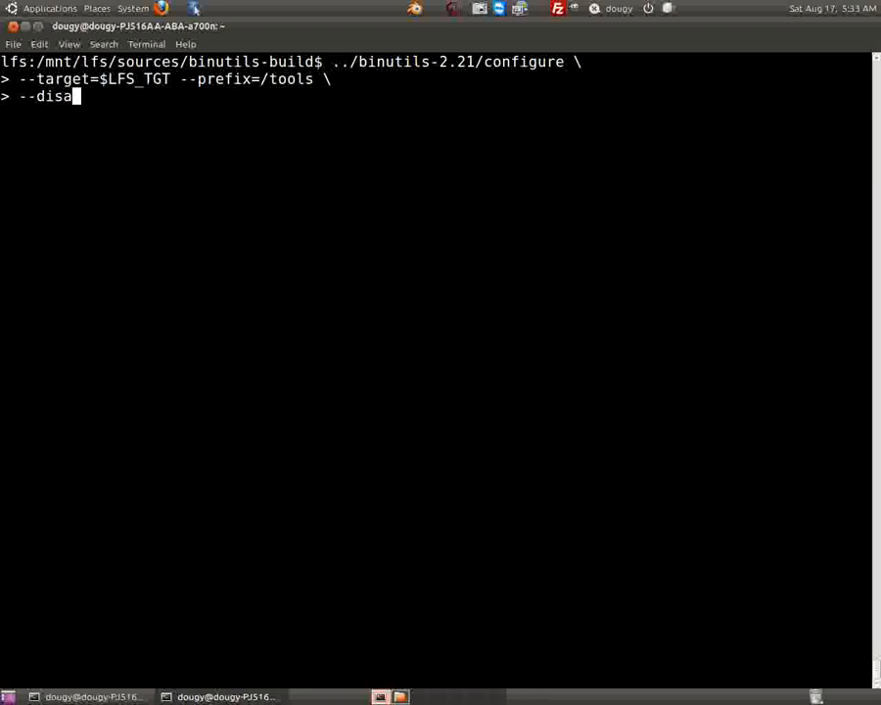
text(ble-nls --d)
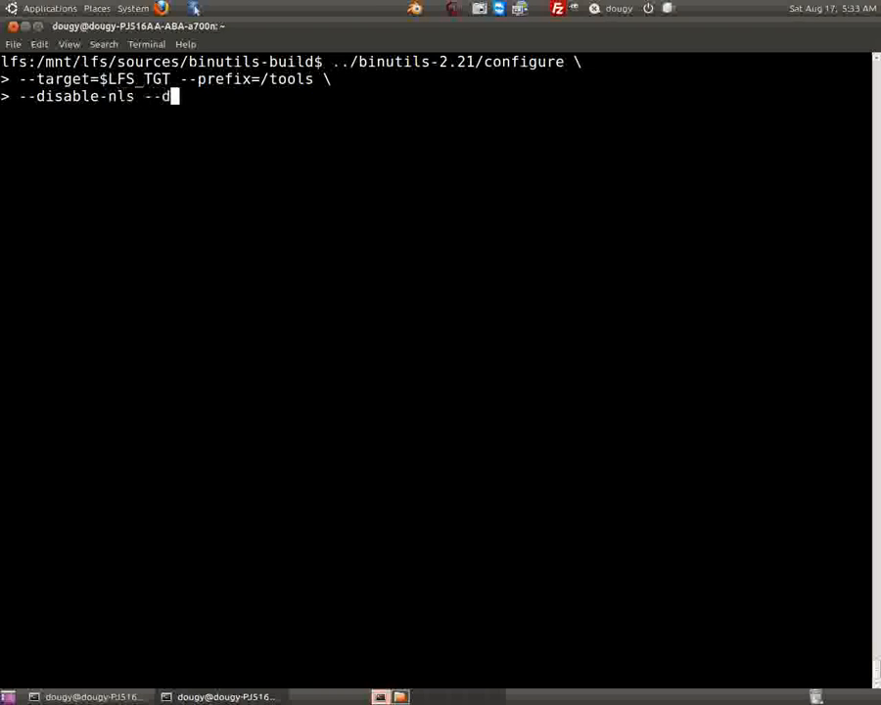
text(isable)
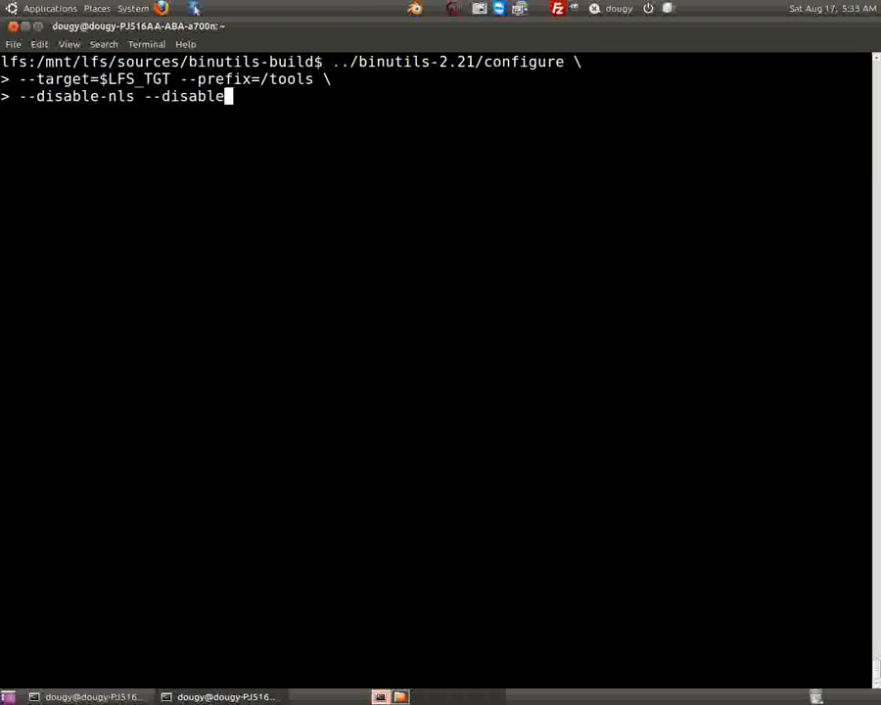
text(wee)
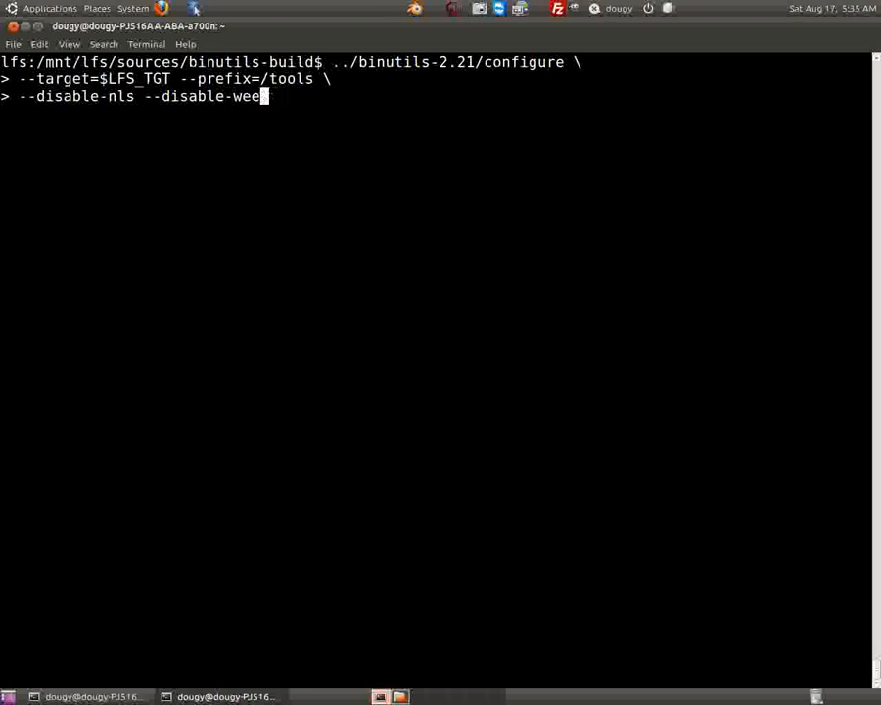
text(rror)
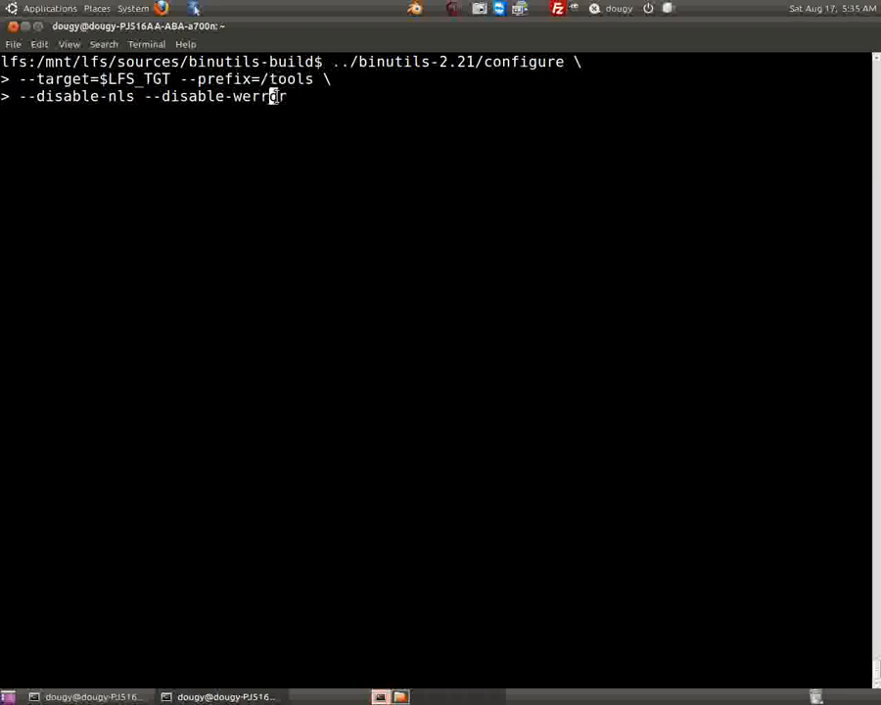
mouse_move(308, 101)
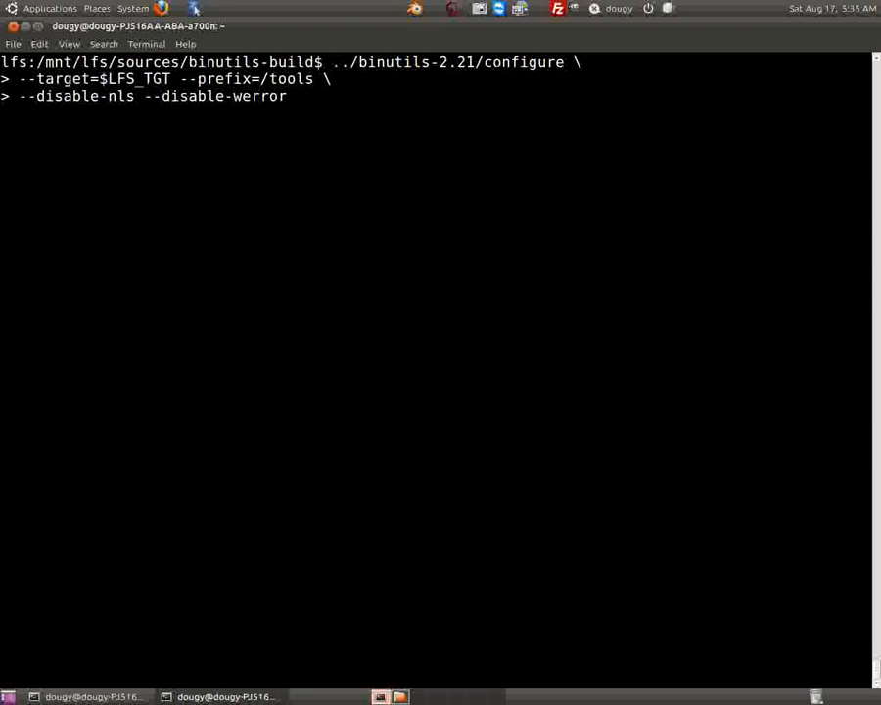
Run the binutils configure command and let make start compiling
key(Return)
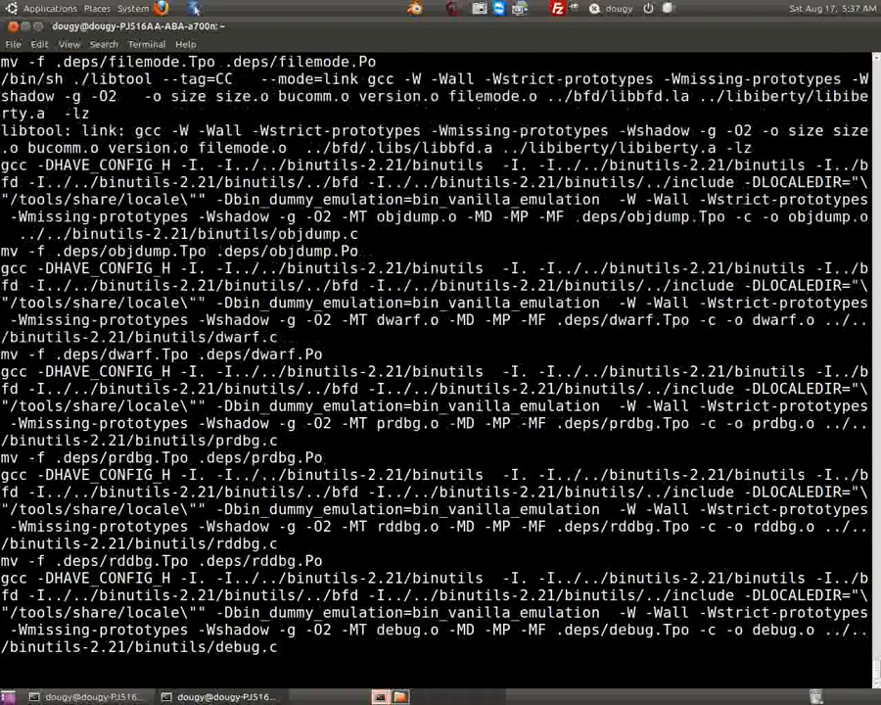
Scroll through the compile output until the binutils-build prompt returns
scroll(down, 3)
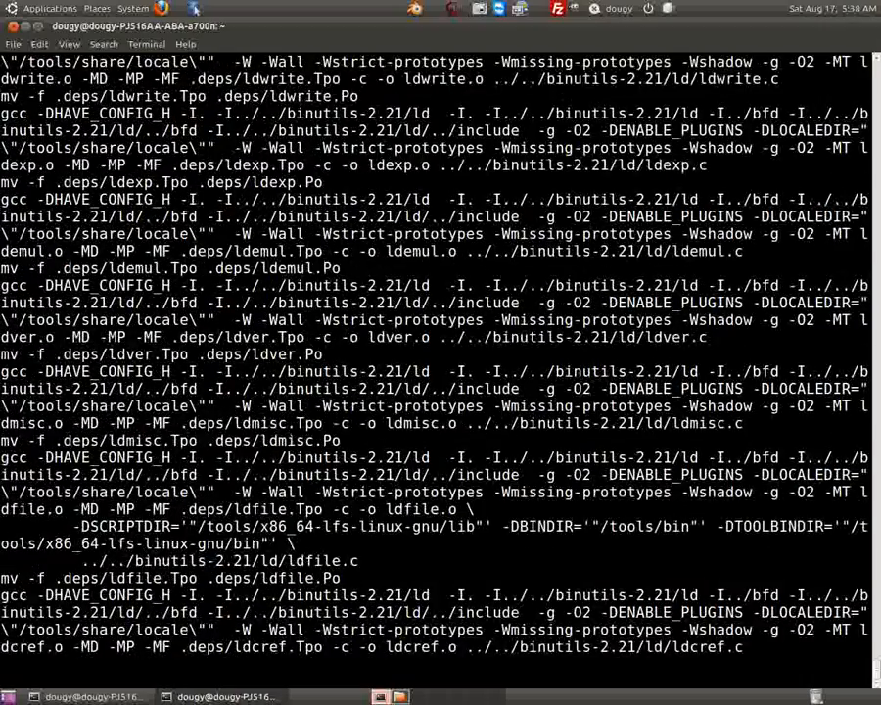
scroll(down, 3)
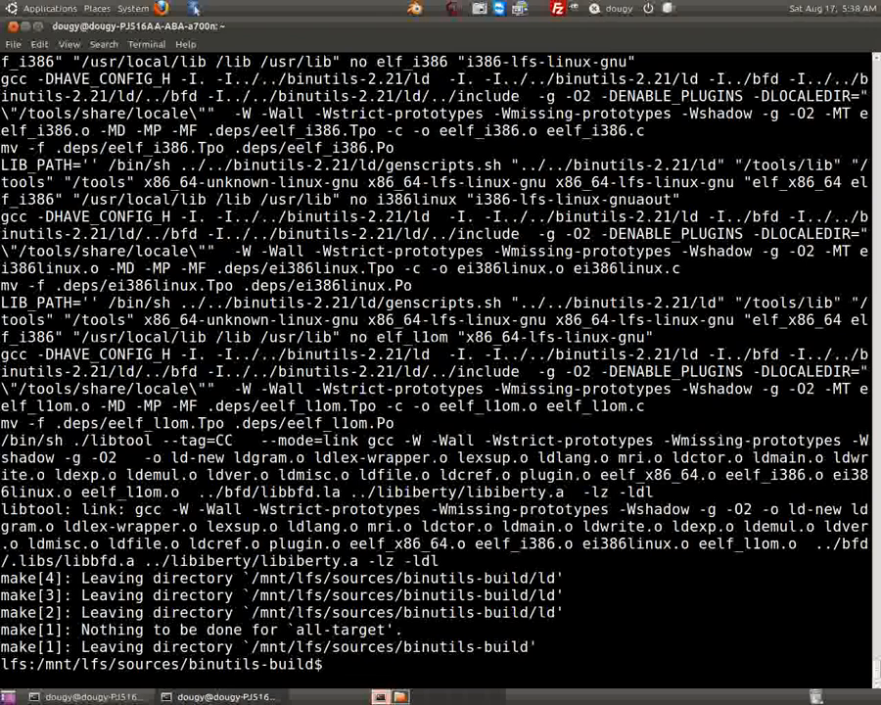
Clear the finished build output, leaving an empty binutils-build prompt
key(Return)
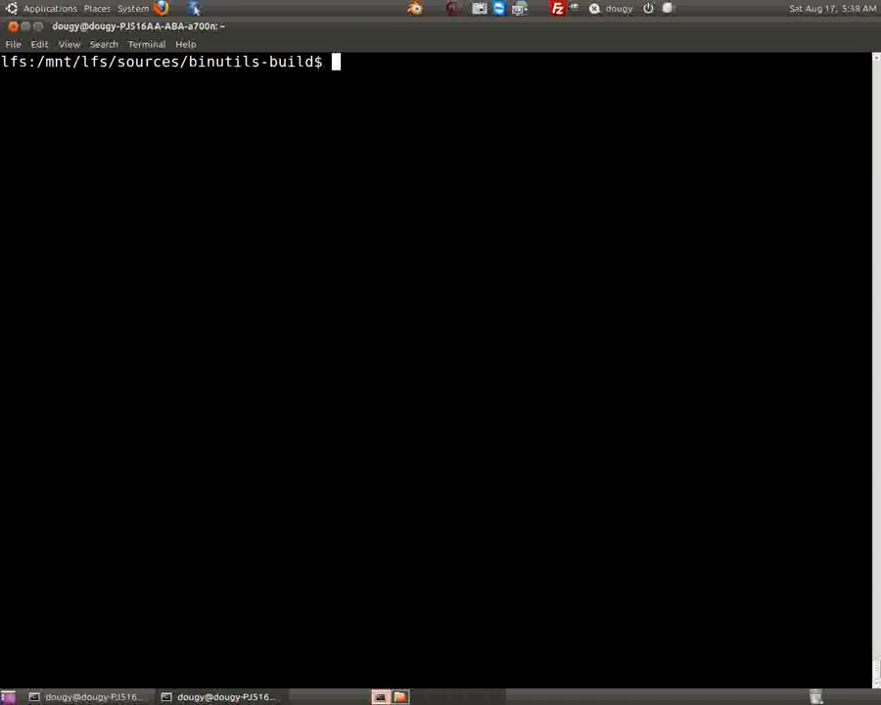
Begin the case $(uname -m) in x86_64) statement
text(case)
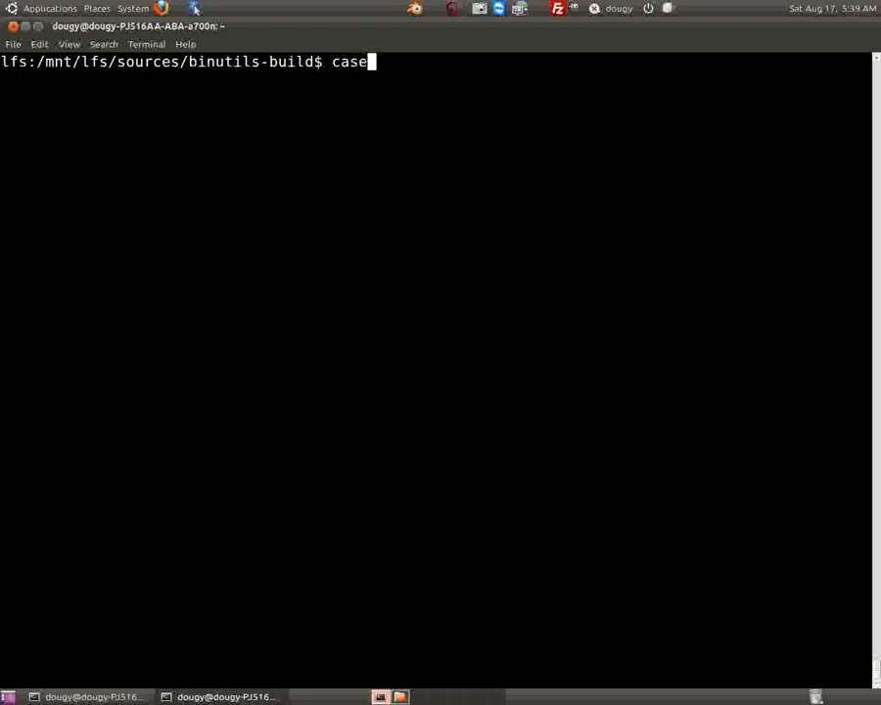
text($)
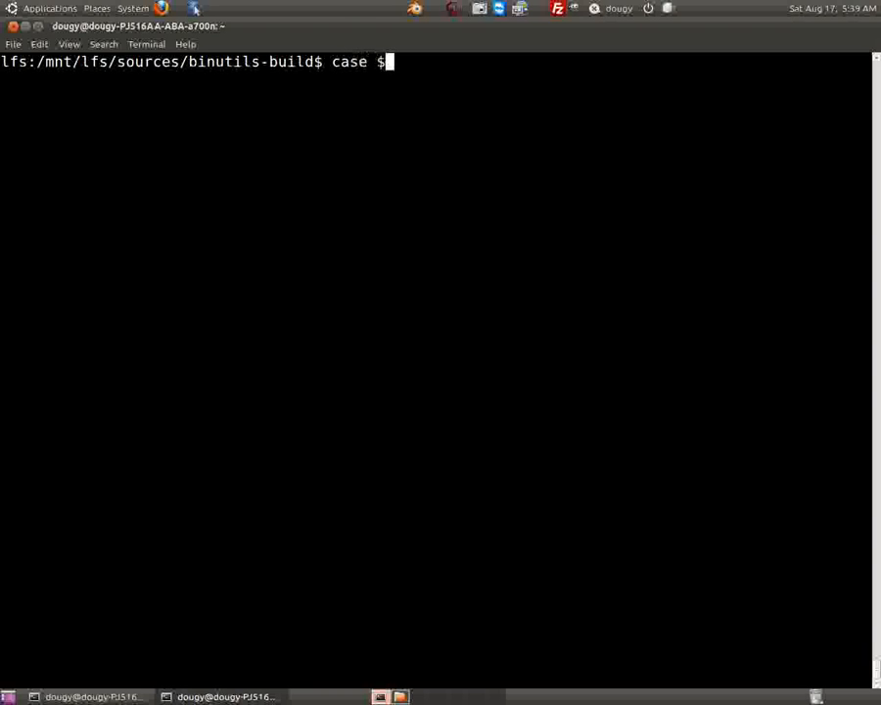
text((un))
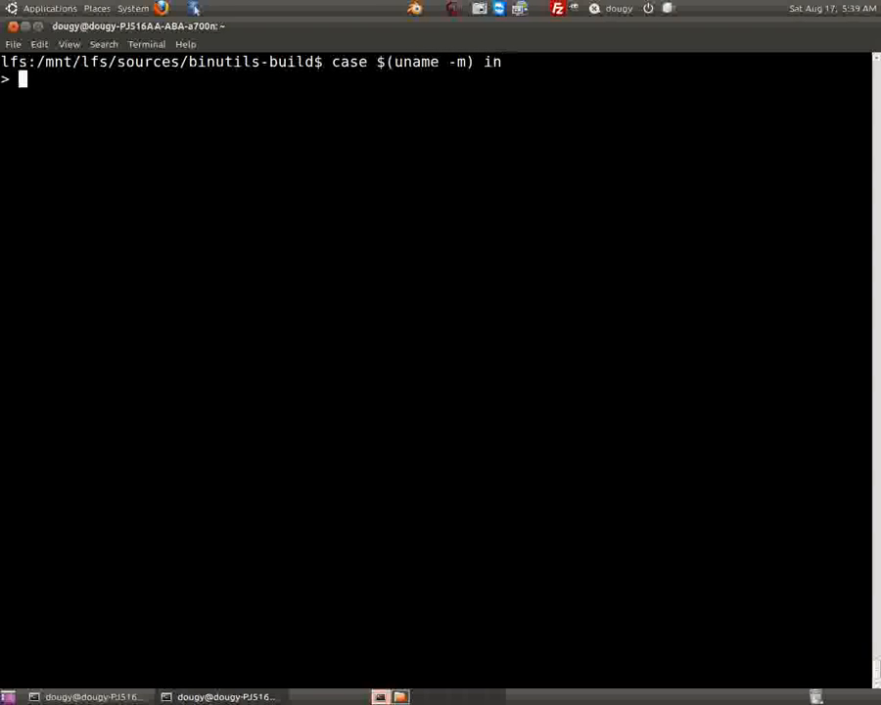
text(x)
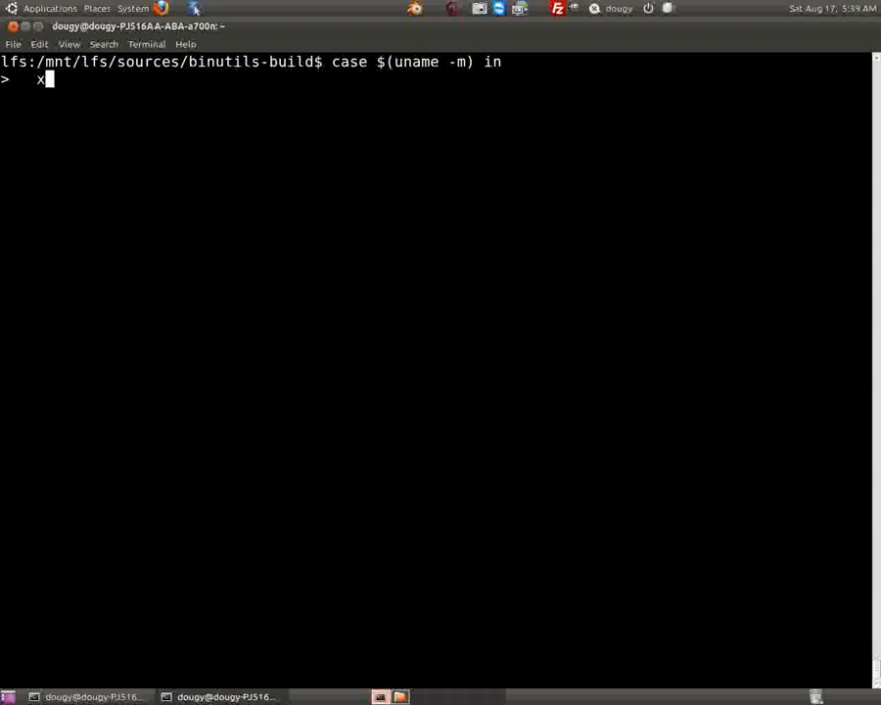
text(86)
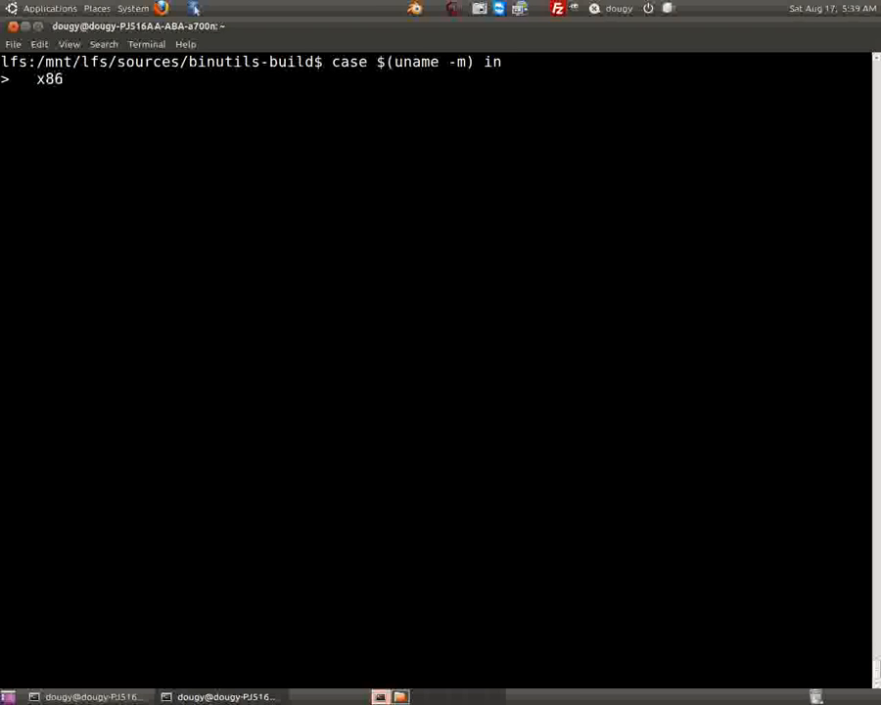
text(_64)
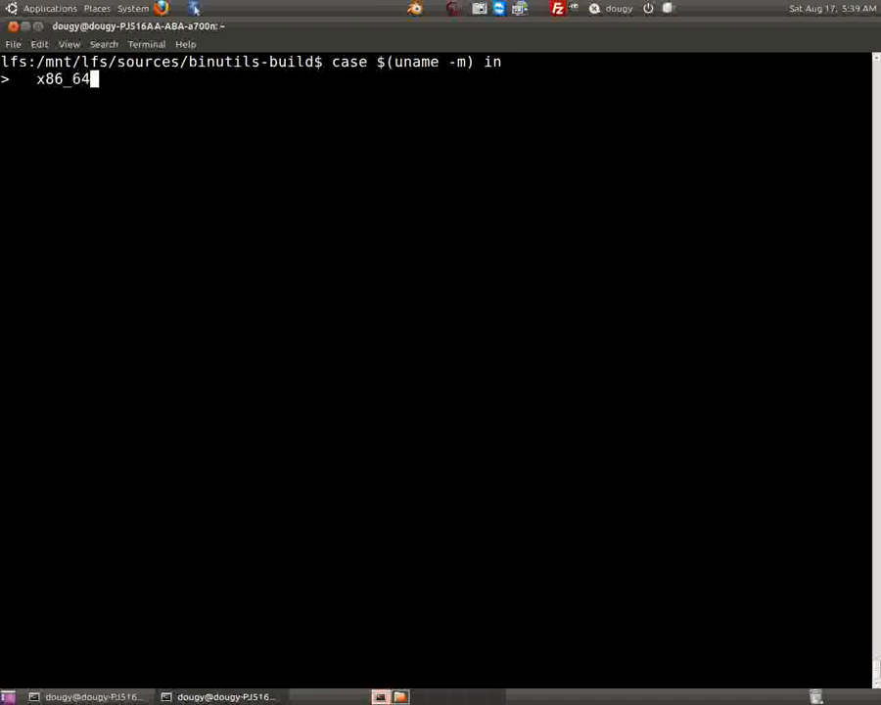
text())
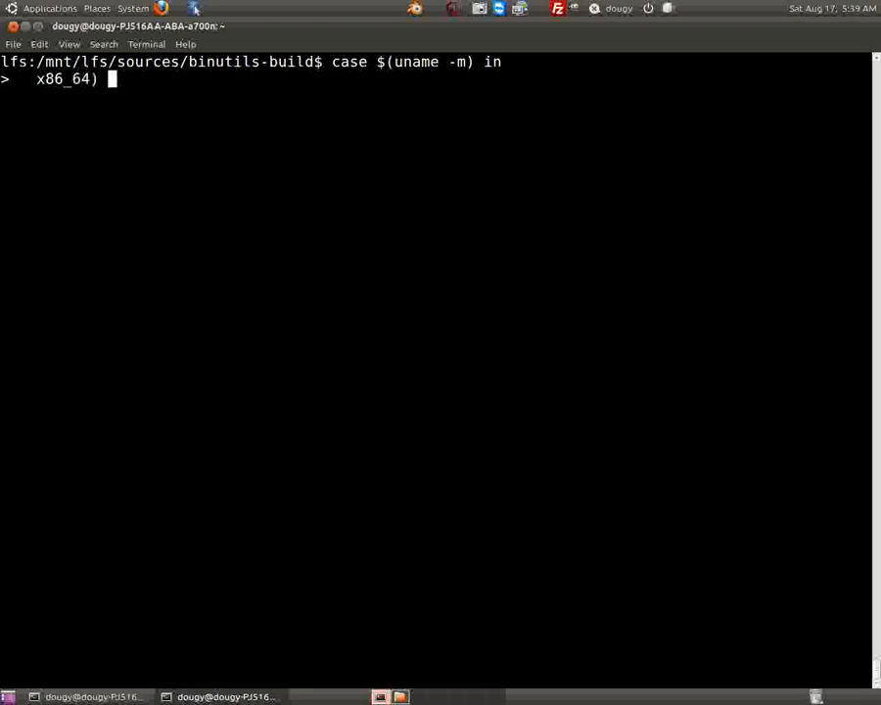
Complete it with mkdir -v /tools/lib && ln -sv lib /tools/lib64 ;; esac
text(mkdir -)
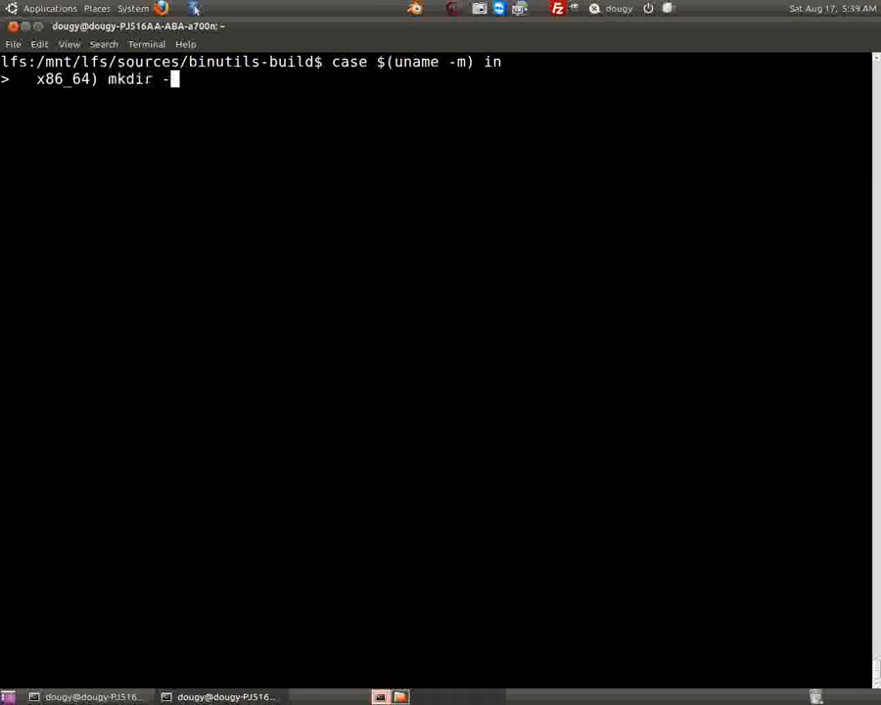
text(v /t)
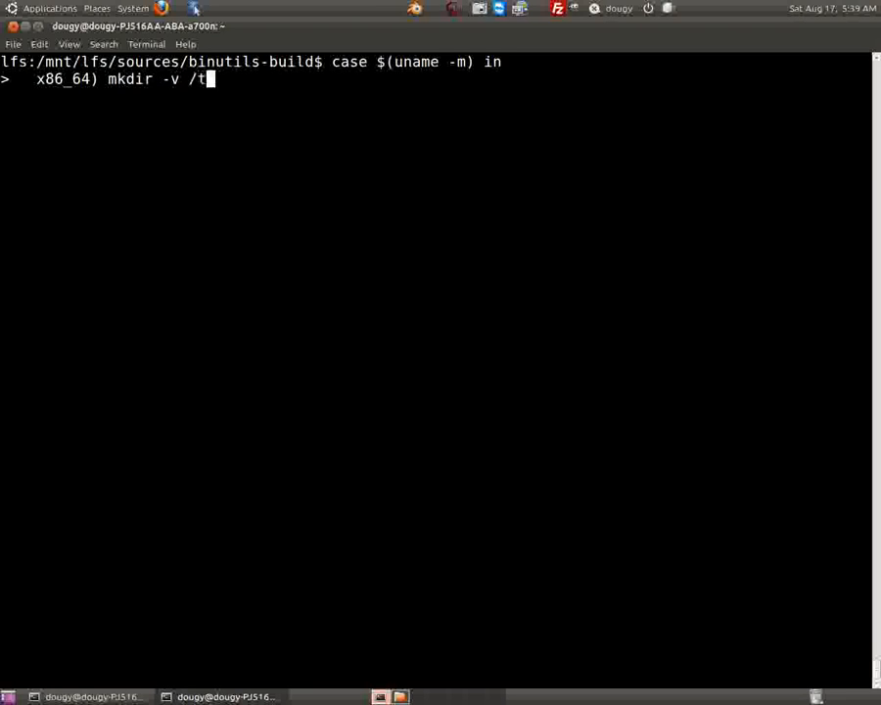
text(ools/)
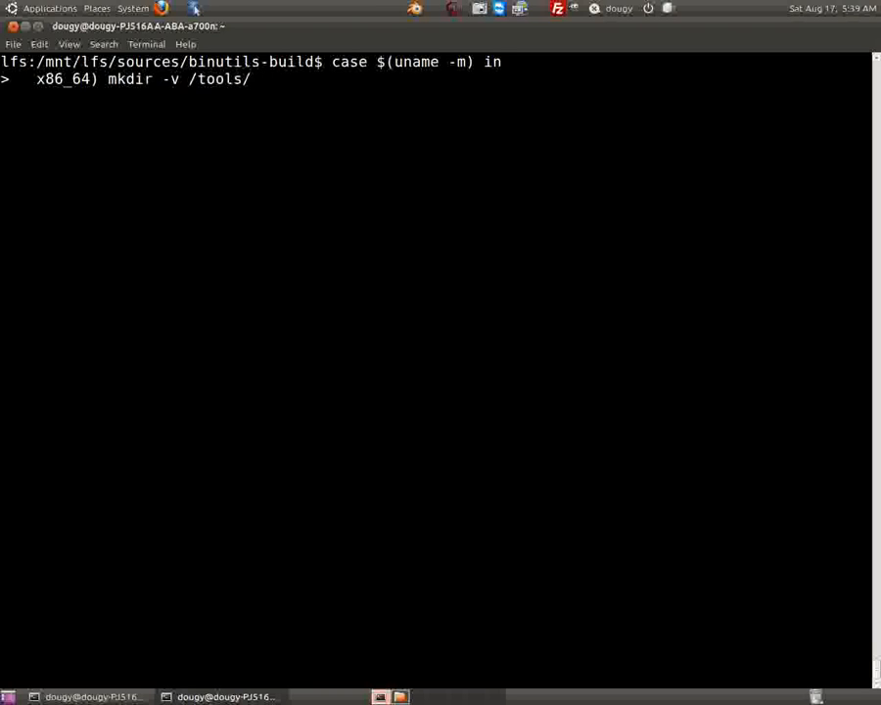
text(lib)
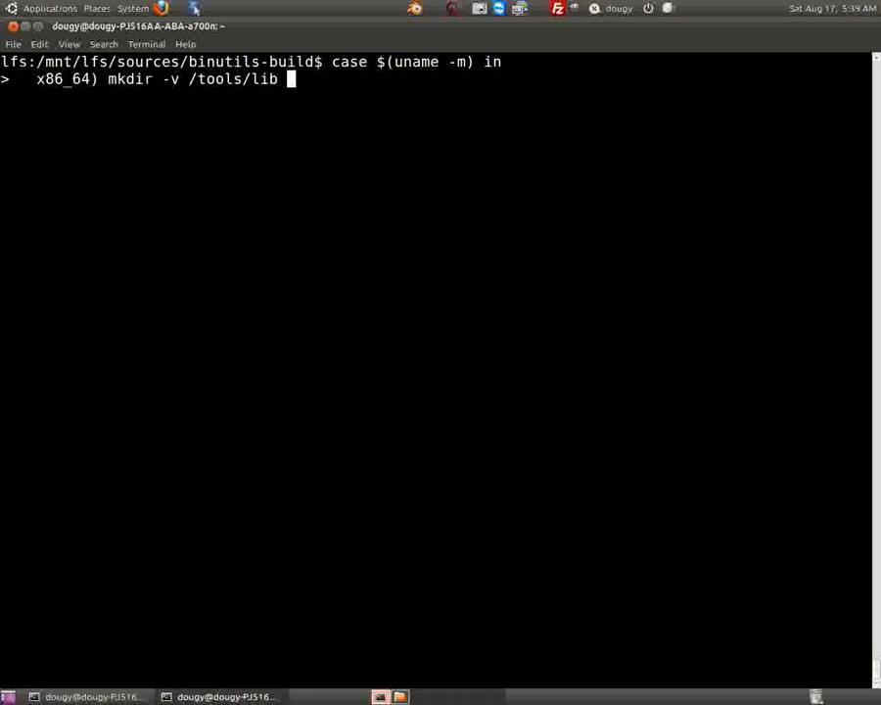
text(&& ln -sv l)
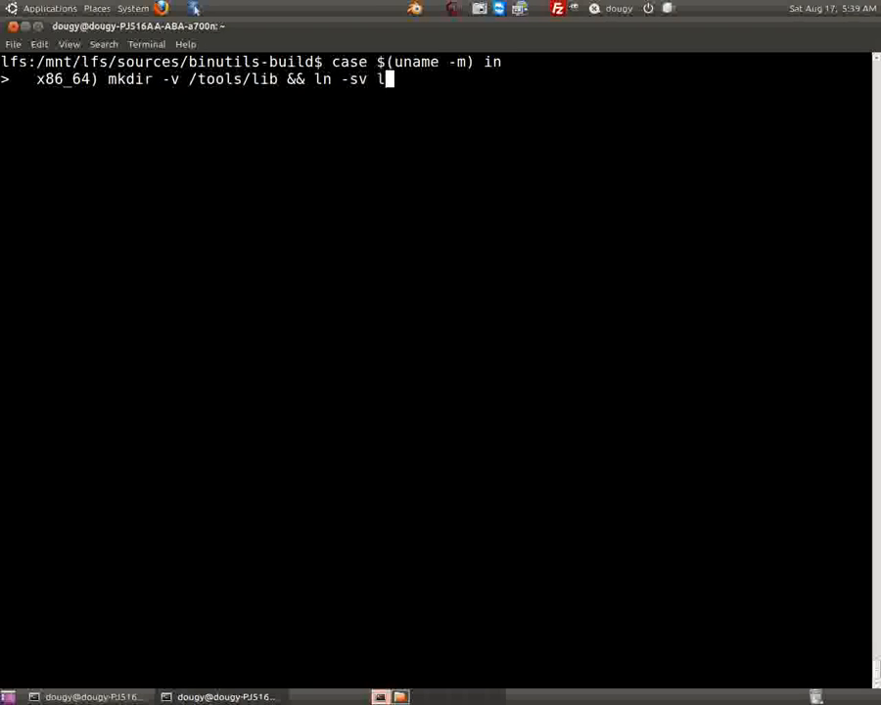
text(ib /to)
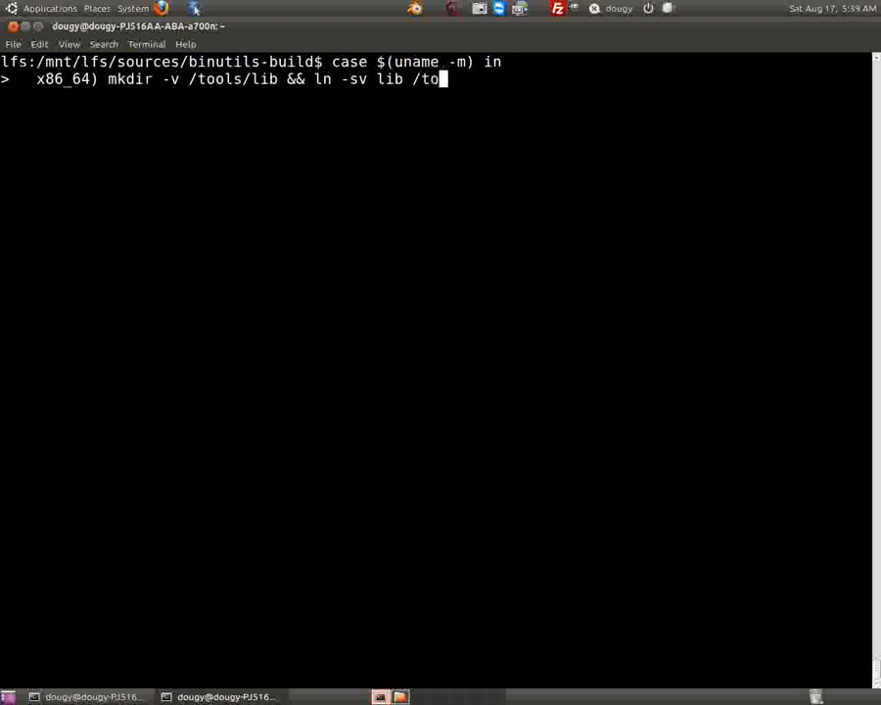
text(ols/lib)
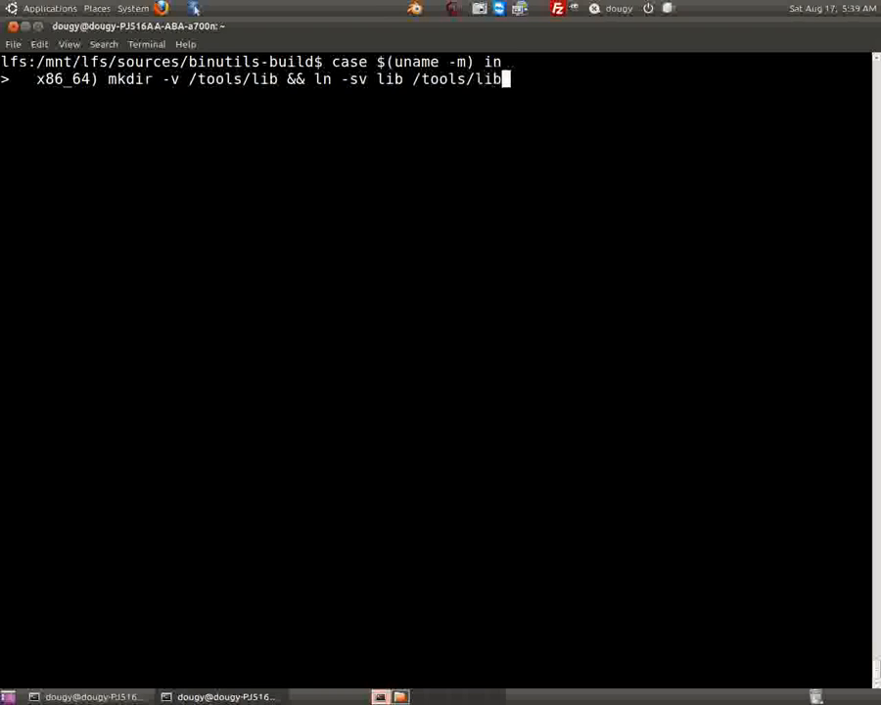
text(64)
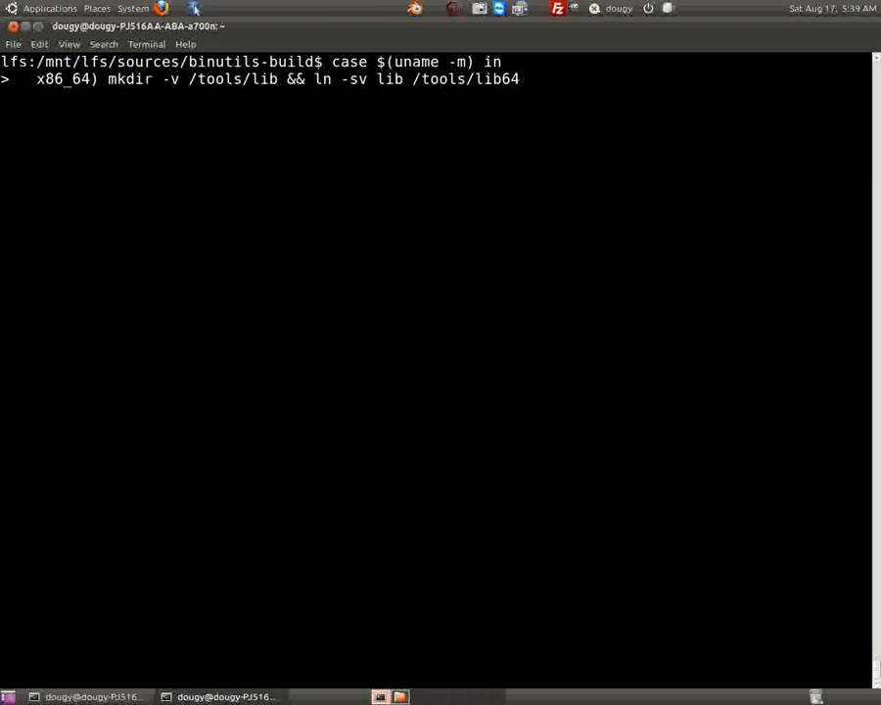
text(;;)
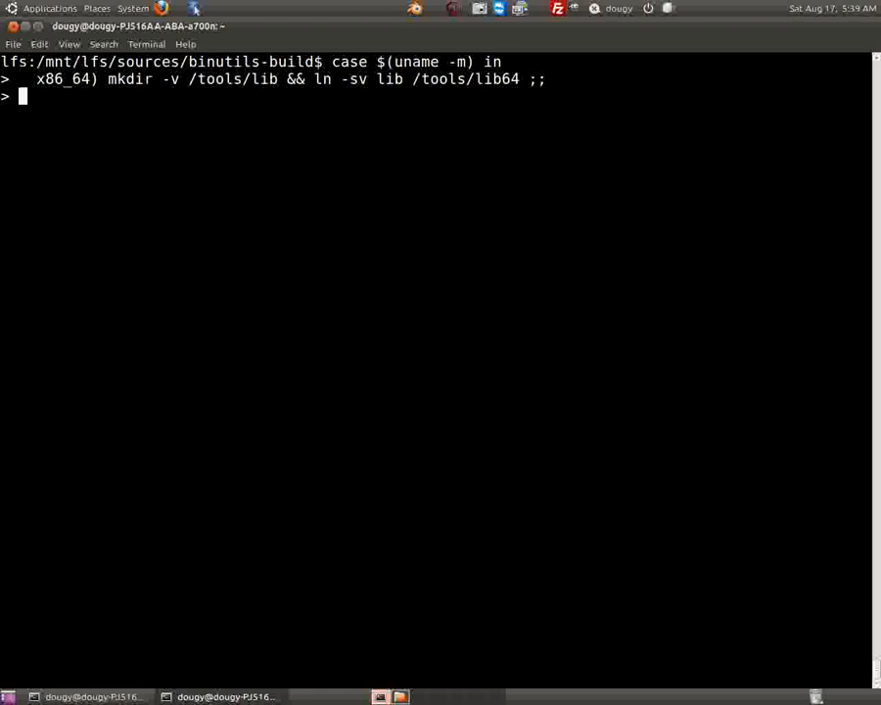
text(esac)
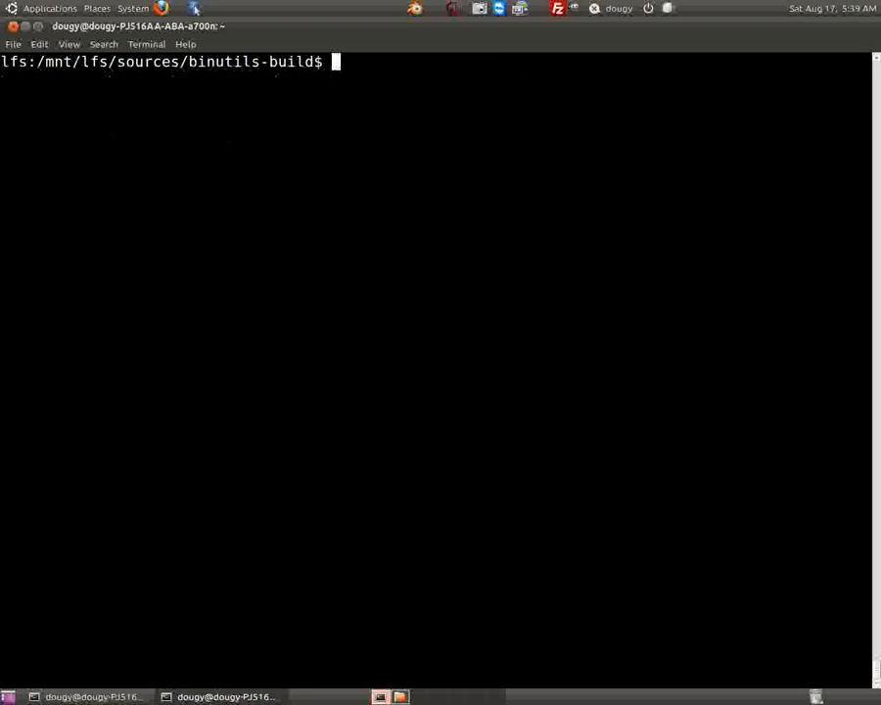
Run make install to install the freshly built binutils into /tools
text(make)
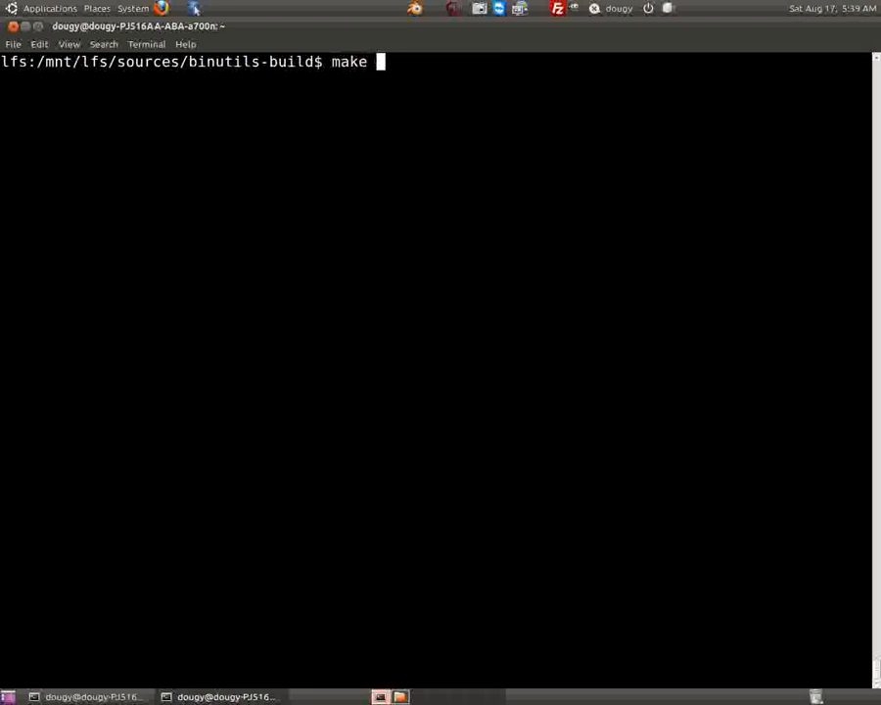
text(install)
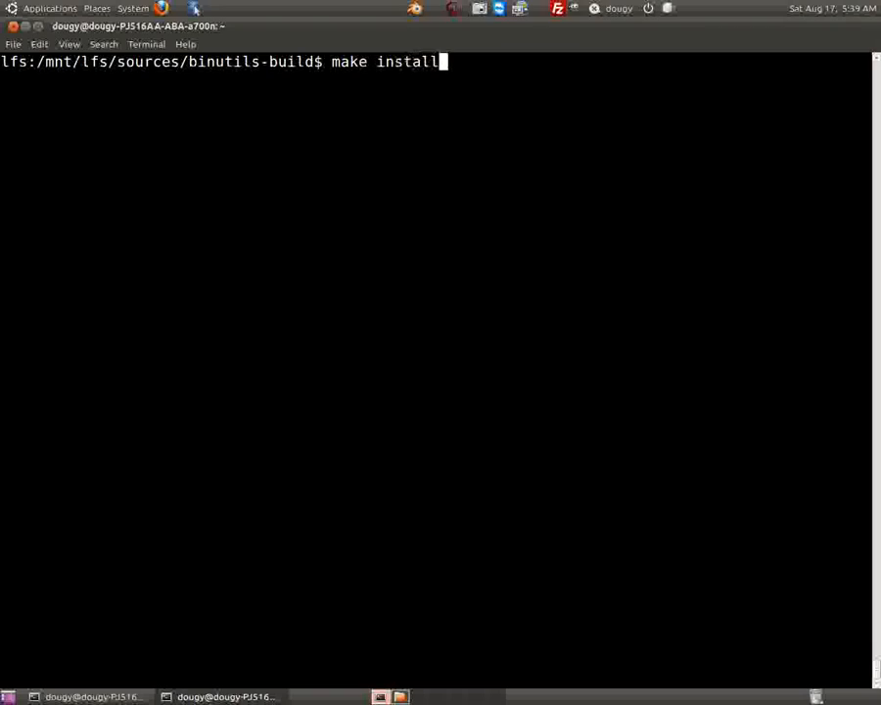
key(Return)
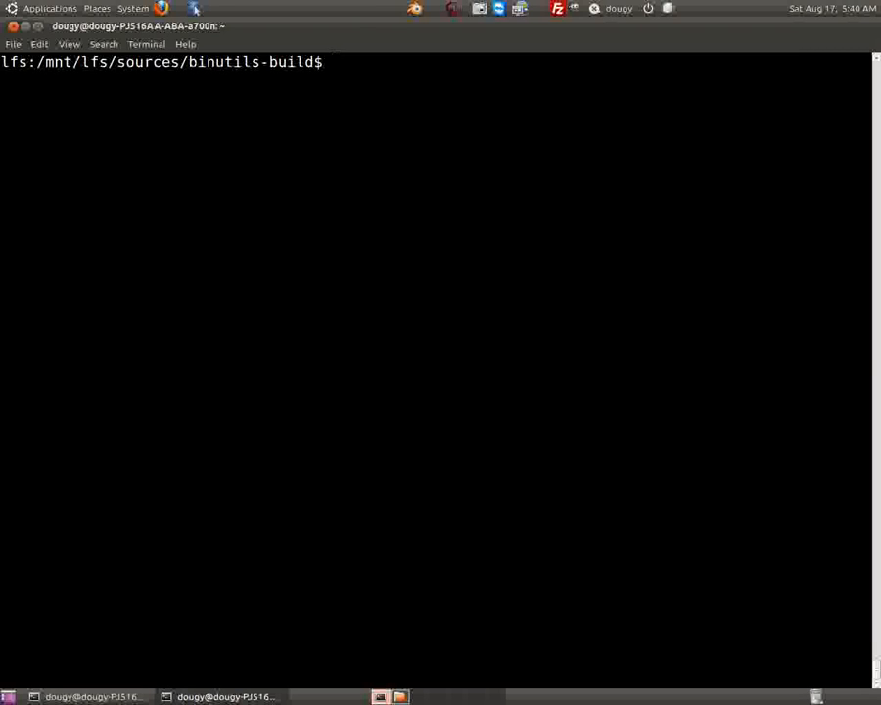
Move up to /mnt/lfs/sources and remove the binutils-2.21 source folder with rm -rf
text(cd .)
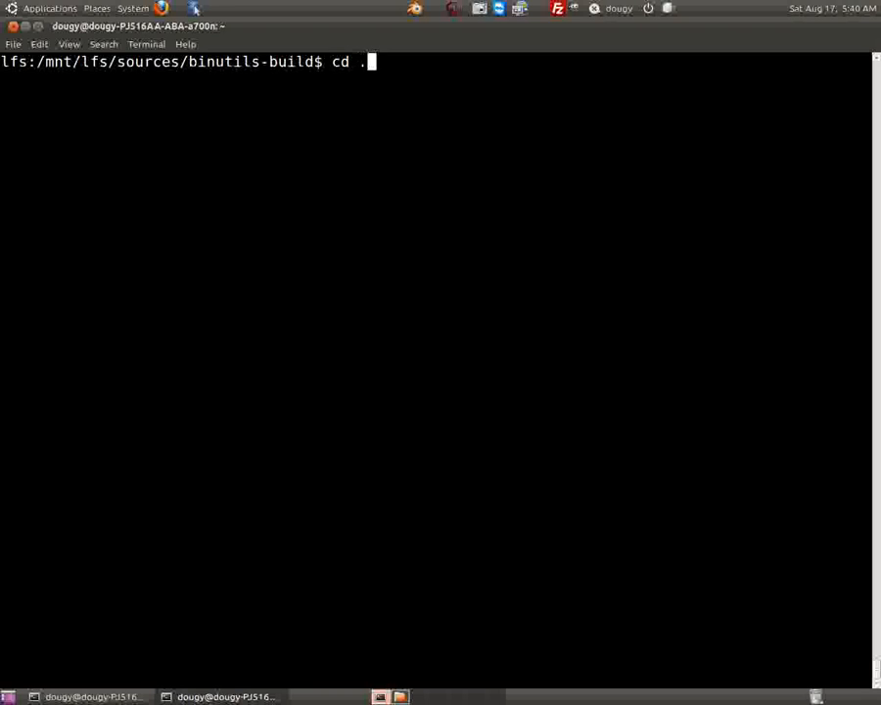
key(Return)
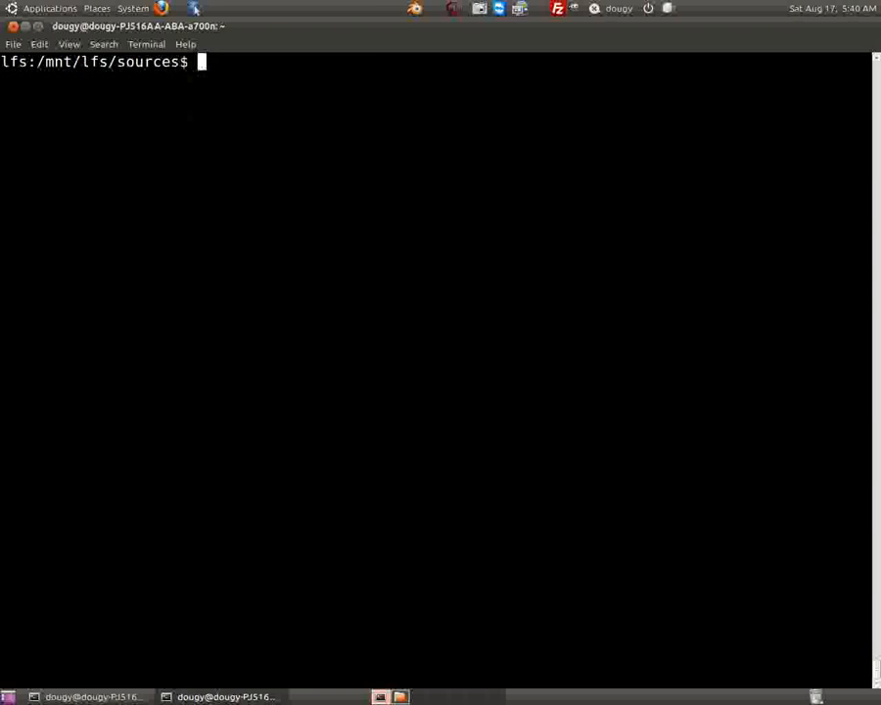
text(rm -rf)
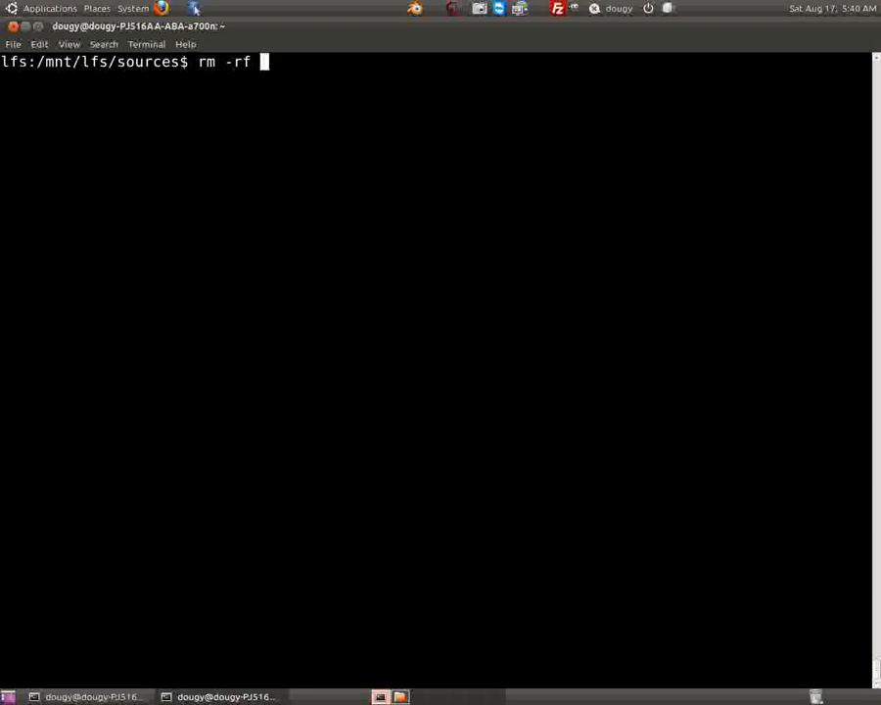
text(binutils-)
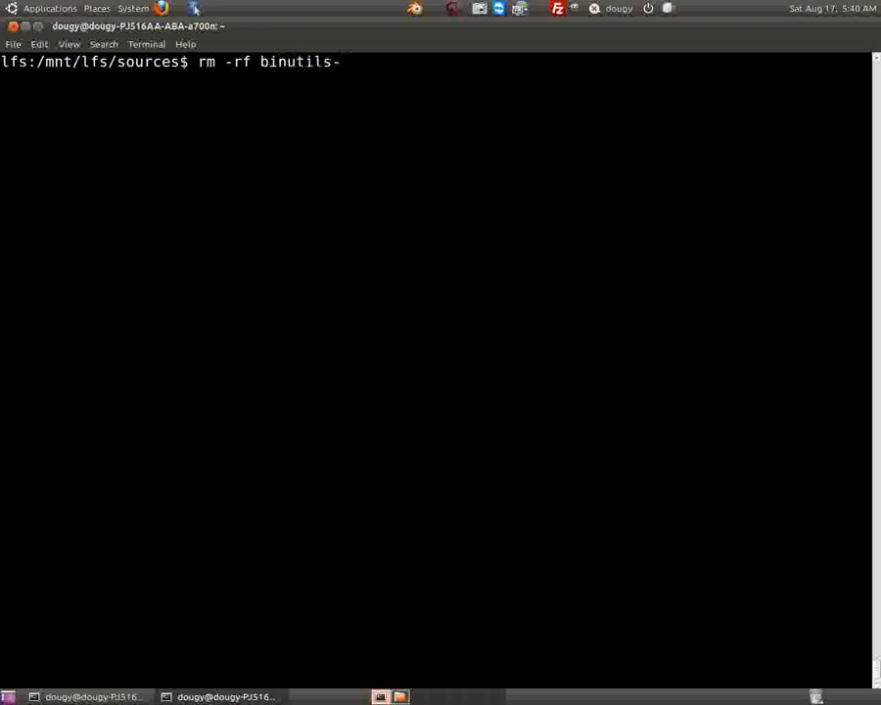
text(2)
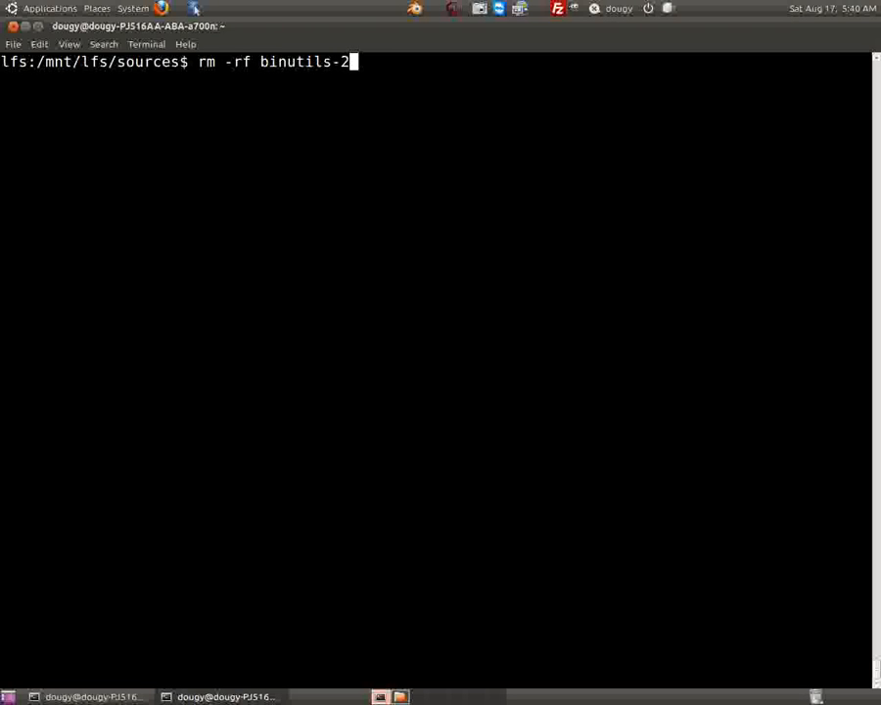
text(.21)
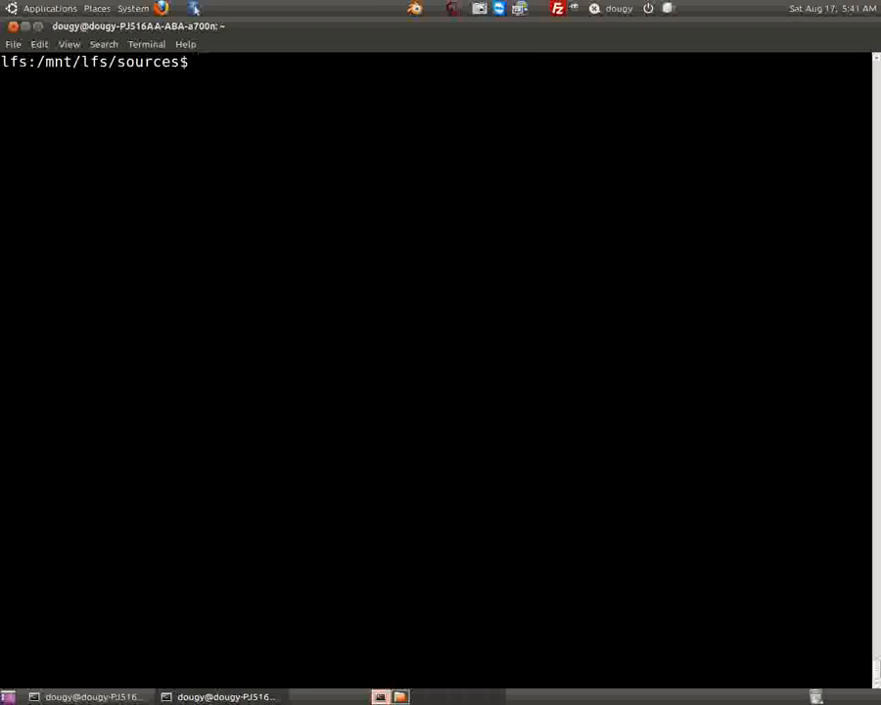
Extract gcc-4.5.2.tar.bz2 with 'tar -xf' in the sources directory
text(tar -)
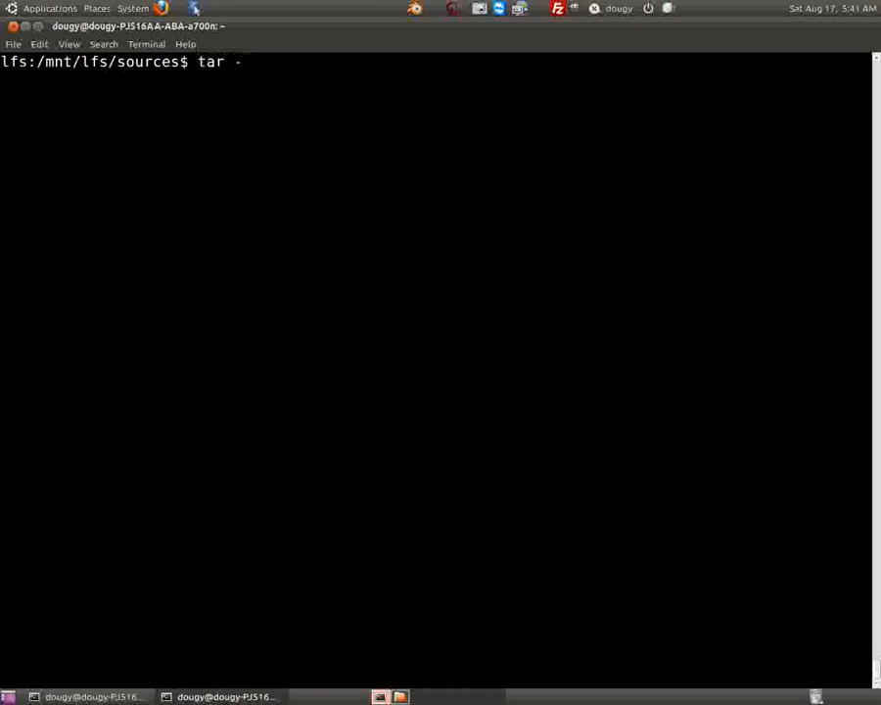
text(xf)
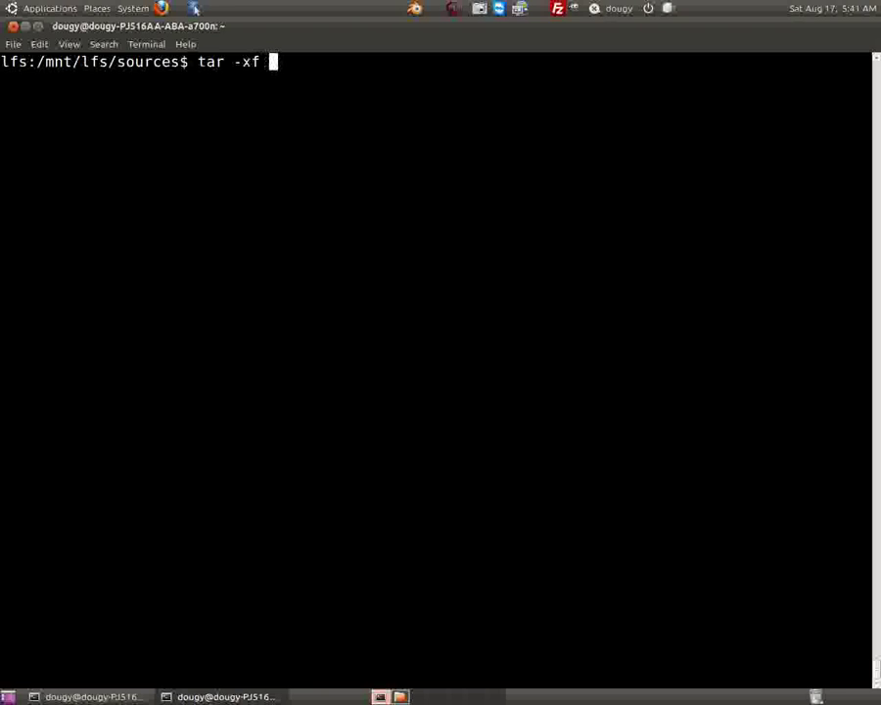
text(gcc-4.5.2.tar.bz2)
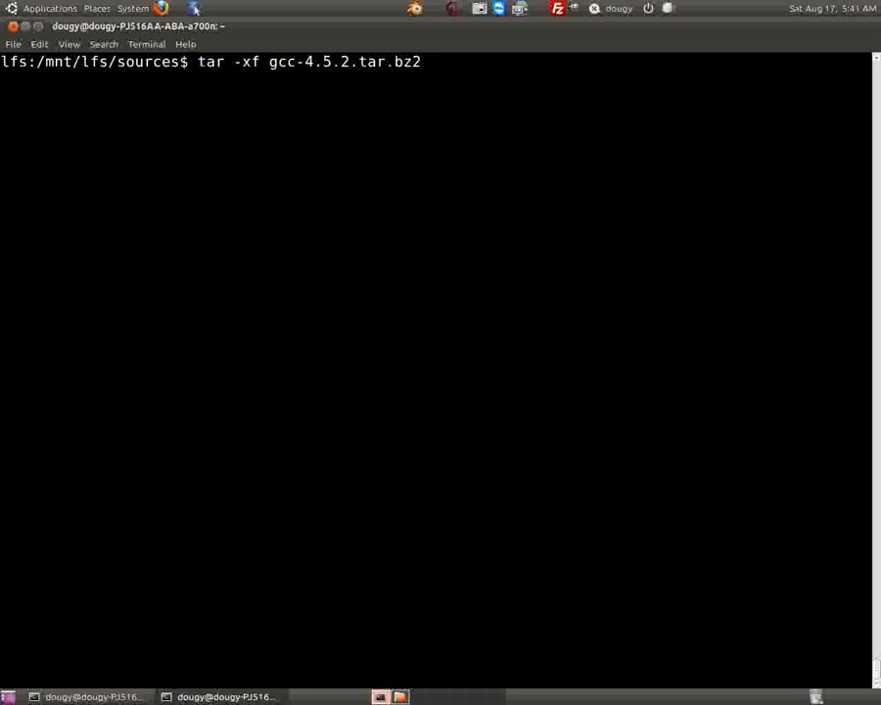
key(Return)
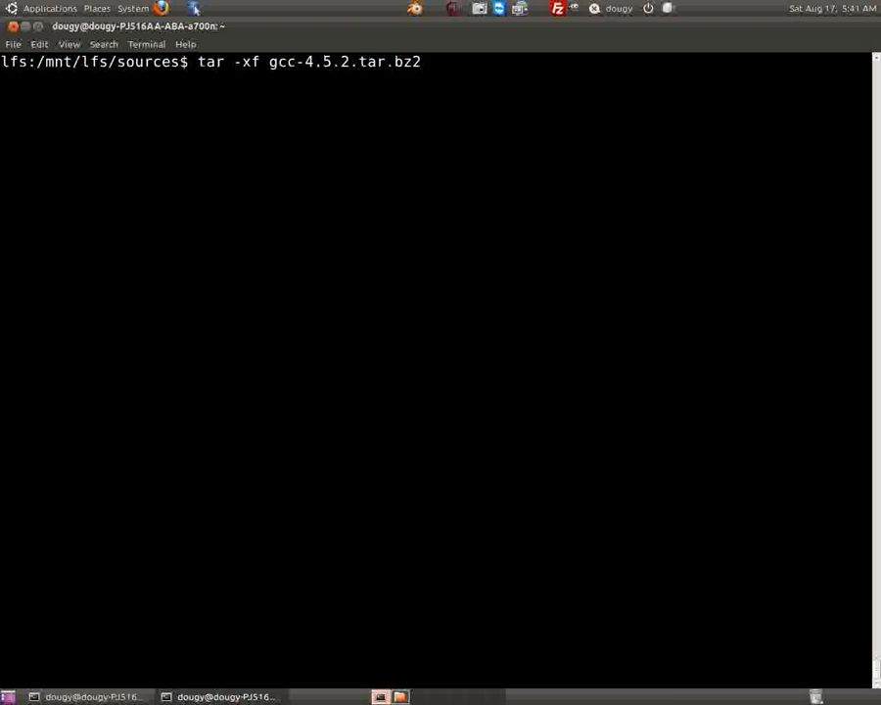
key(Return)
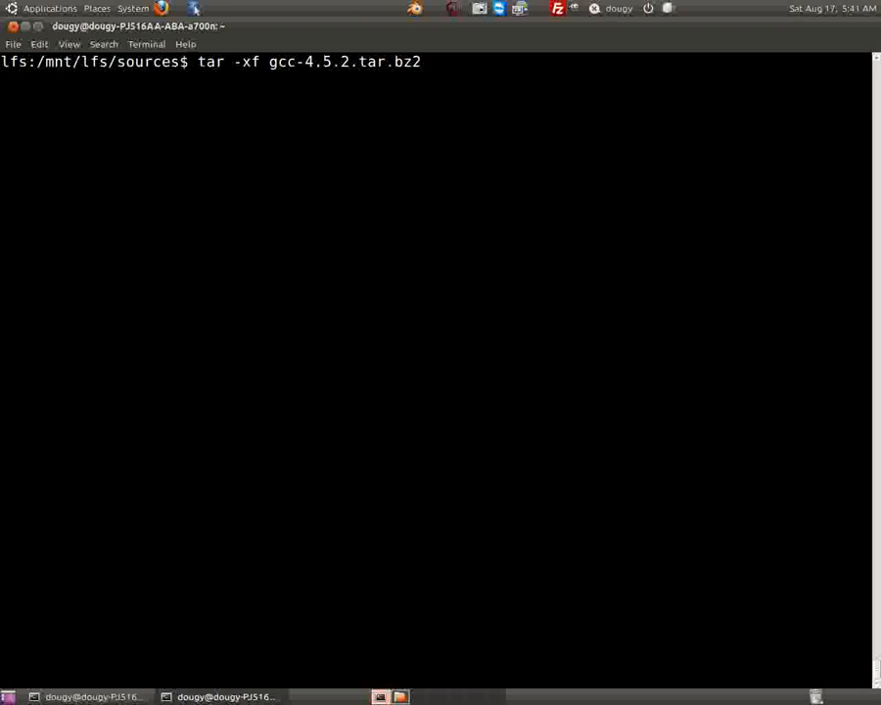
key(Return)
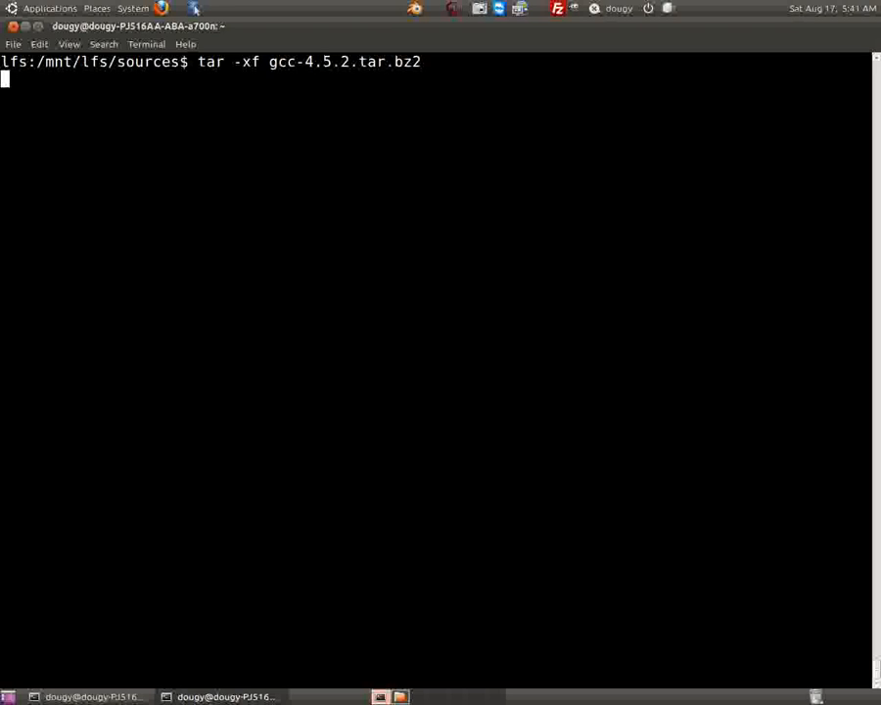
key(Return)
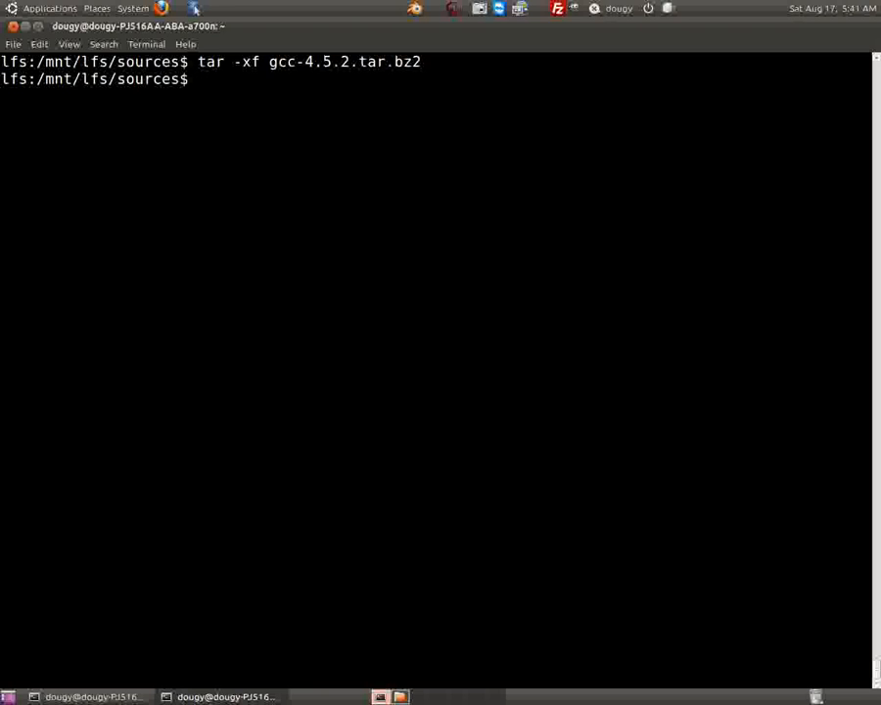
Enter gcc-4.5.2 and extract ../mpfr-3.0.0.tar.bz2 with 'tar -jxf'
text(cd gcc-4.5.2)
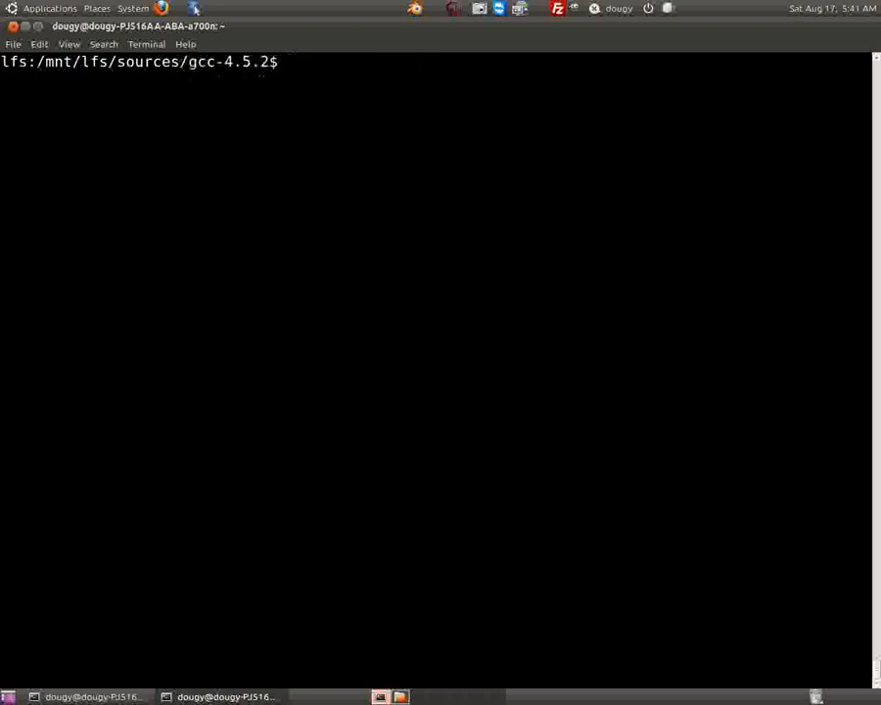
text(tar -)
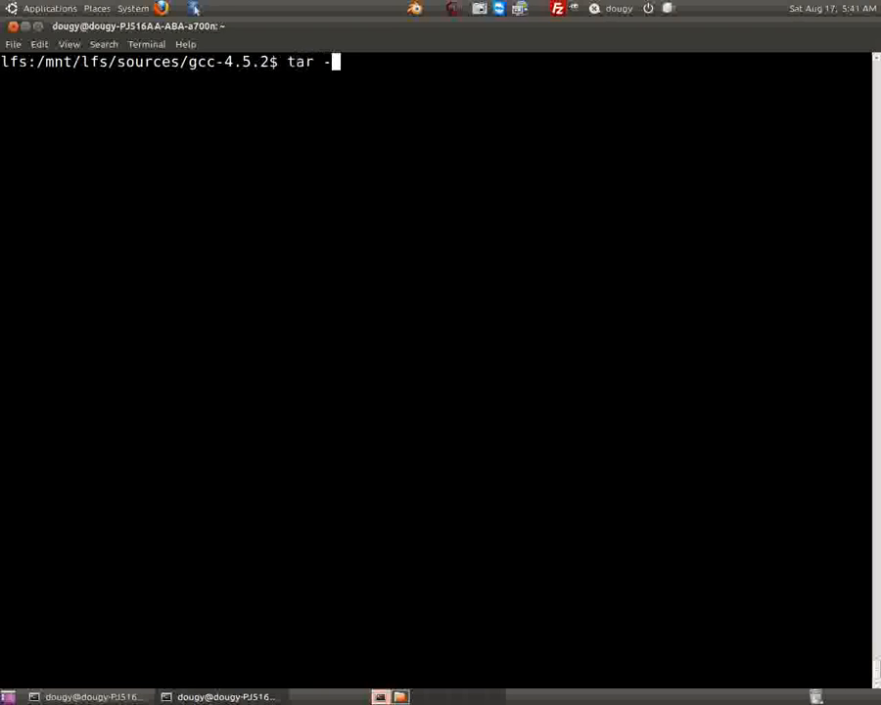
text(jxf ..)
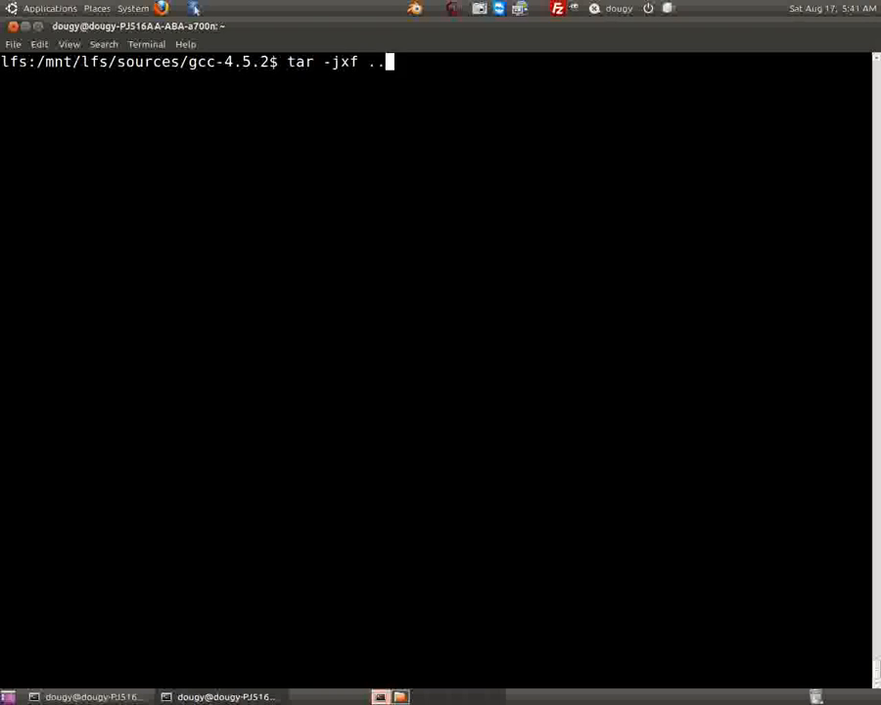
text(/mp)
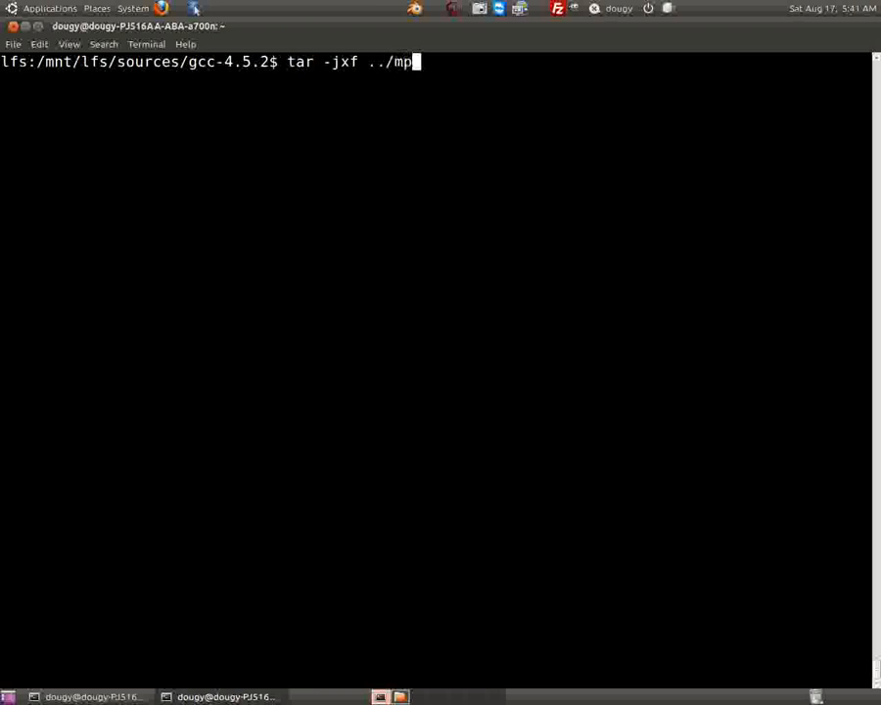
text(fr-3.0.0.tar.bz2)
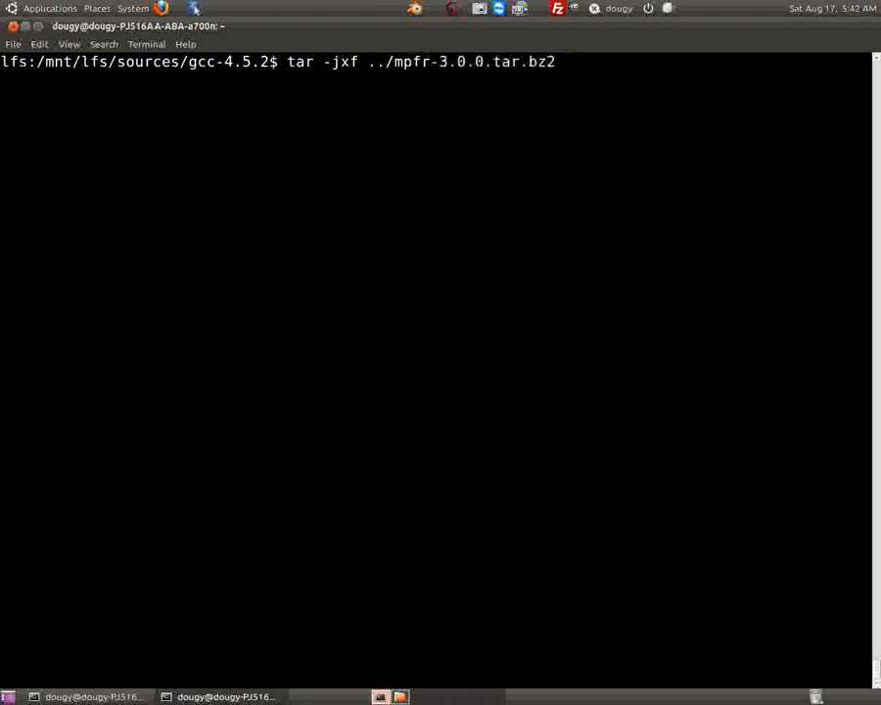
Rename mpfr-3.0.0 to mpfr with 'mv -v' and clear the screen
text(mv -v)
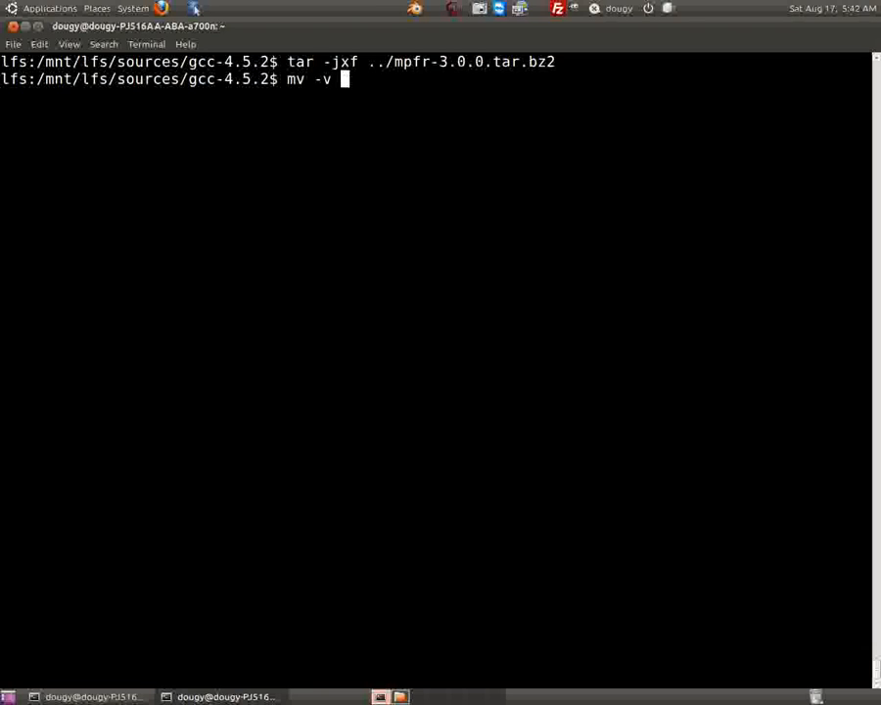
text(mpfr-3.0.0/)
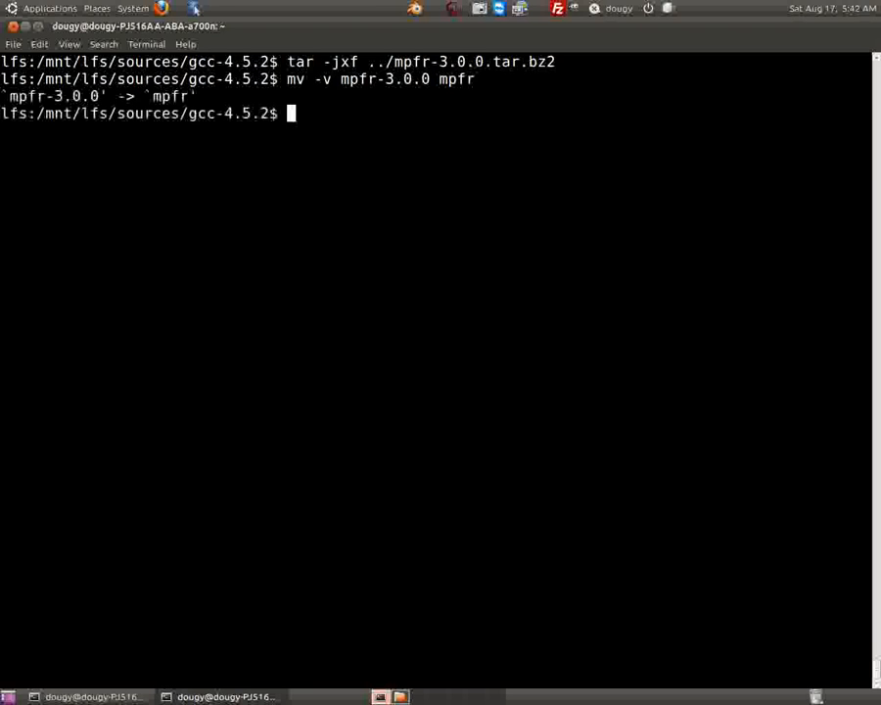
text(clear)
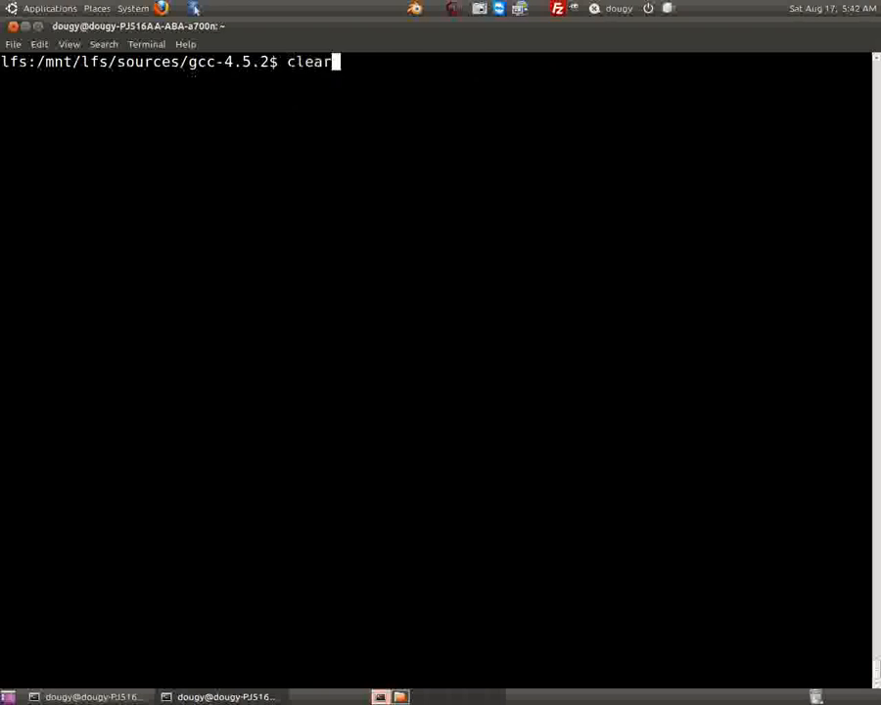
Reuse the recalled tar command to extract ../gmp-5.0.1.tar.bz2 into the gcc tree
text(tar -jxf ../mpfr-3.0.0.tar.bz2)
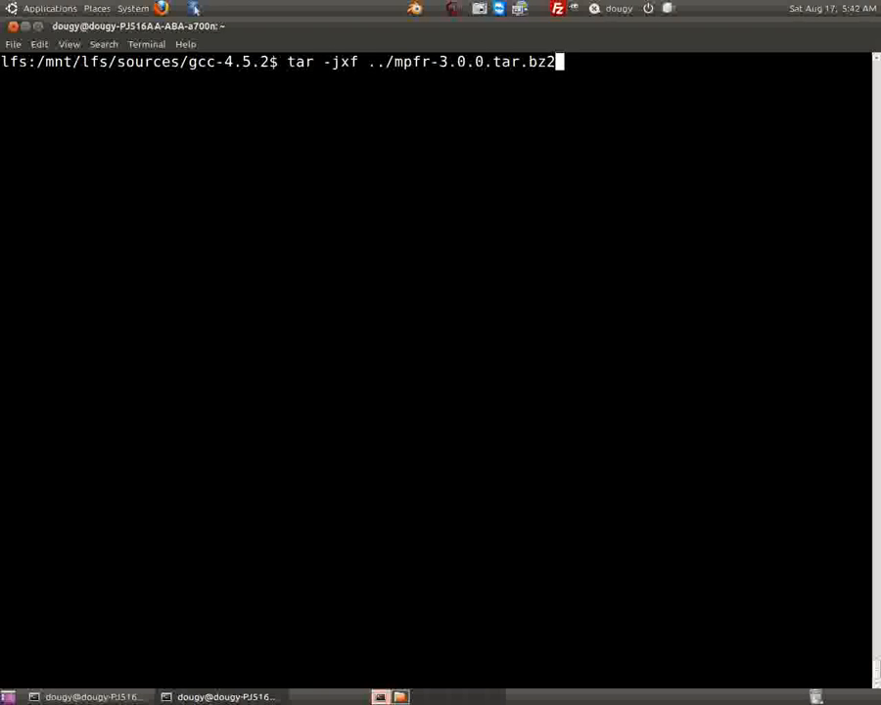
key(ctrl+w)
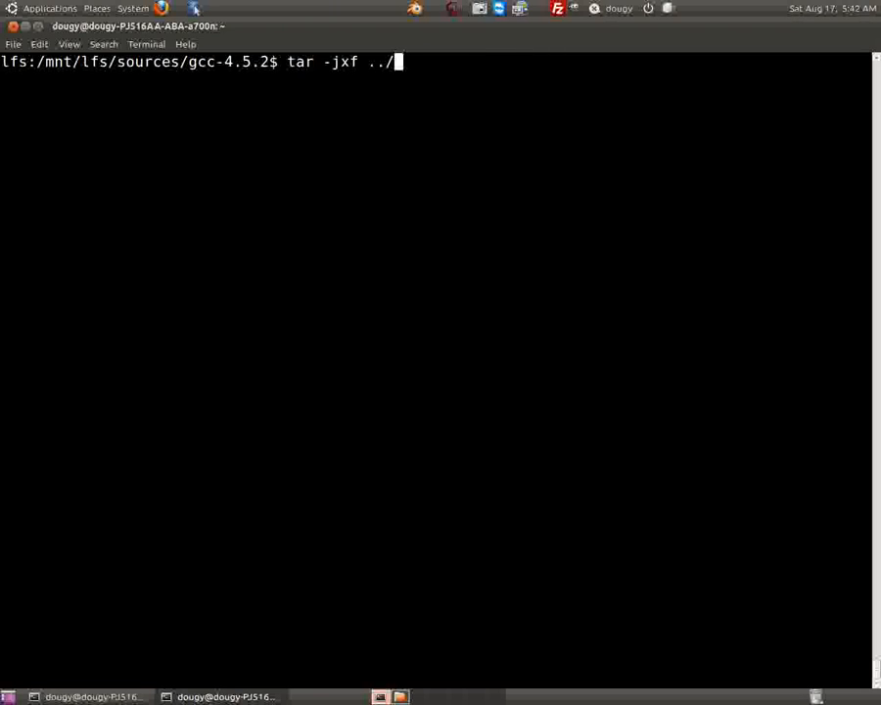
text(gmp-5.0.1.tar.bz2)
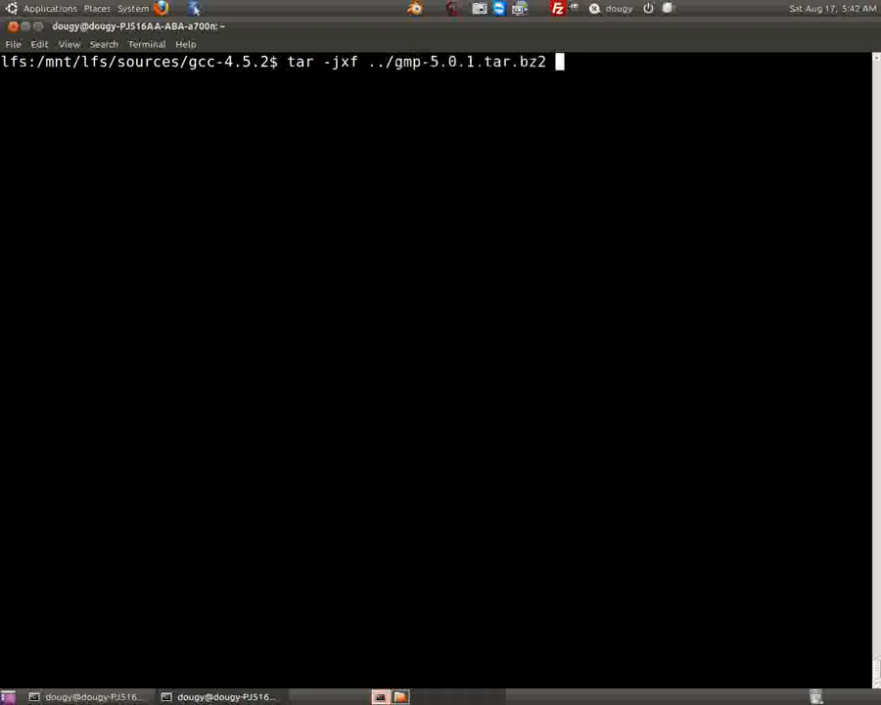
key(Return)
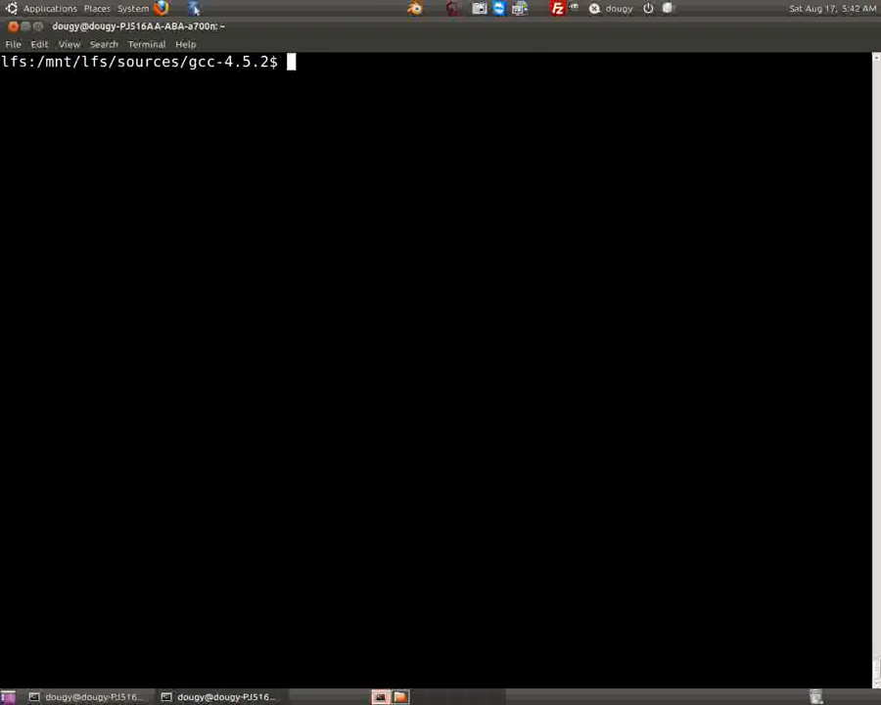
Rename gmp-5.0.1 to gmp with 'mv -v' and begin the next tar command
text(tar)
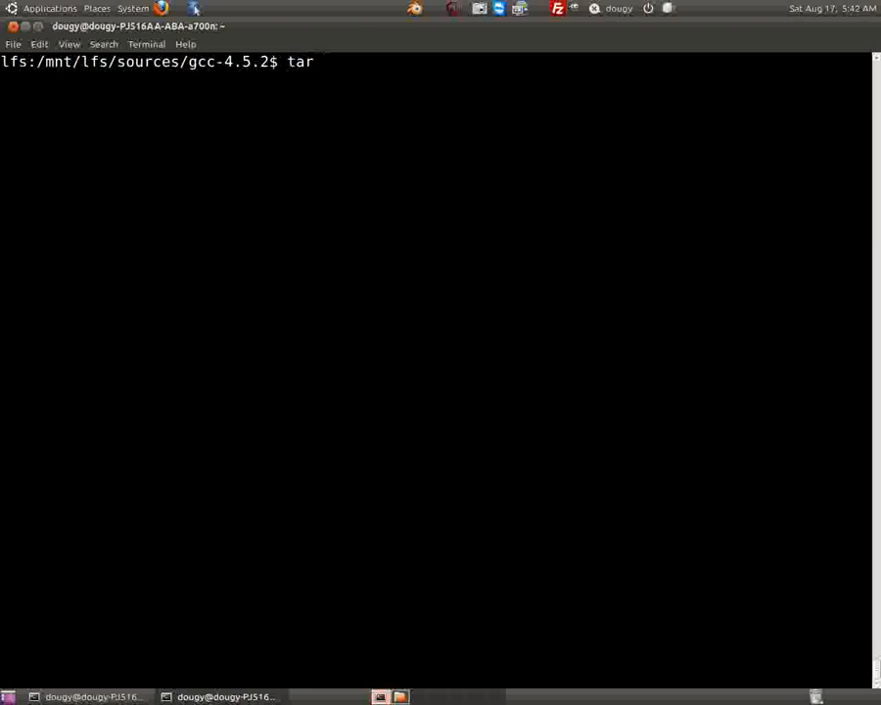
text(mv -v)
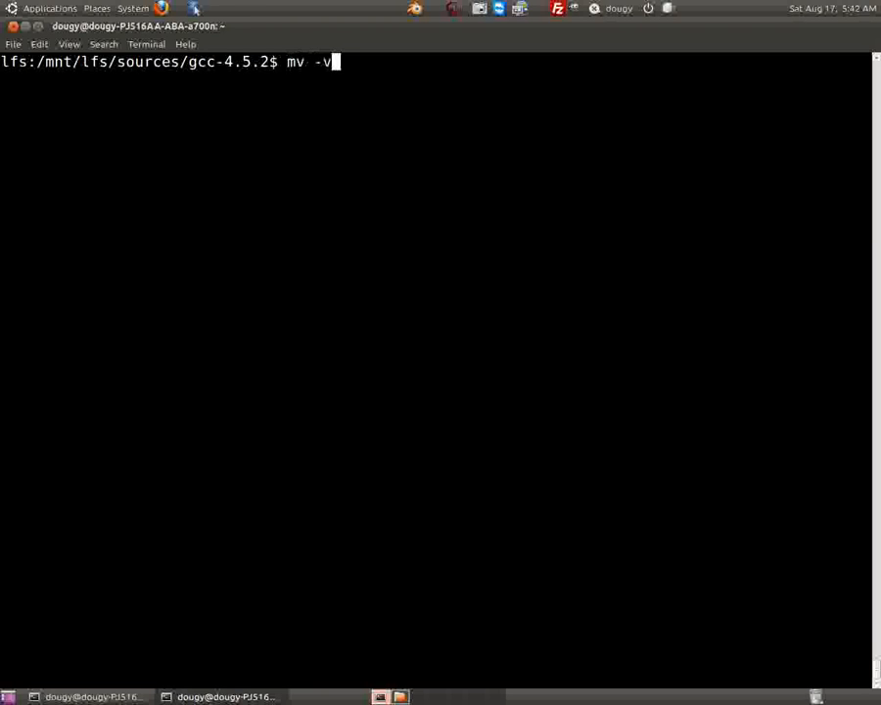
text(h)
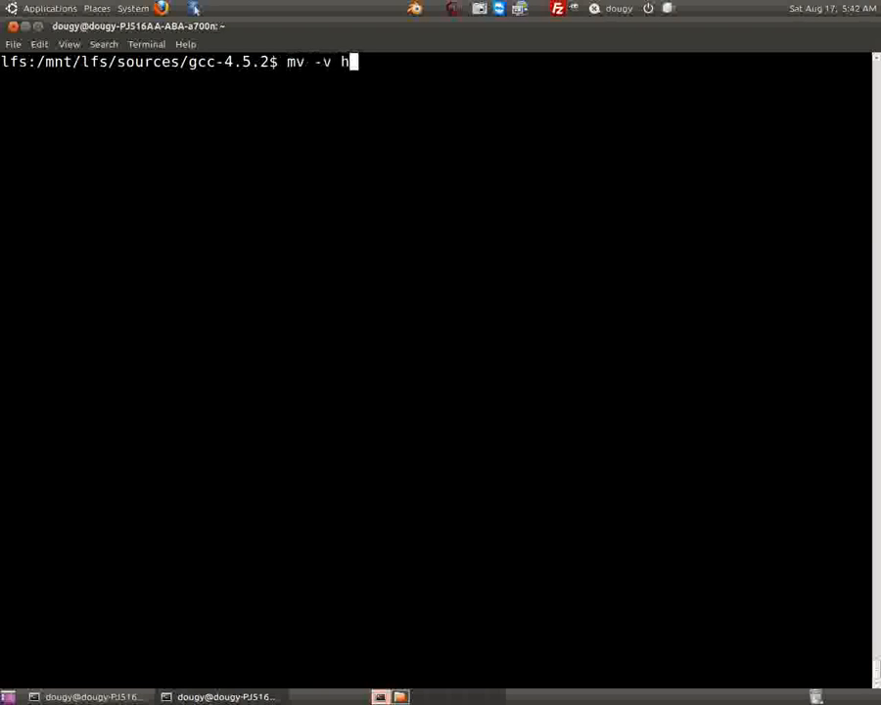
text(mp-5.0.1)
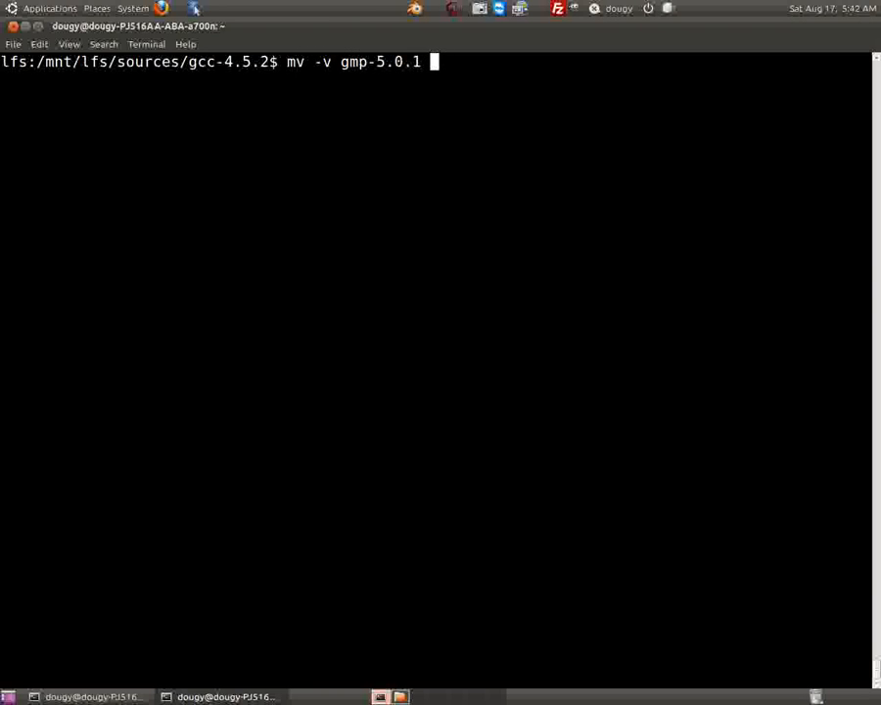
text(gmp-)
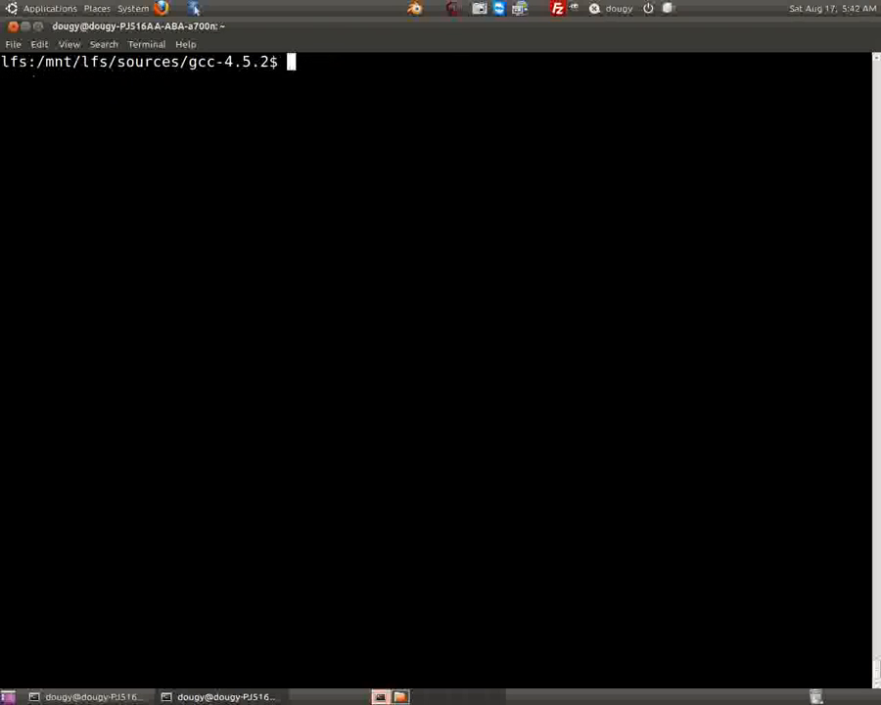
text(tar)
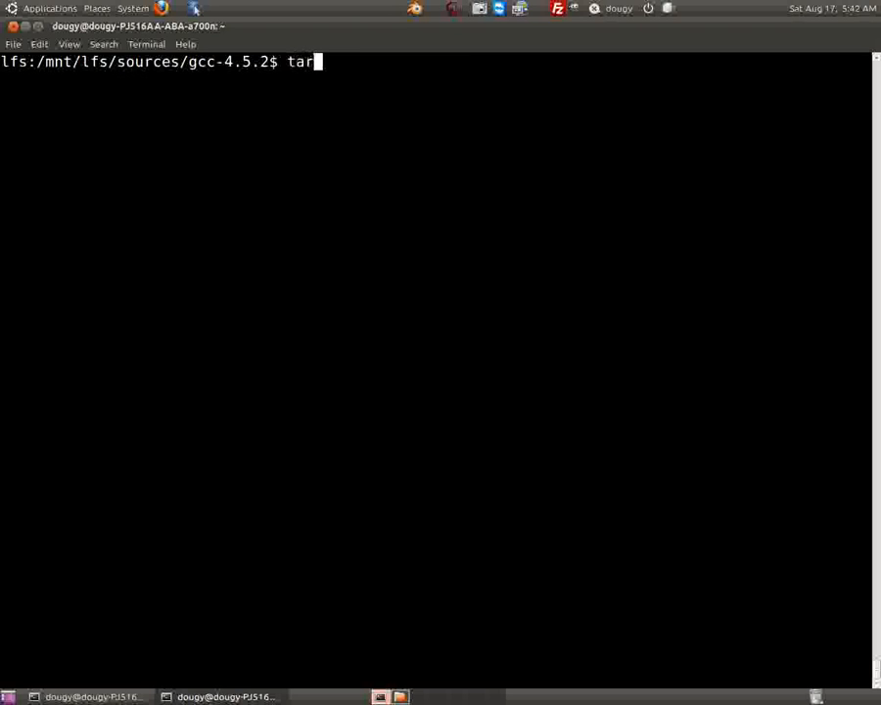
text(zxf)
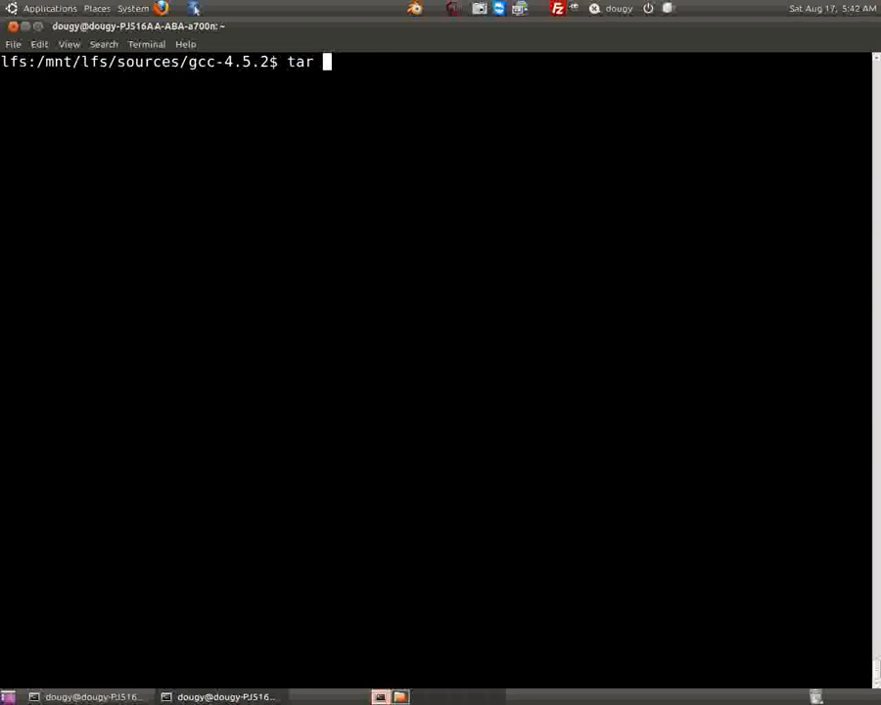
Extract ../mpc-0.8.2.tar.gz with 'tar -zxf' and rename mpc-0.8.2 to mpc
text(-z)
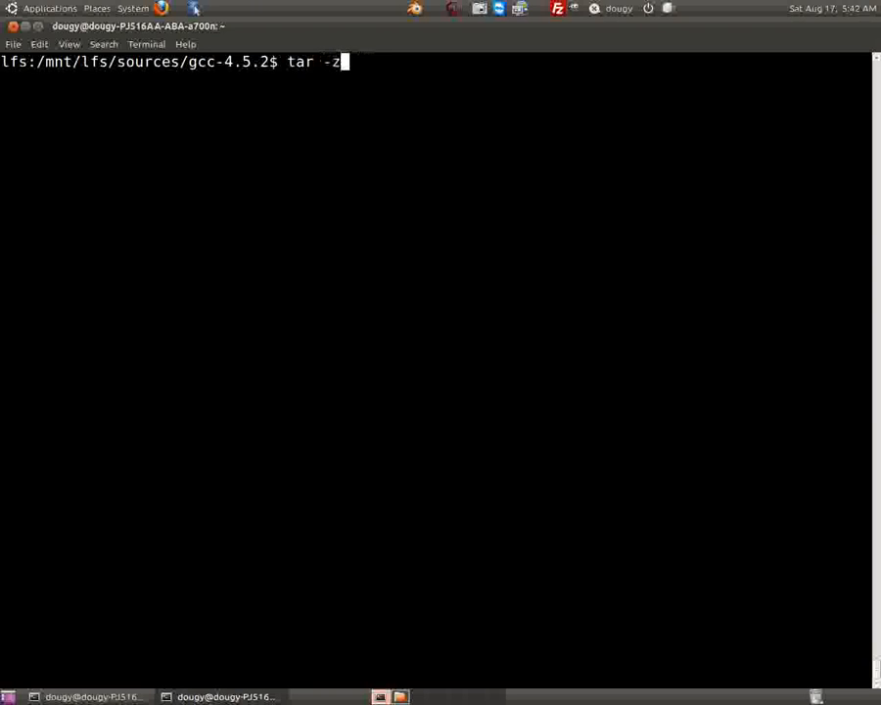
text(xf ../)
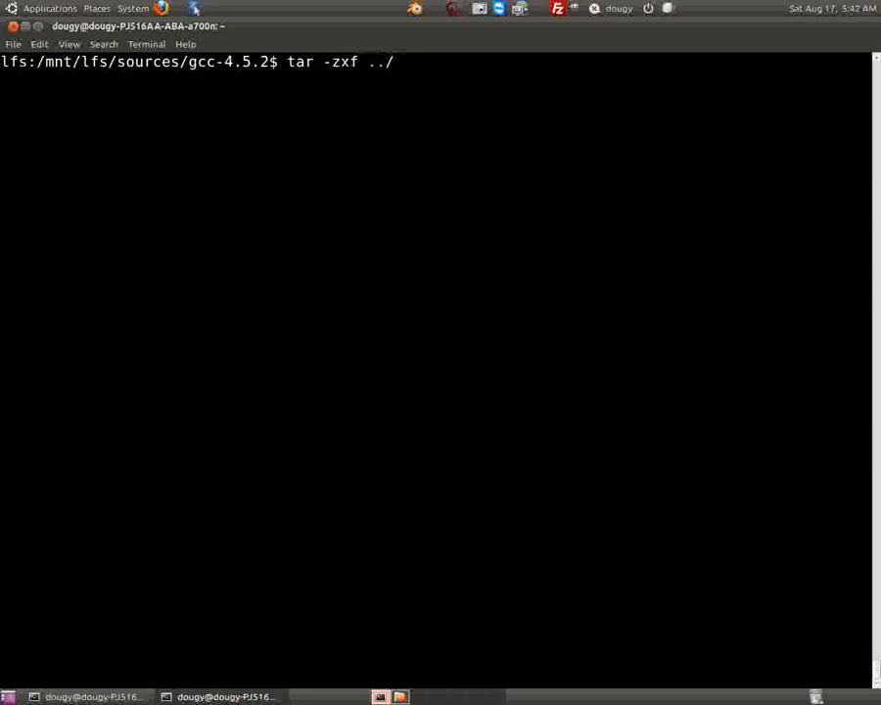
text(mpc-0.8.2.tar.gz)
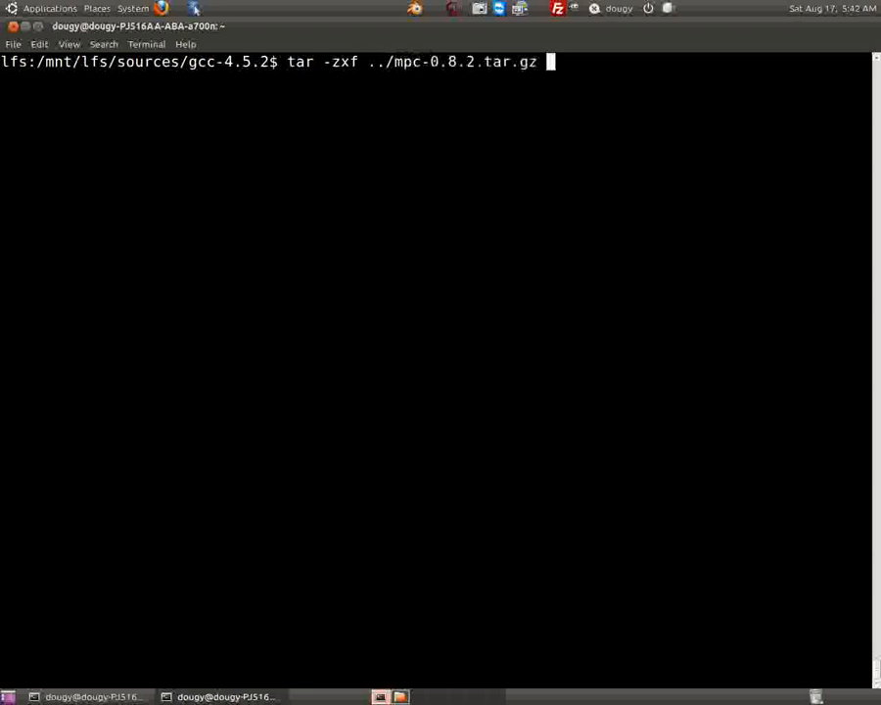
text(mv -v)
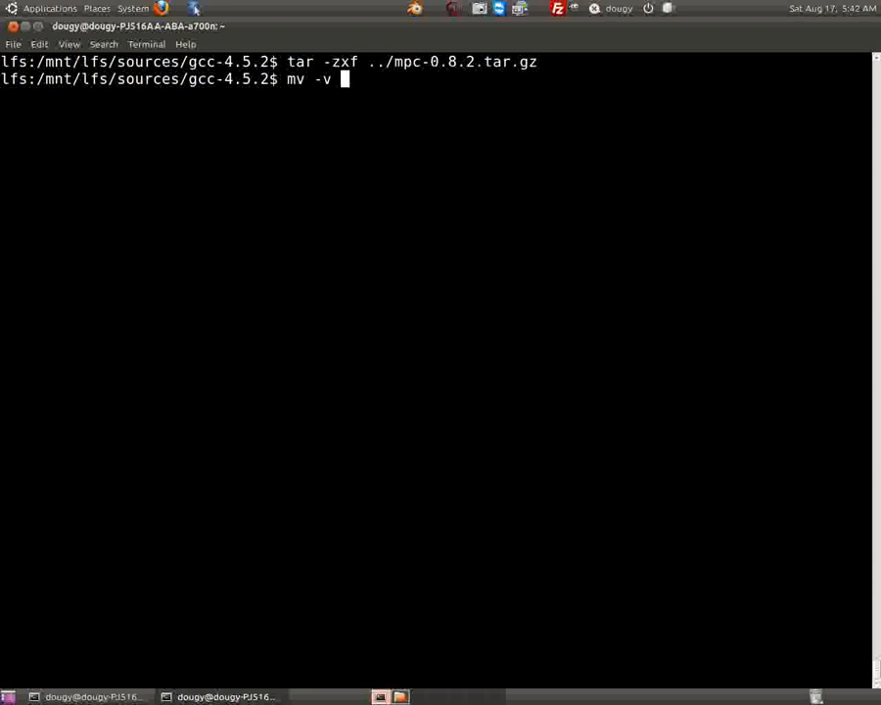
text(mpc-0.8.2)
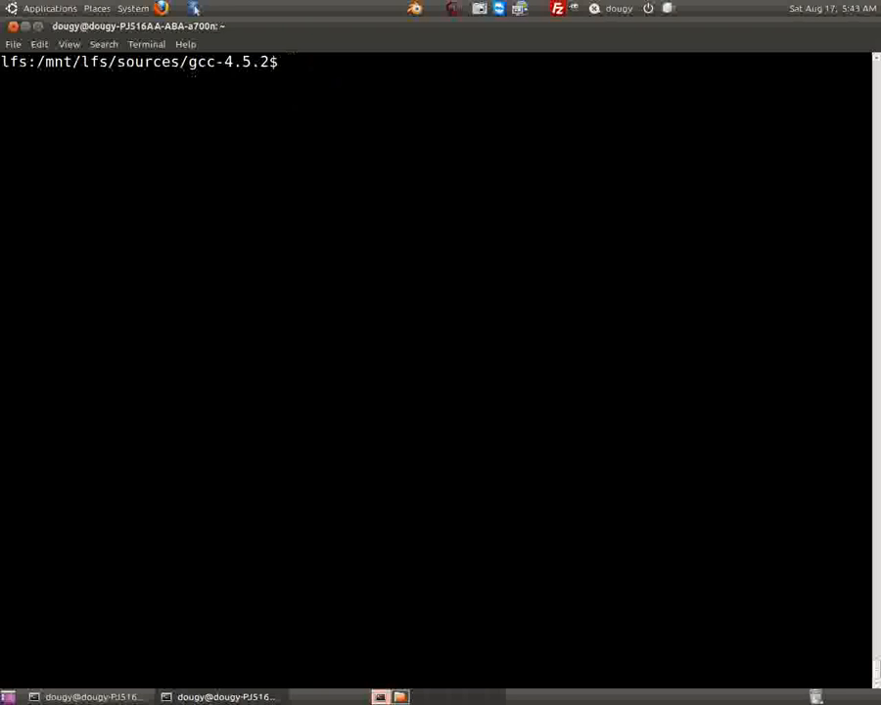
Create ../gcc-build with 'mkdir -v' and change into it
text(m)
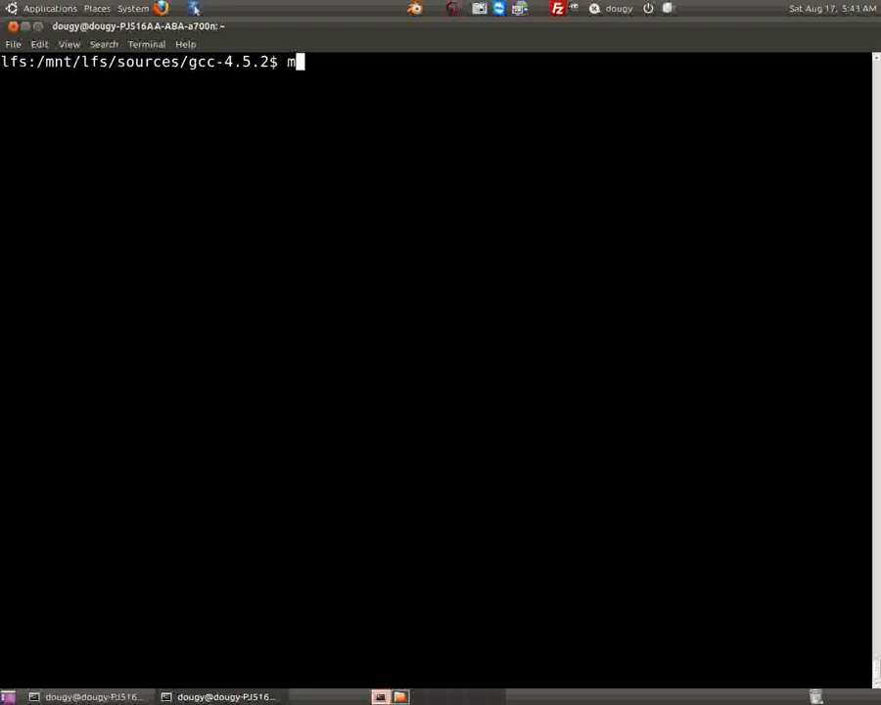
text(kdir -v)
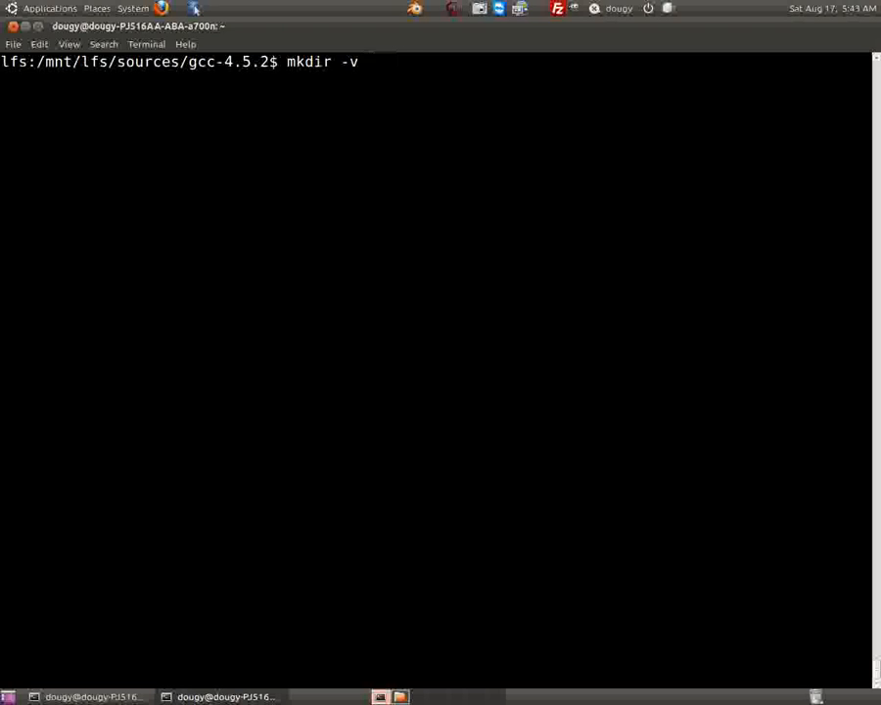
text(../g)
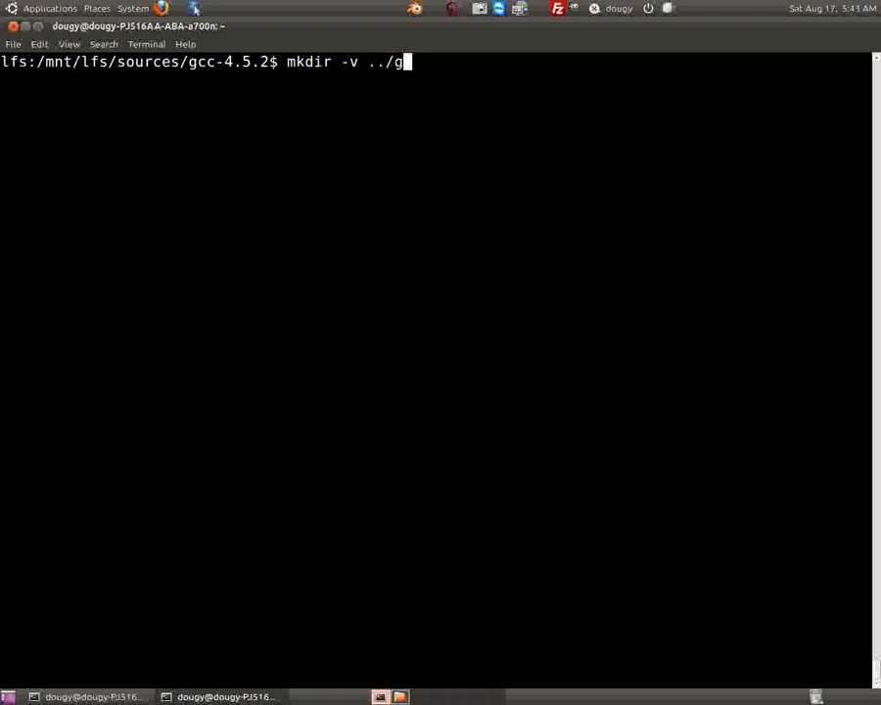
text(cc-4.5)
text(cd ../)
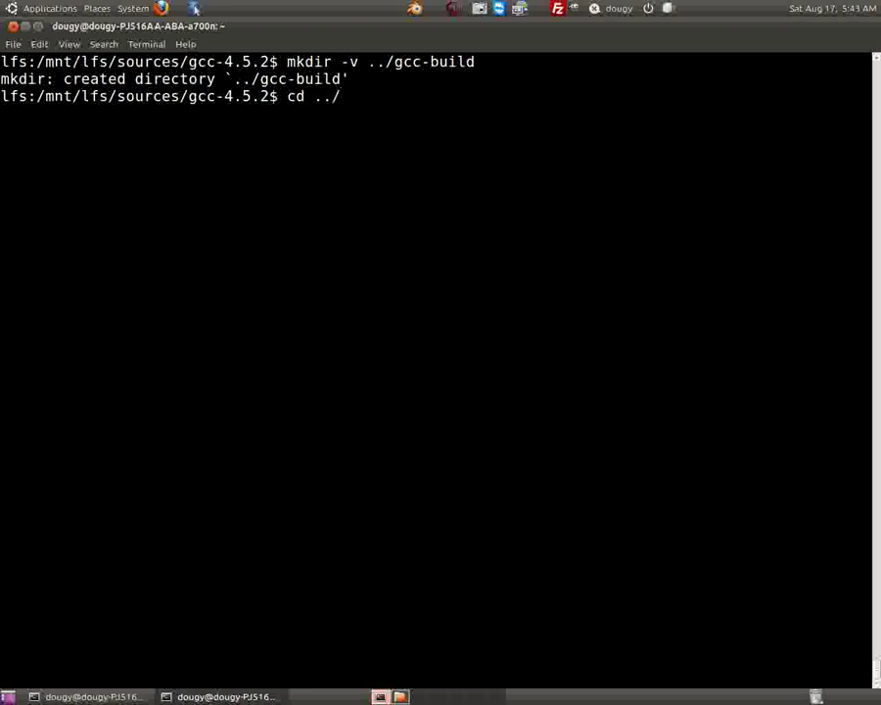
text(gcc-b)
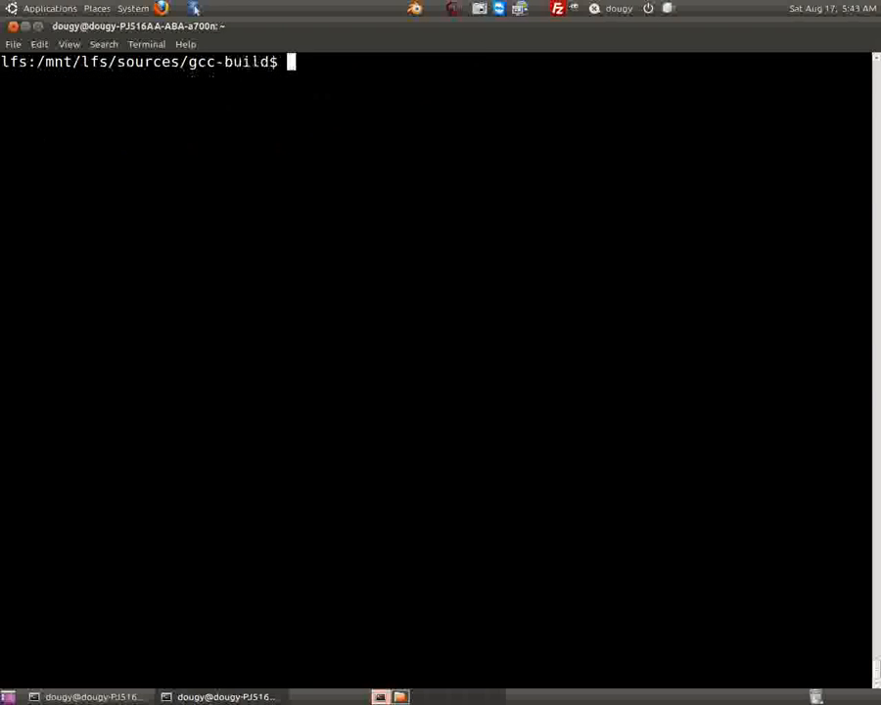
Start ../gcc-4.5.2/configure with --target=$LFS_TGT and --prefix=/tools, continuing onto a new line
text(..)
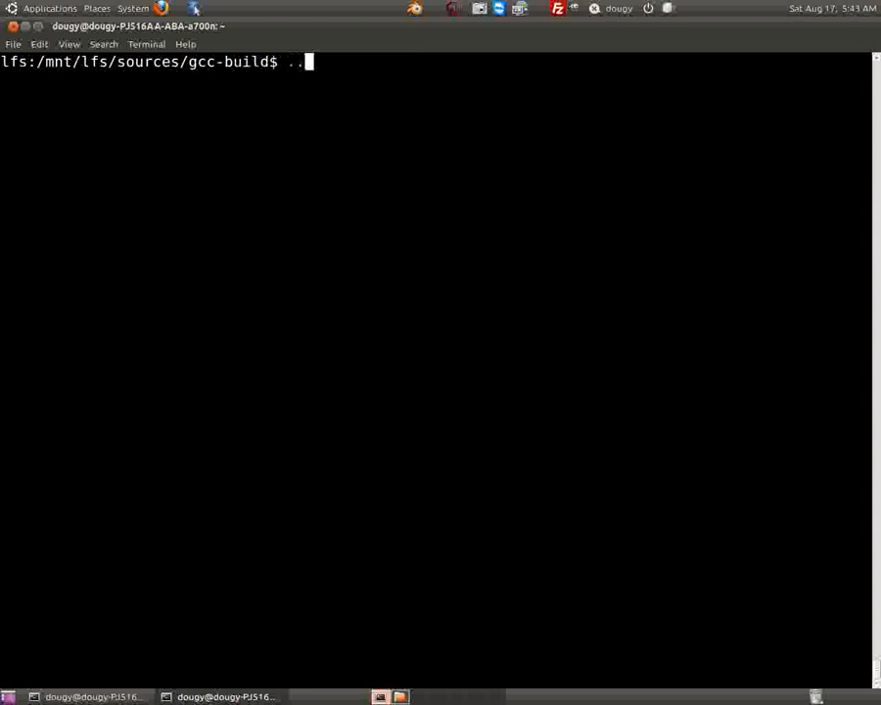
text(/gcc-4.5.2/)
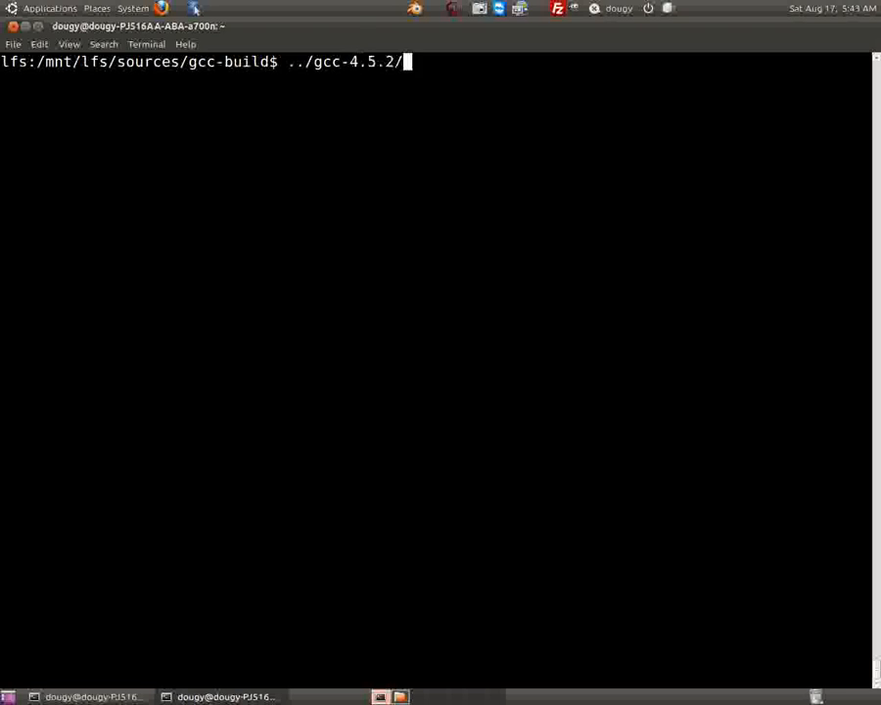
text(configure \)
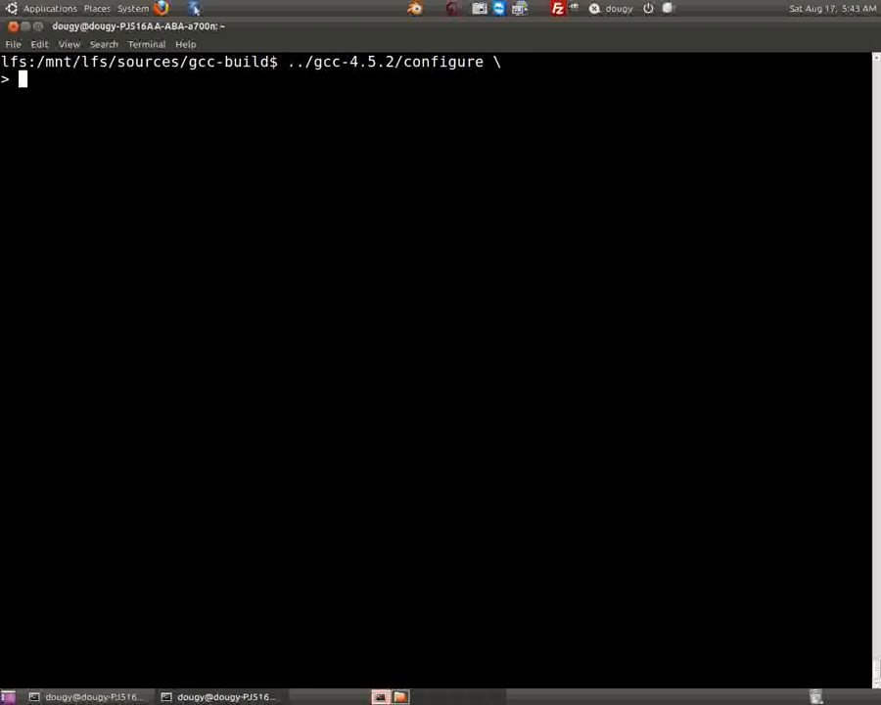
text(--t)
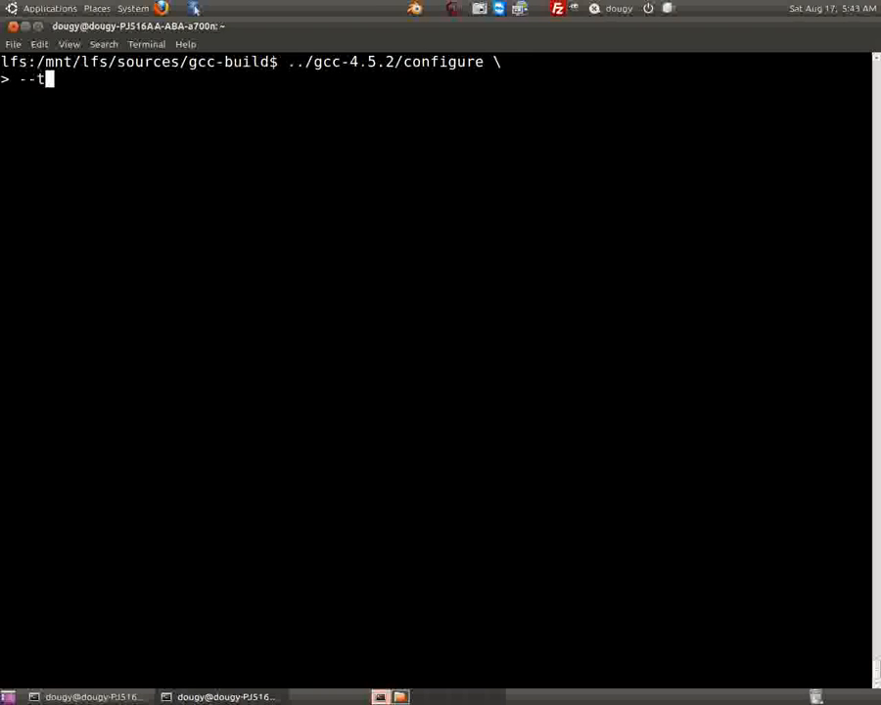
text(arget=$L)
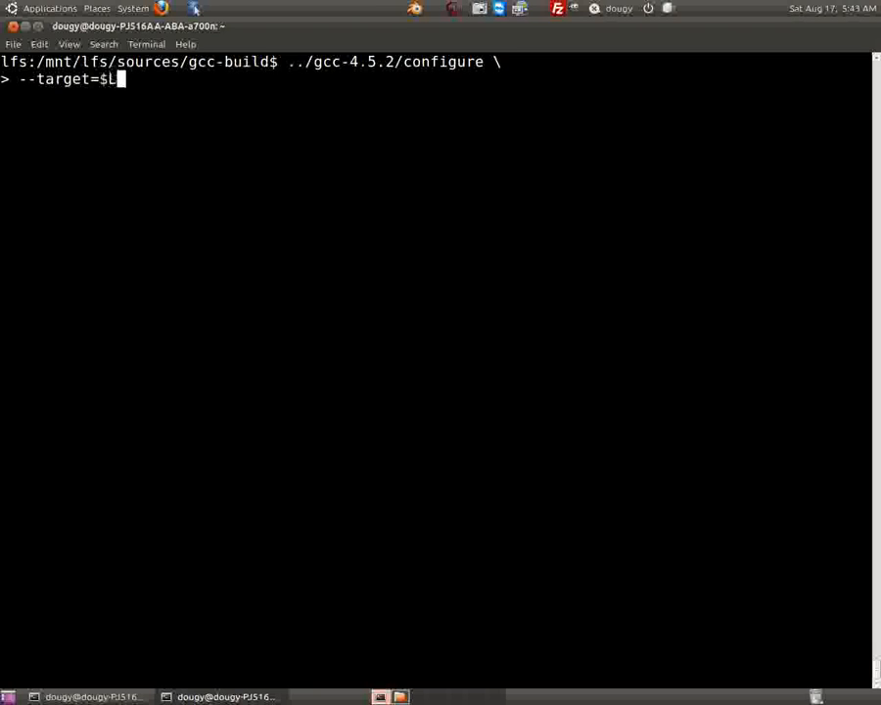
text(FS_TGT --pre)
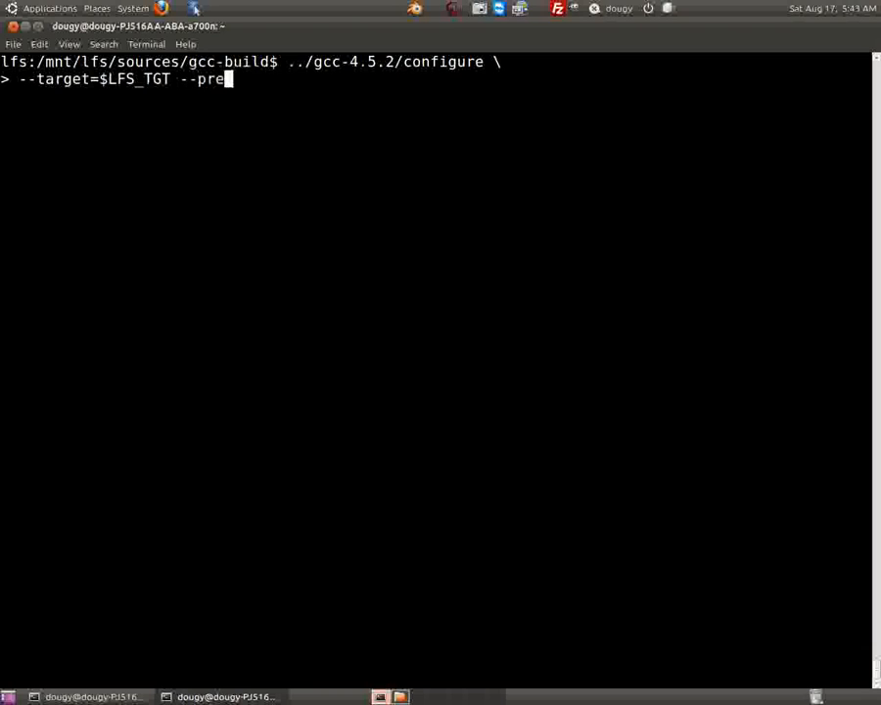
text(fix=)
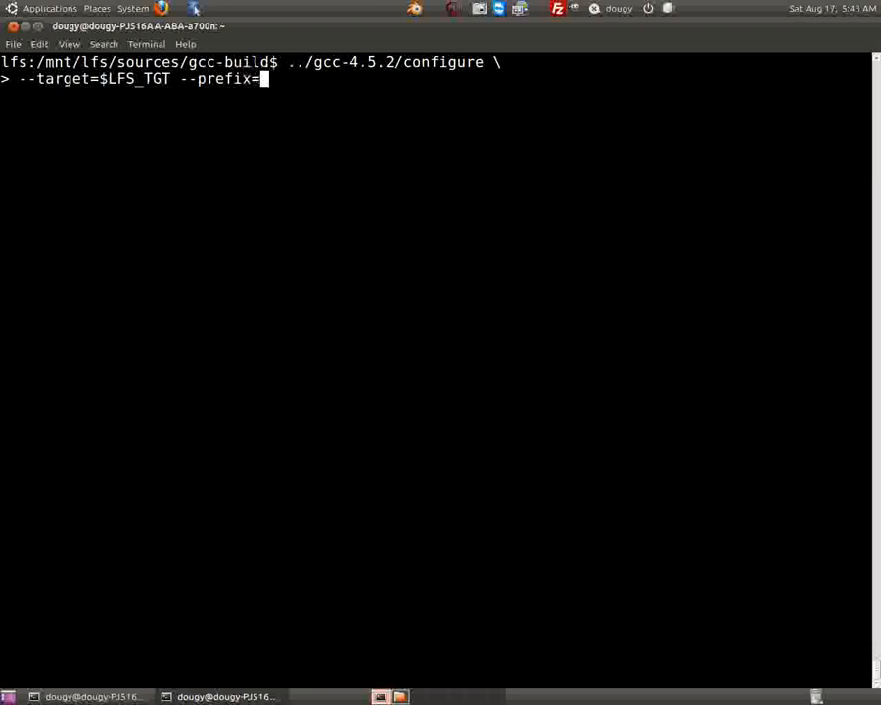
text(/tooosl)
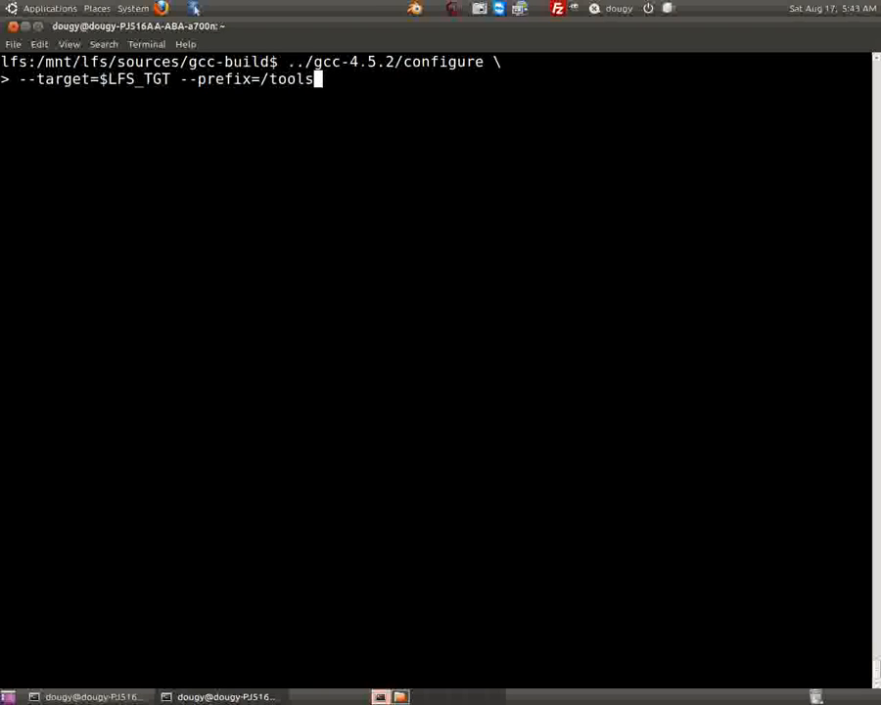
key(Return)
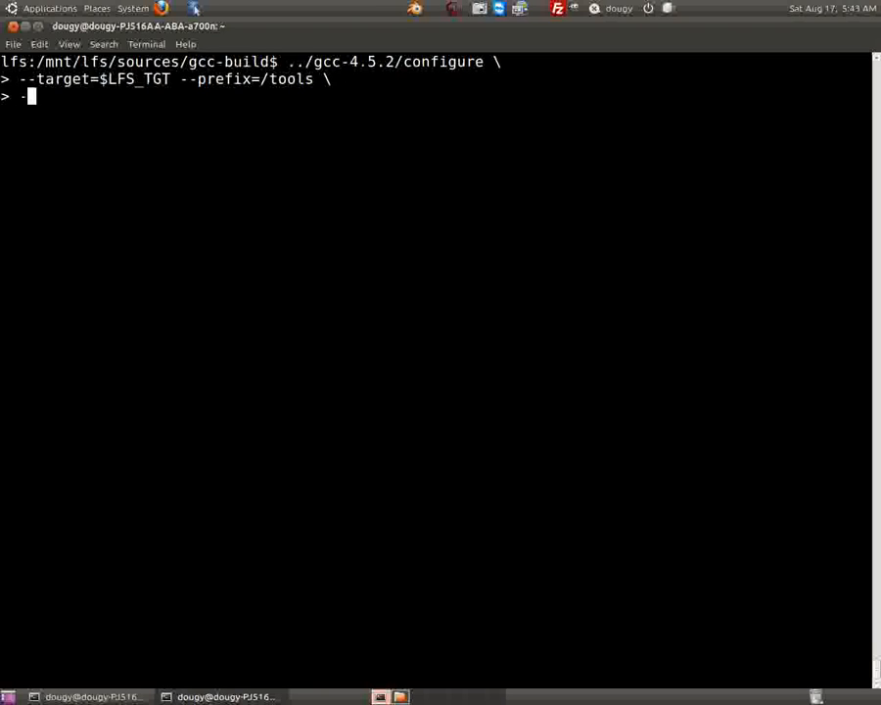
Add --disable-nls --disable-shared --disable-threads to the configure command
text(--disav)
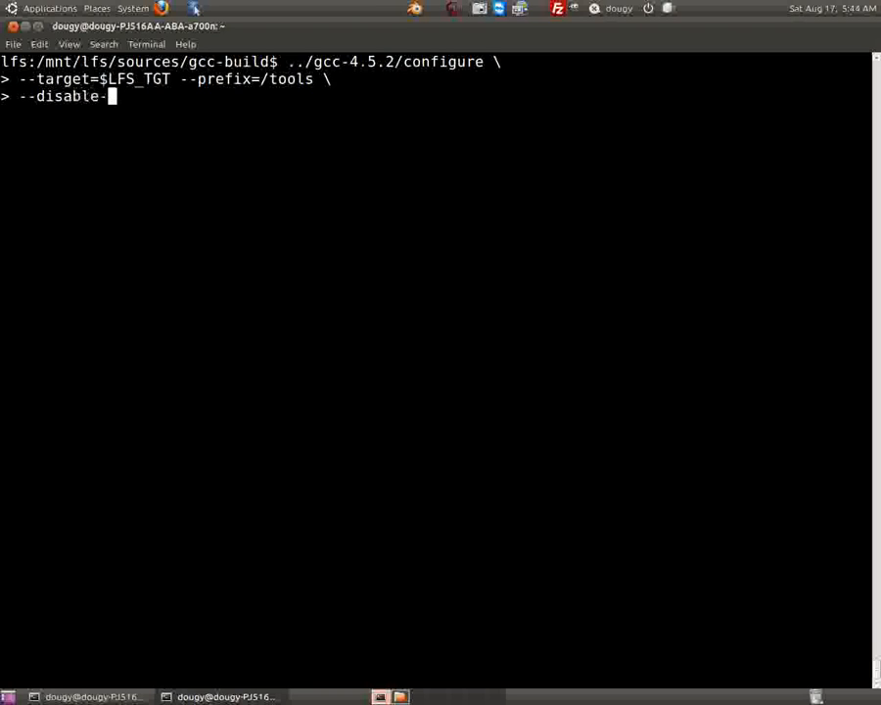
text(nls)
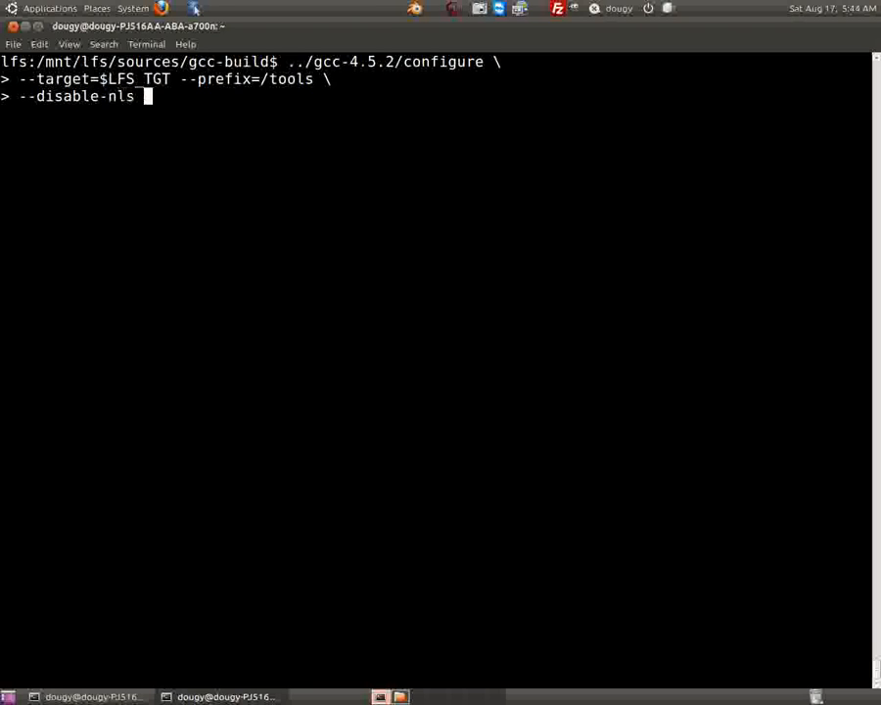
text(--disable-)
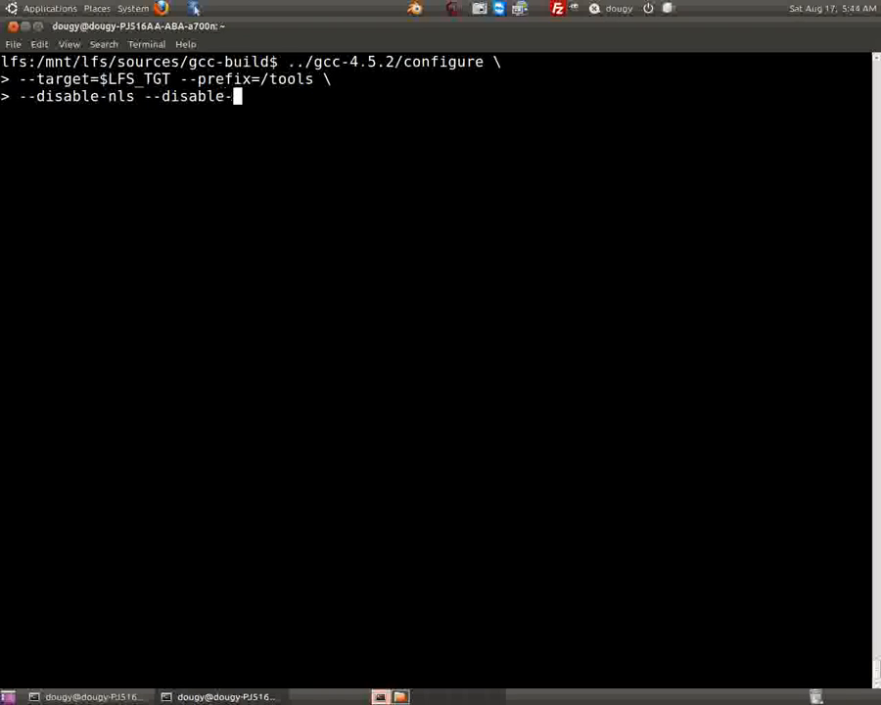
text(shared)
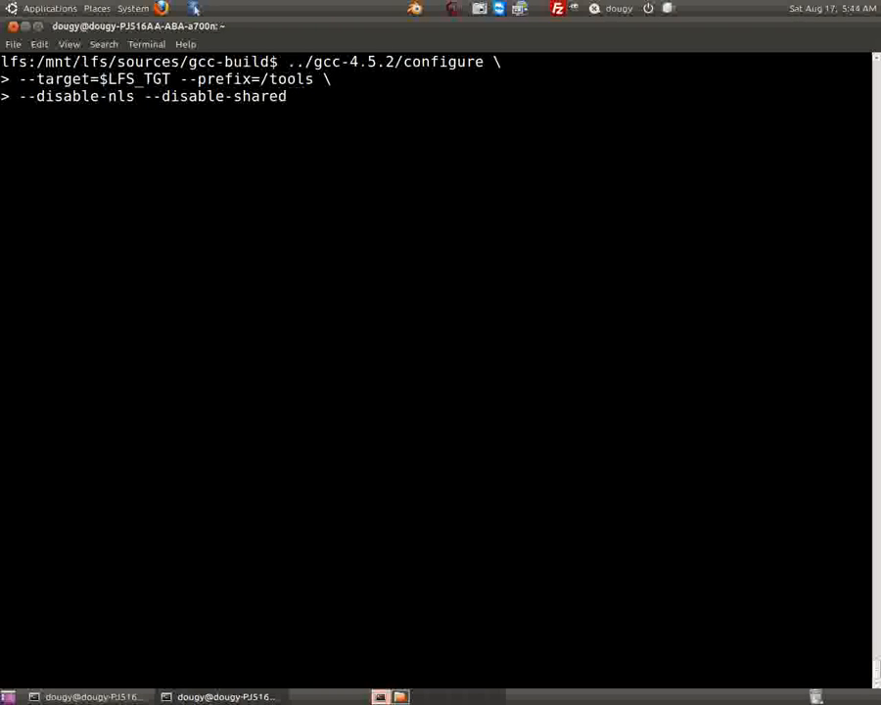
text(--disa)
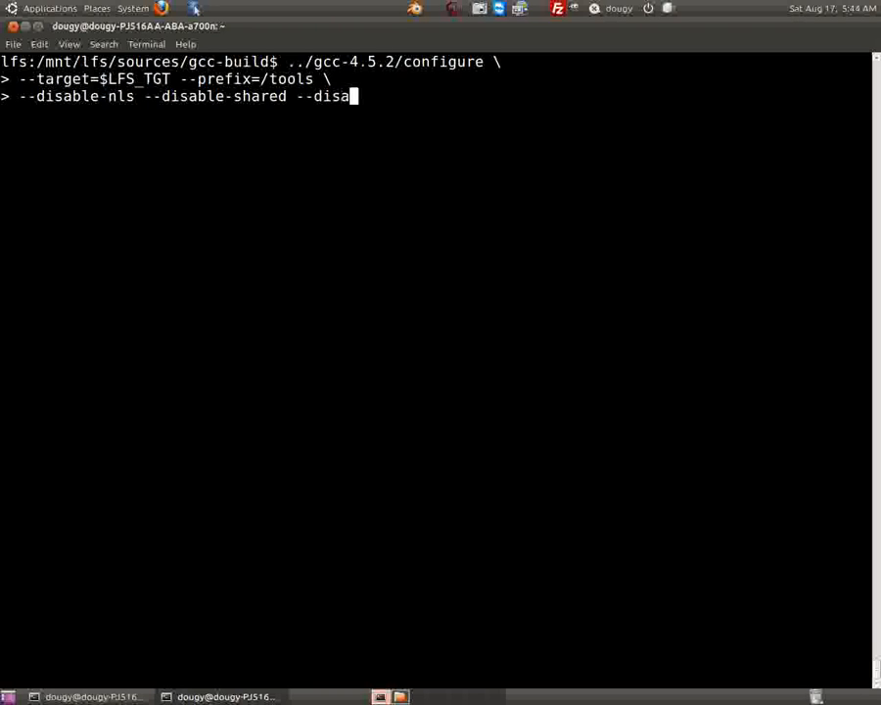
text(ble-thre)
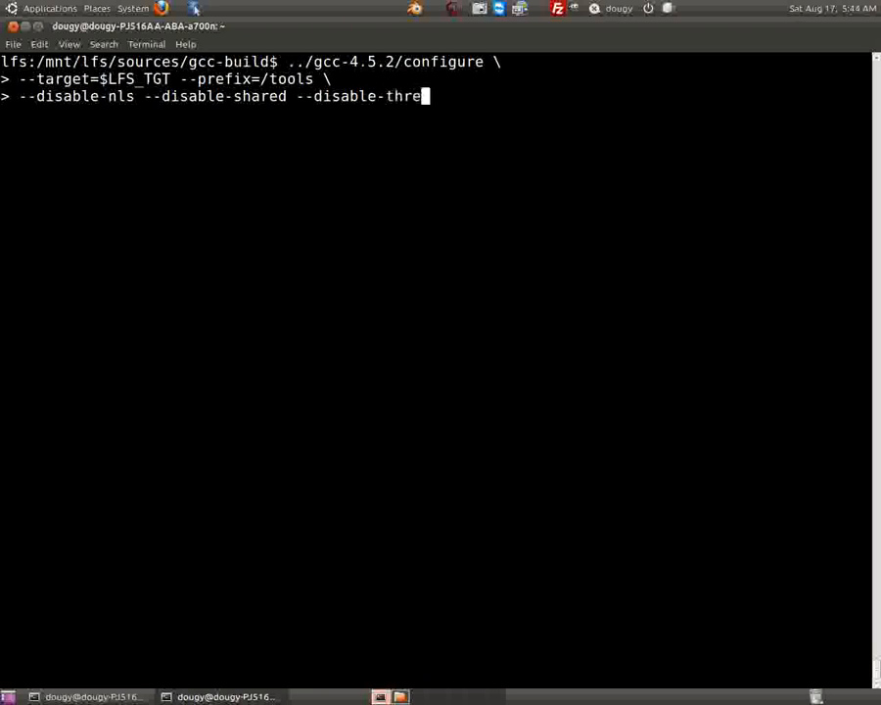
text(afs)
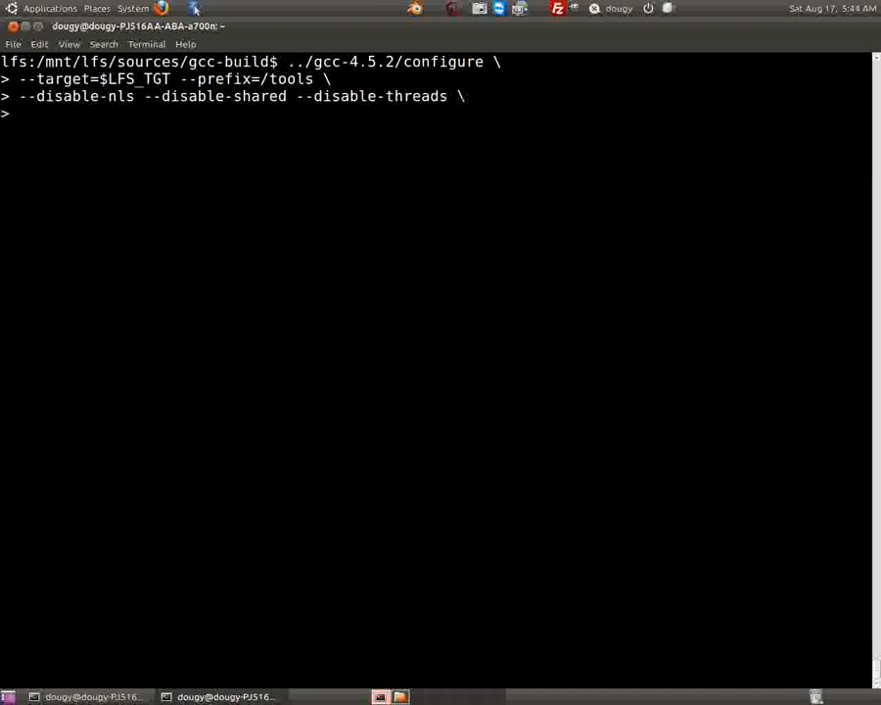
Add --disable-decimal-float --disable-multilib with a trailing backslash and continue the command
text(--)
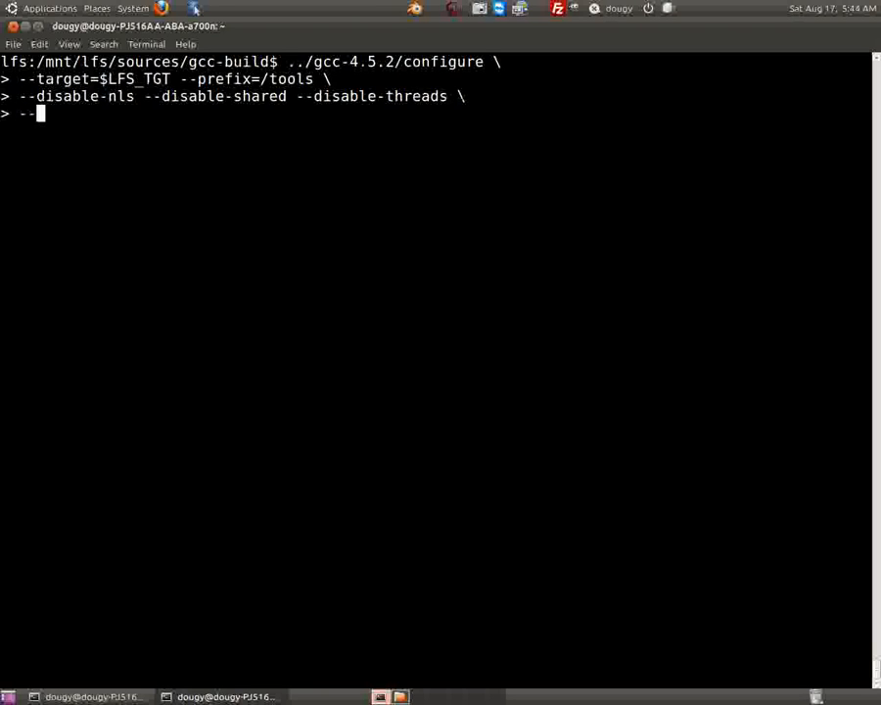
text(dis)
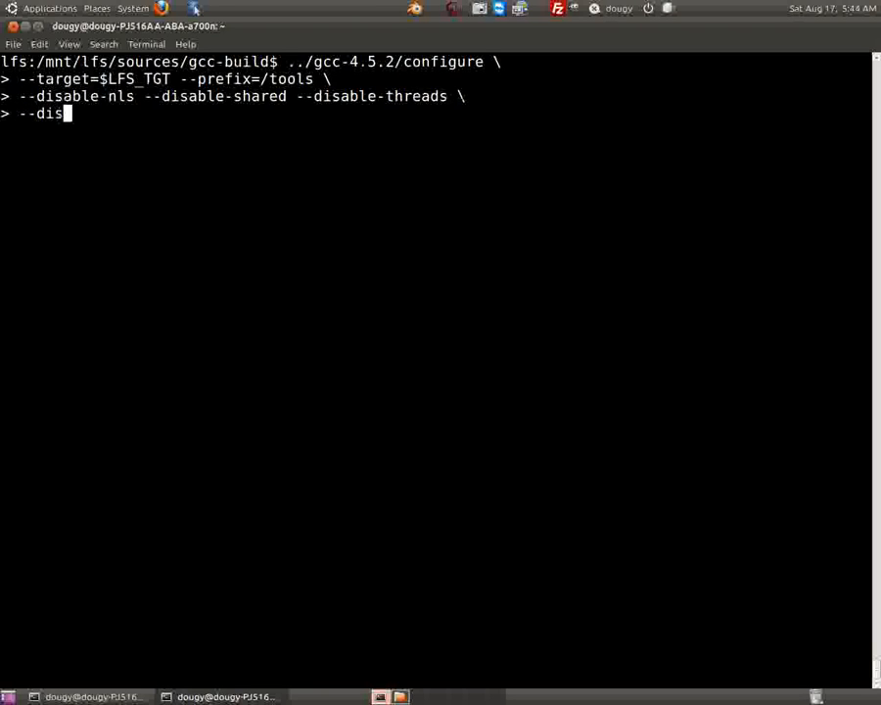
text(able)
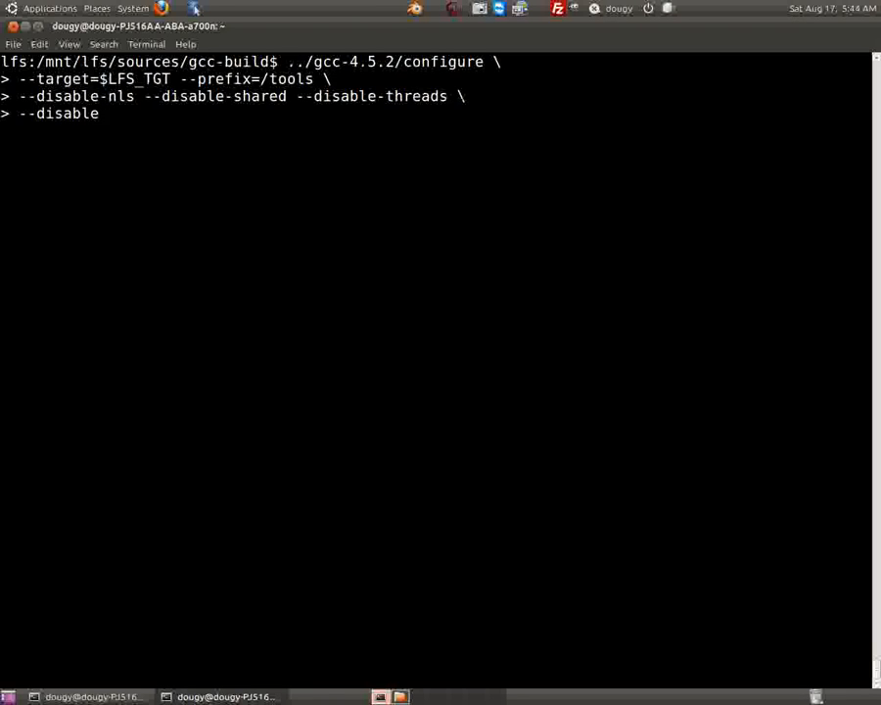
text(-decimal)
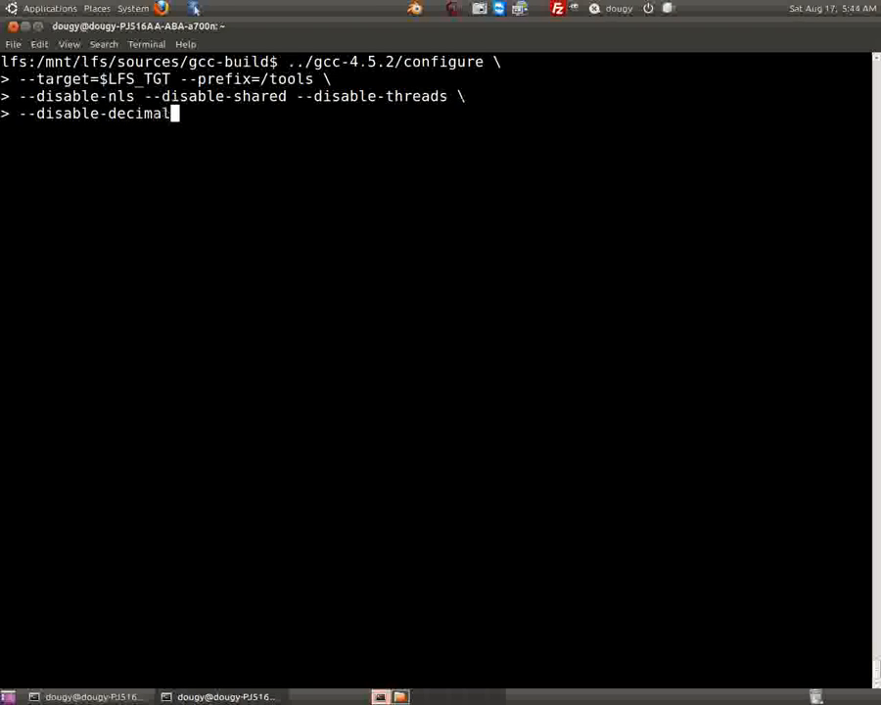
text(-g)
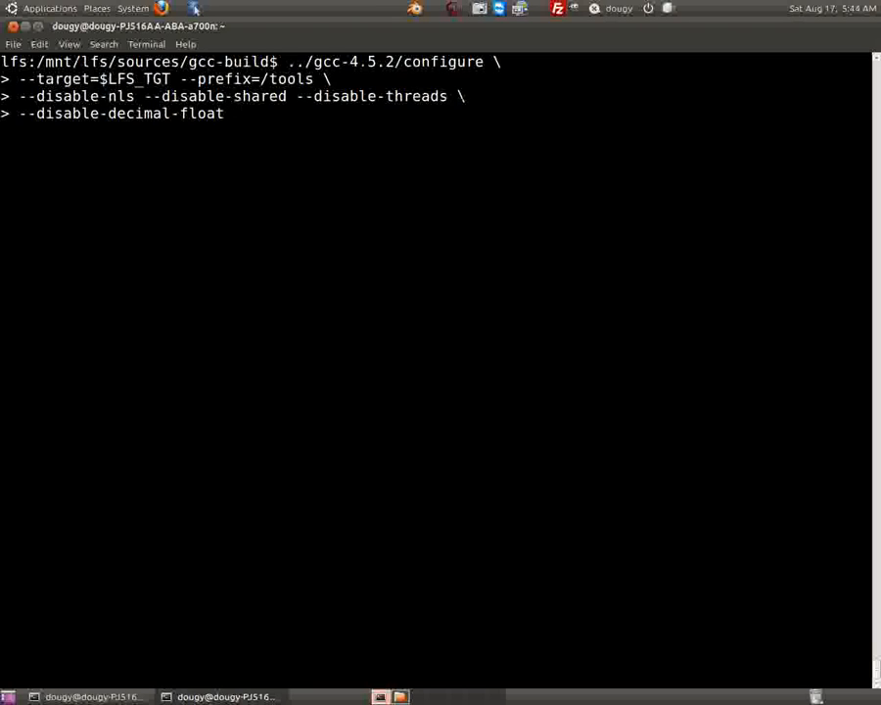
text(--disable)
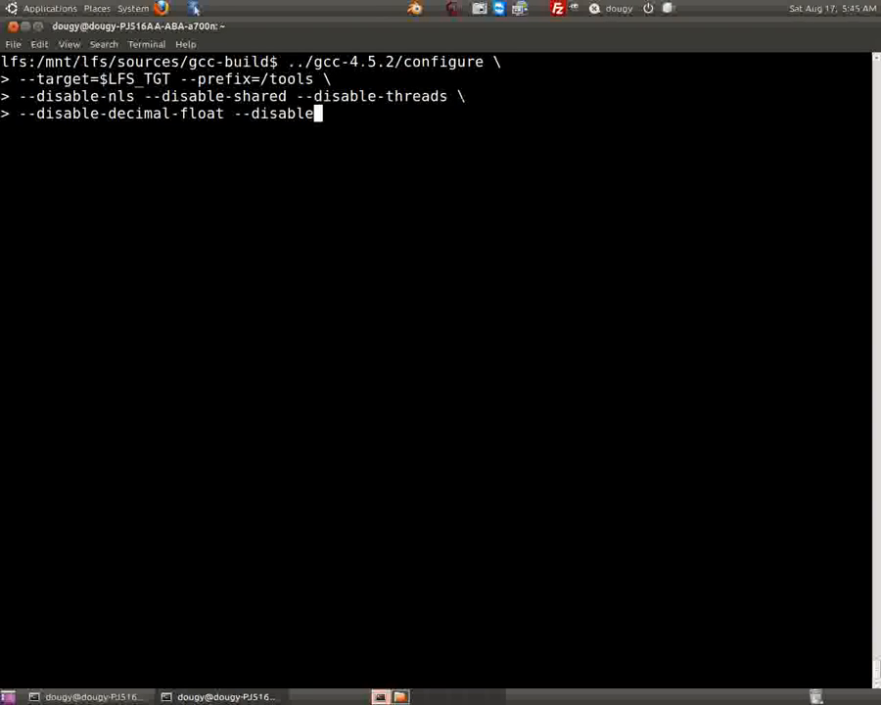
text(-)
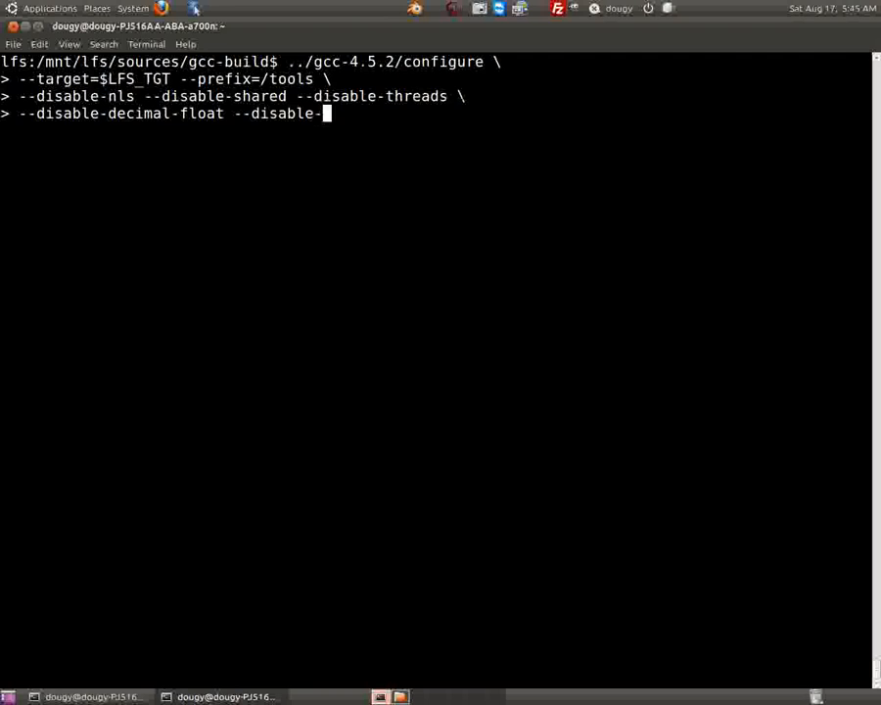
text(mut)
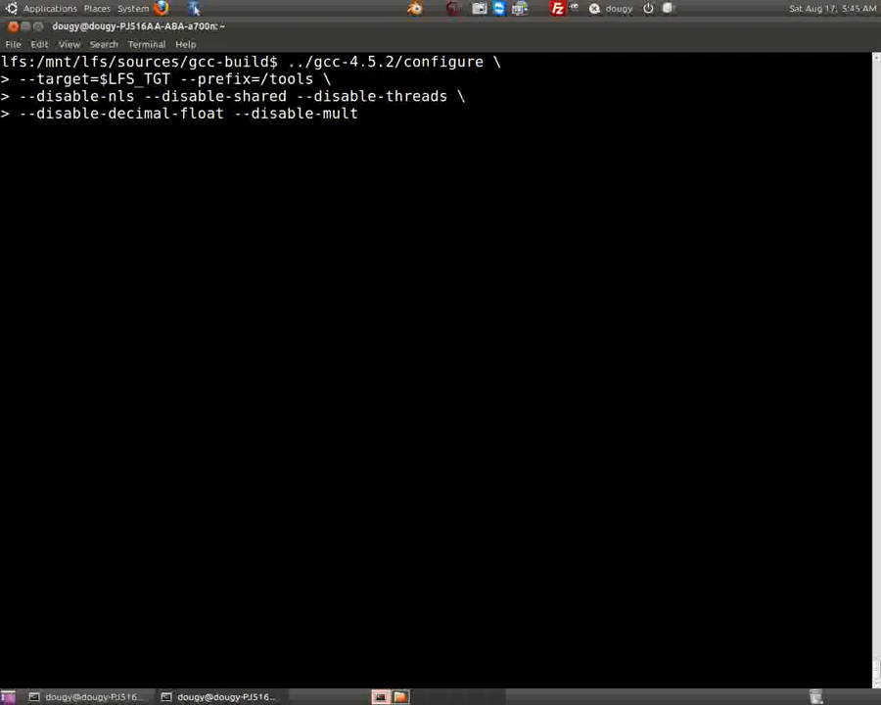
text(il)
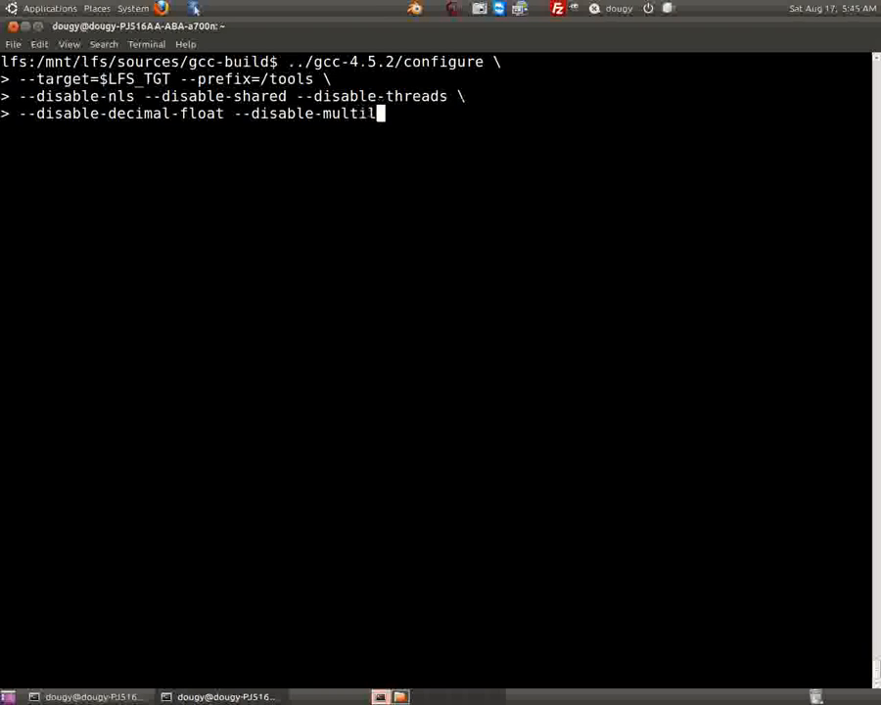
text(b \)
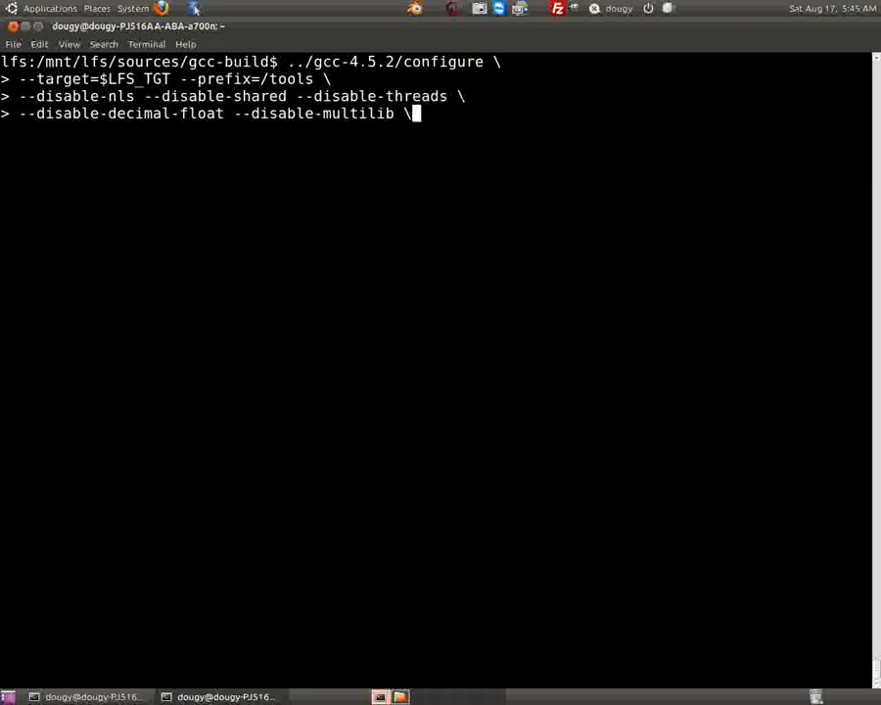
key(Return)
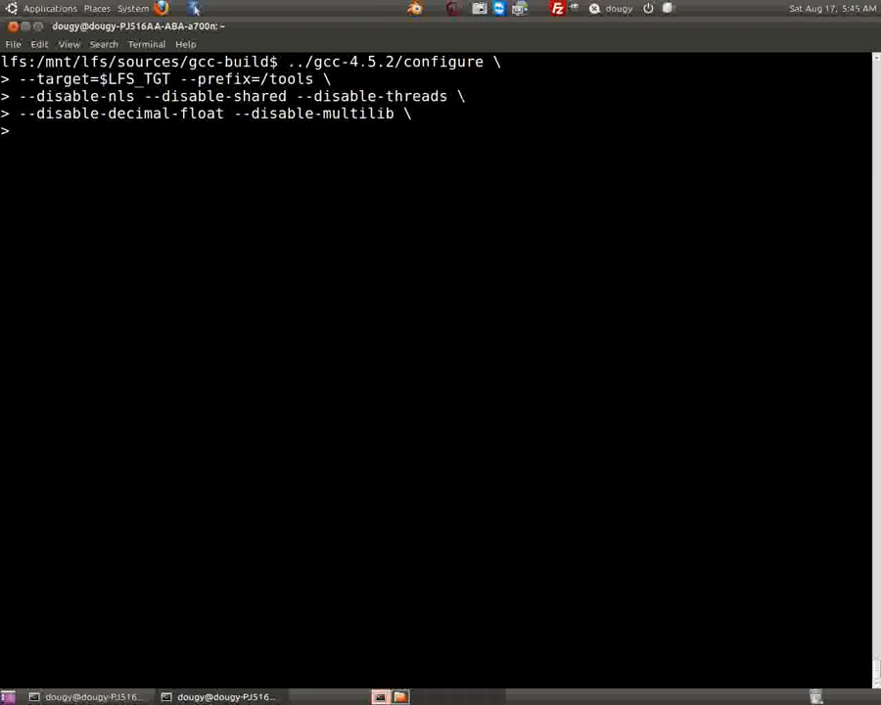
Add --disable-libmudflap --disable-libssp --disable-libgomp --enable-languages=c and continue onto another line
text(--di)
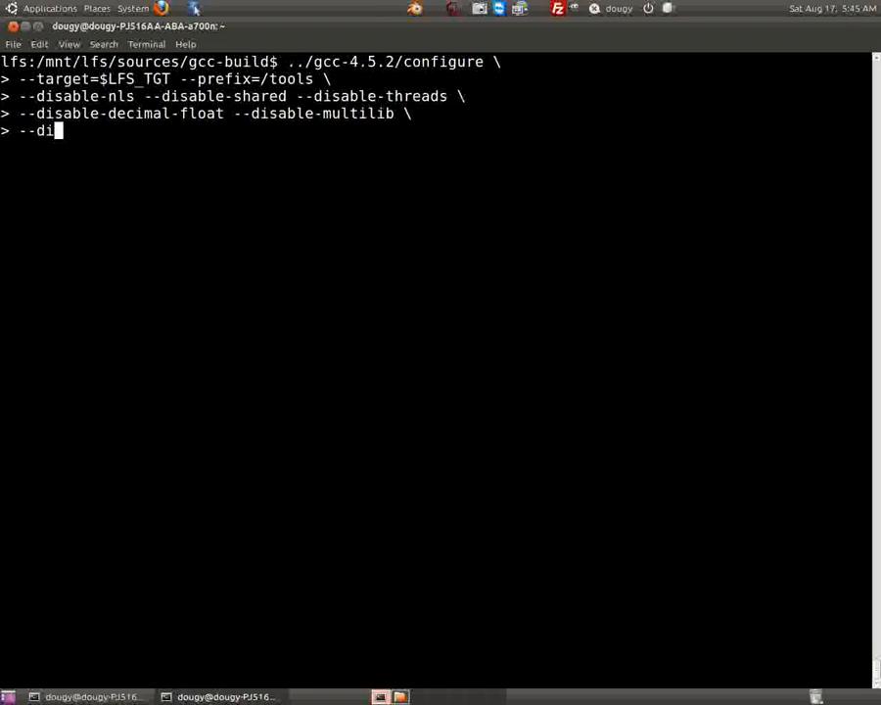
text(sabl)
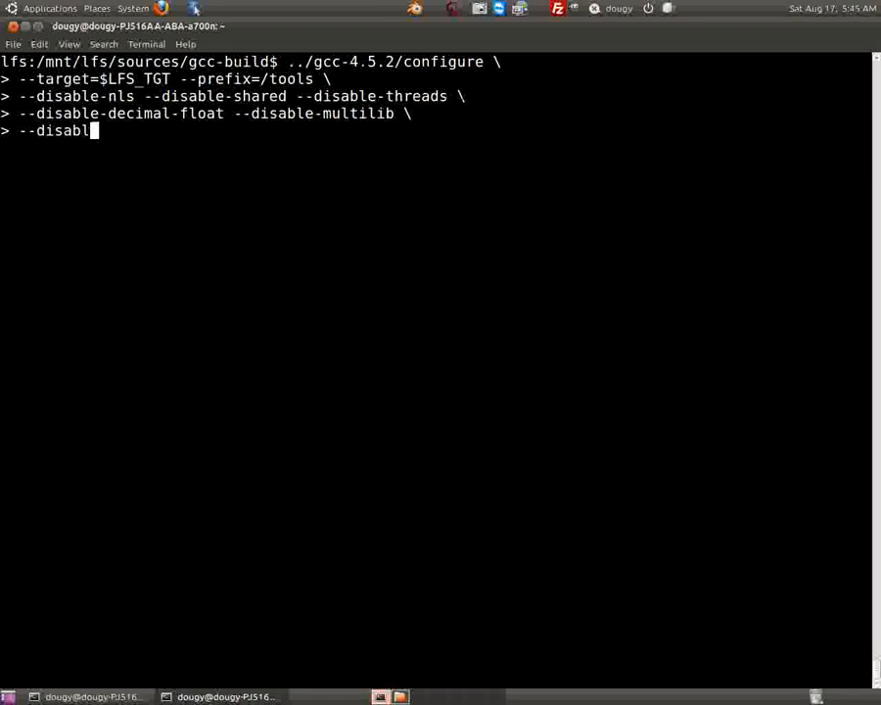
text(e-libm)
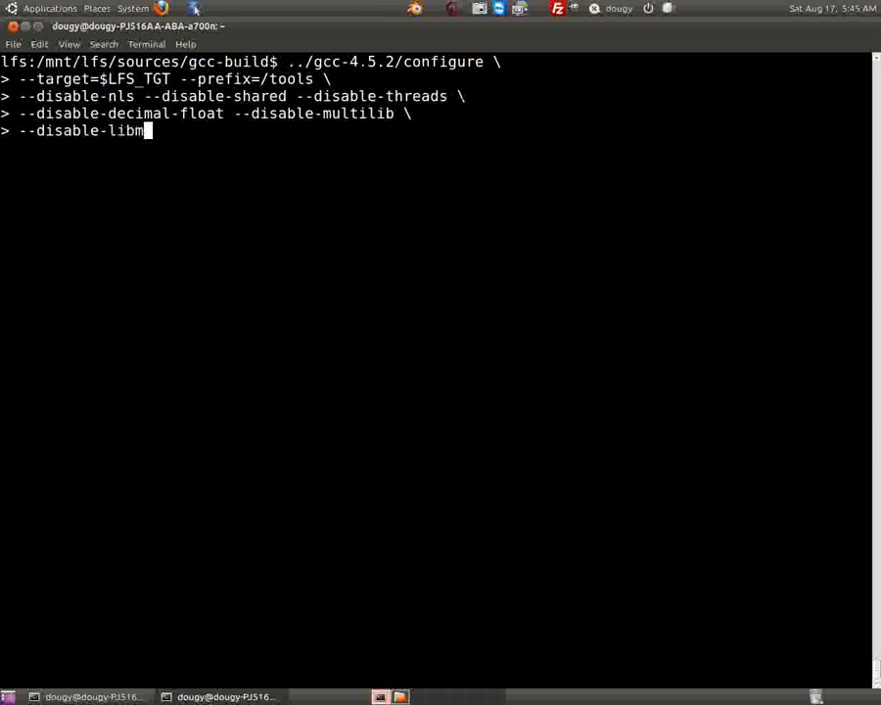
text(udflap --d)
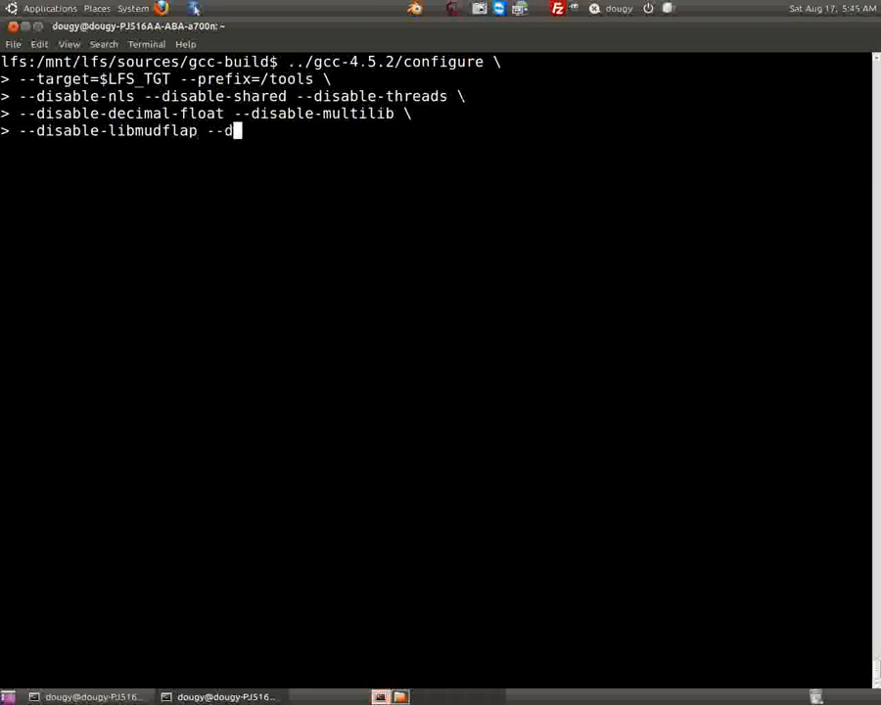
text(isable-)
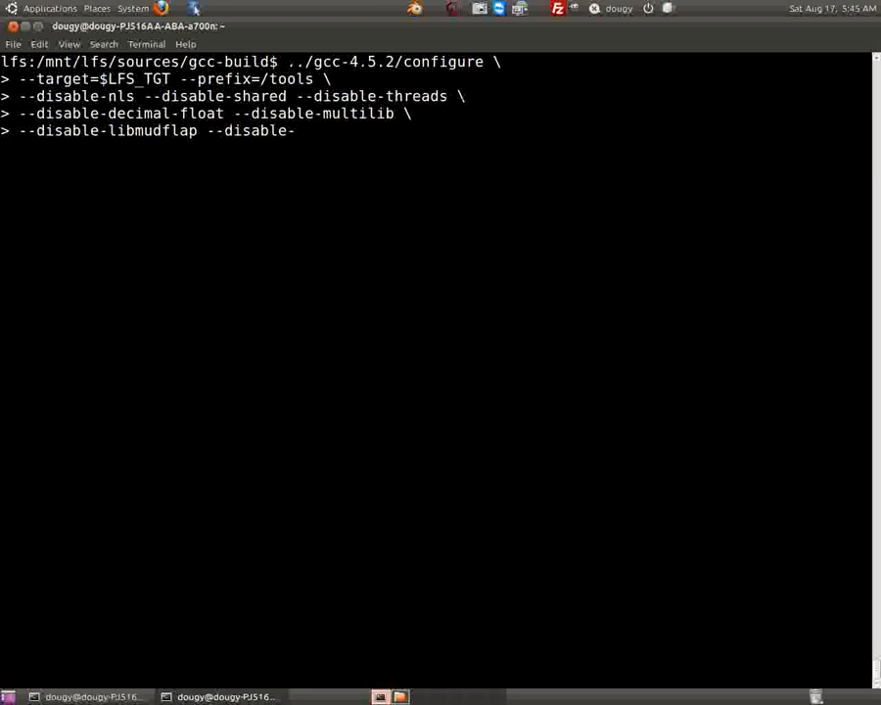
text(libssp \)
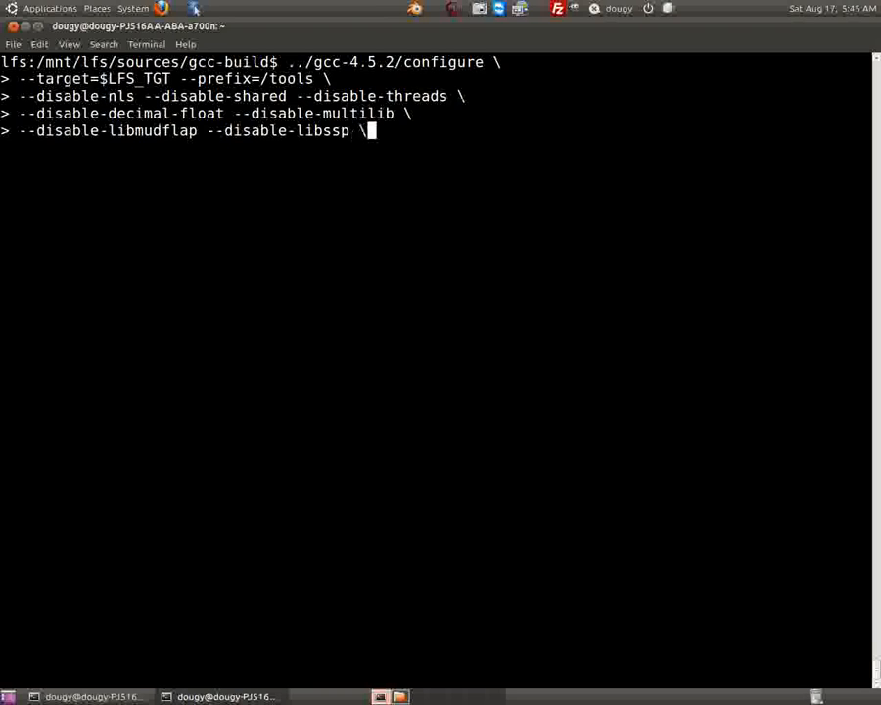
text(--d)
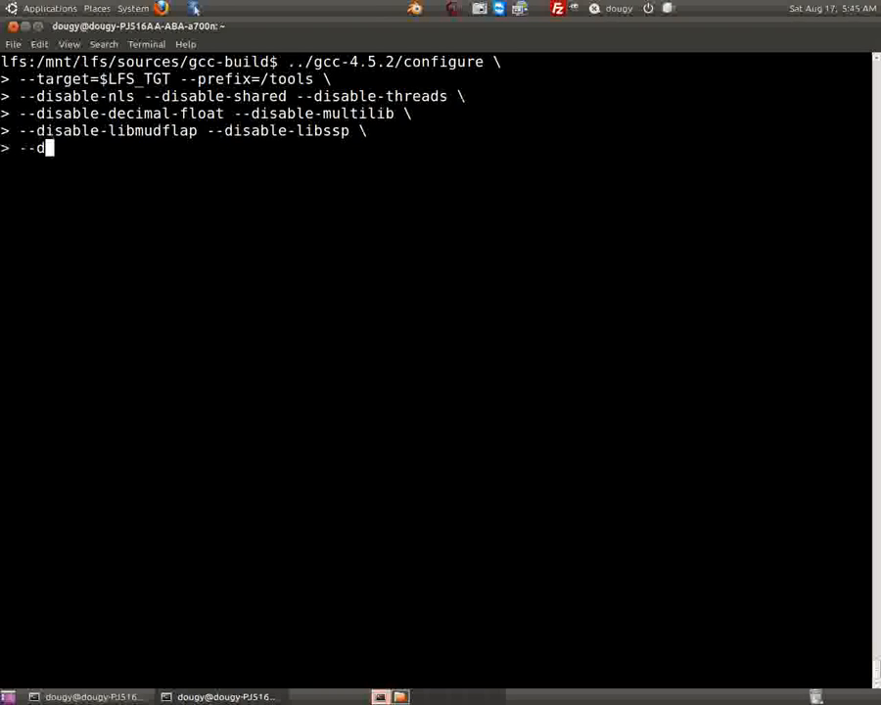
text(isable-li)
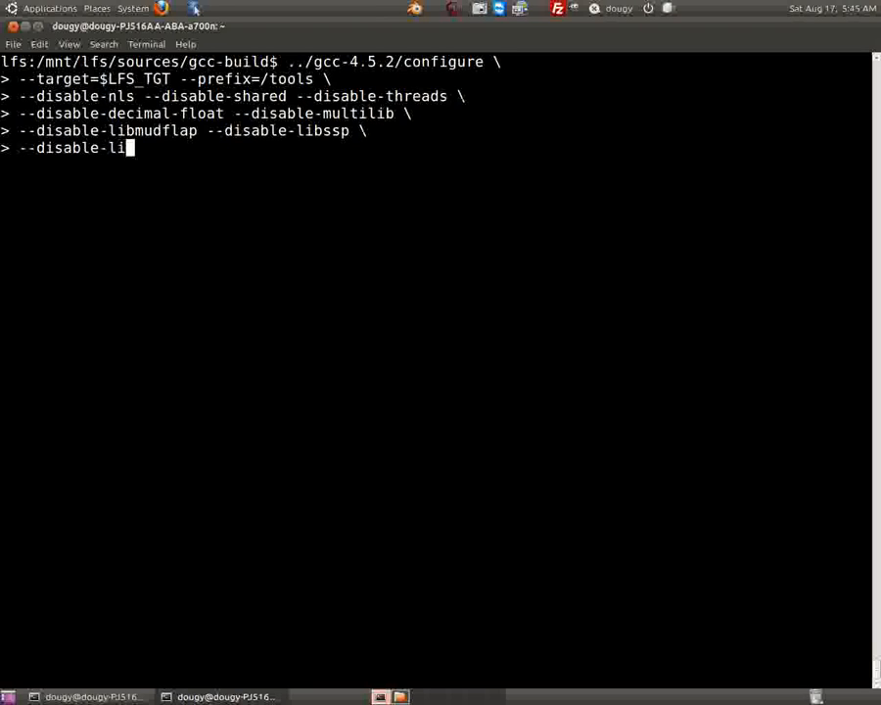
text(bgomp)
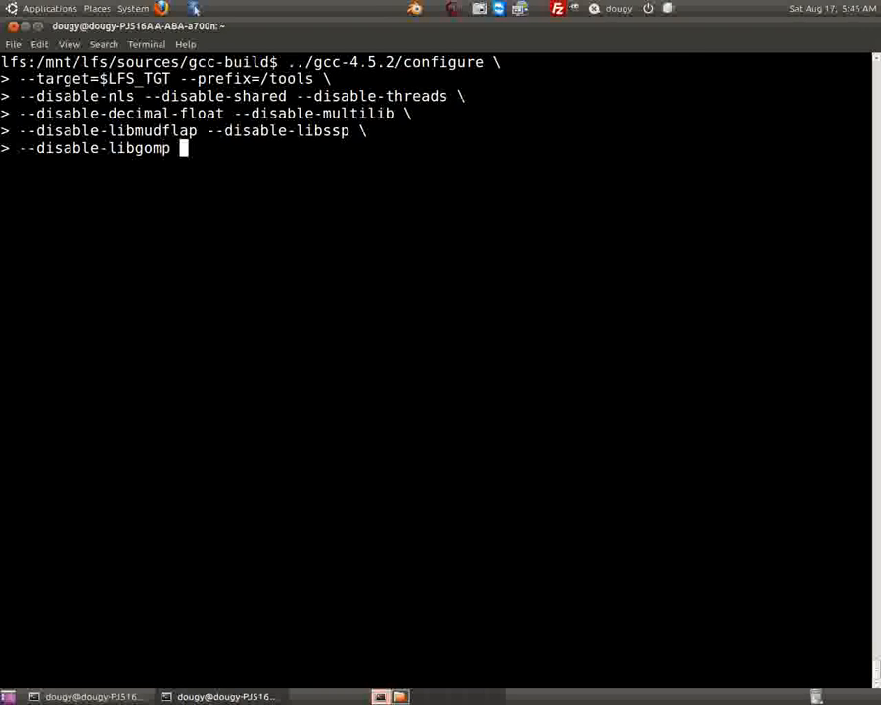
text(--enable-)
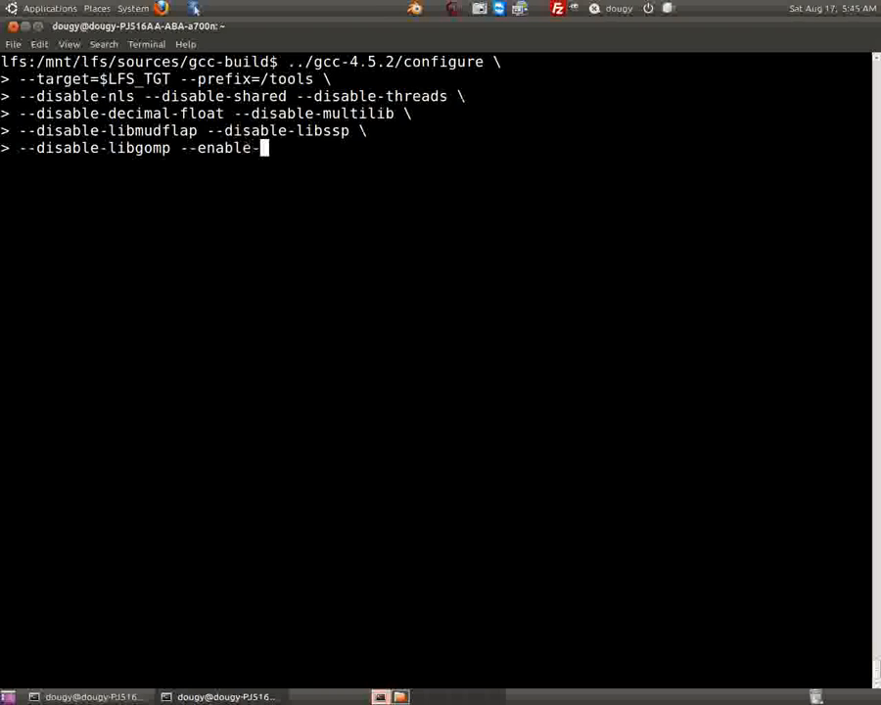
text(languages)
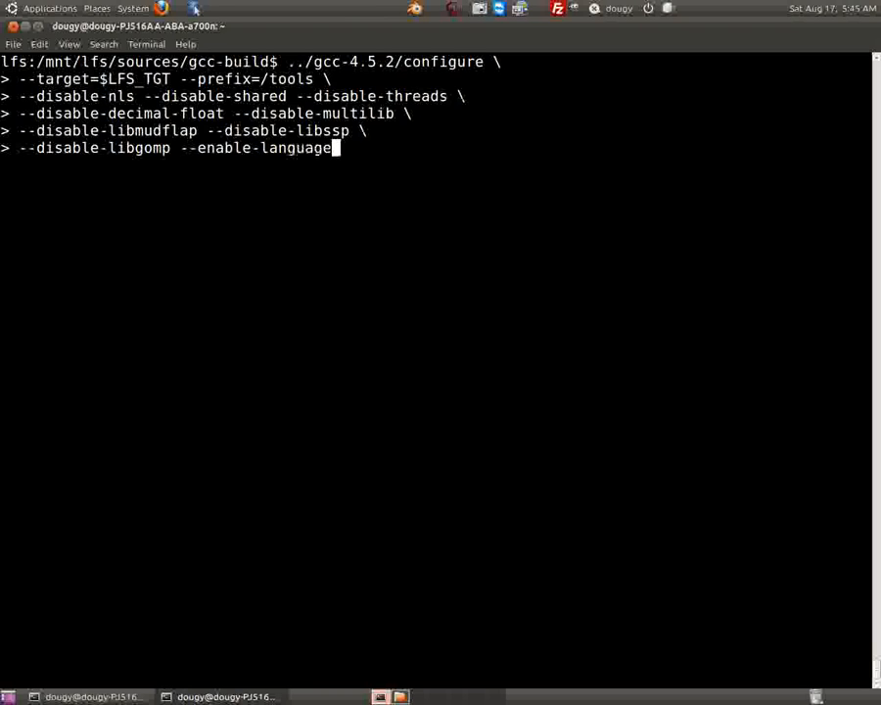
text(s=c)
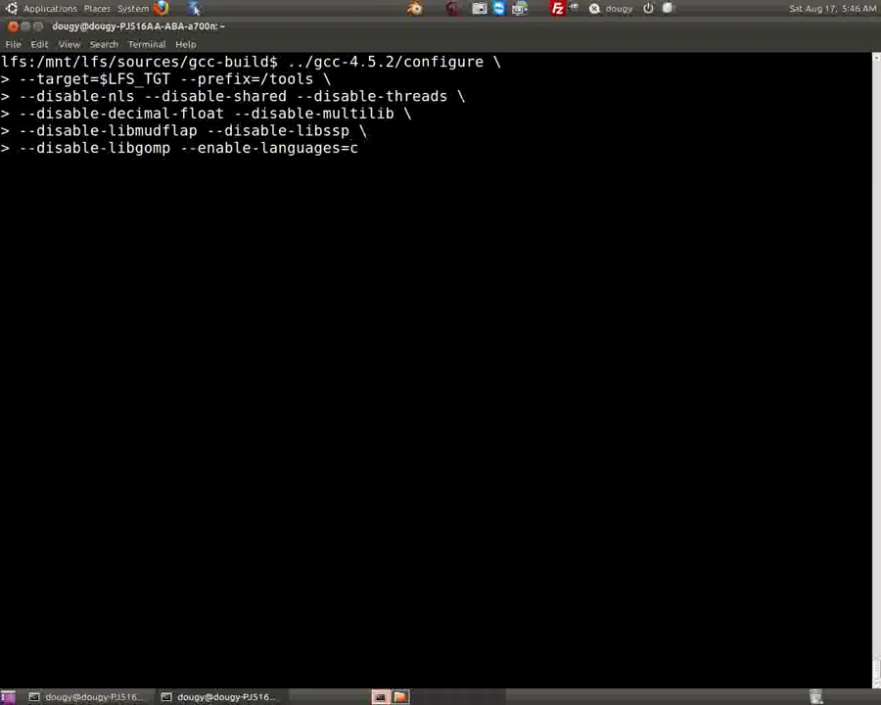
key(Return)
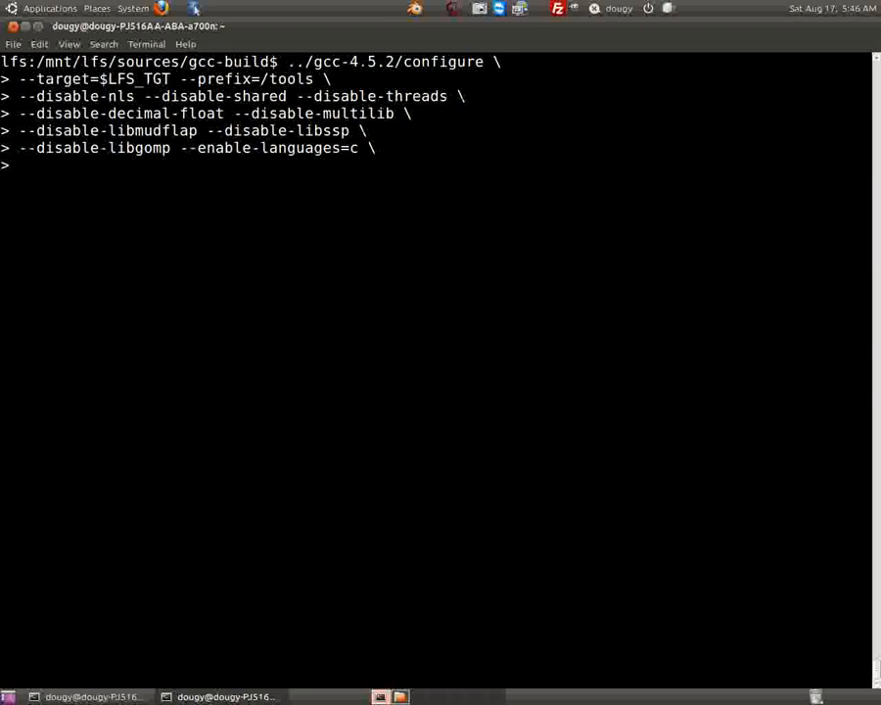
Add --with-gmp-include=$(pwd)/gmp to the configure command
text(--)
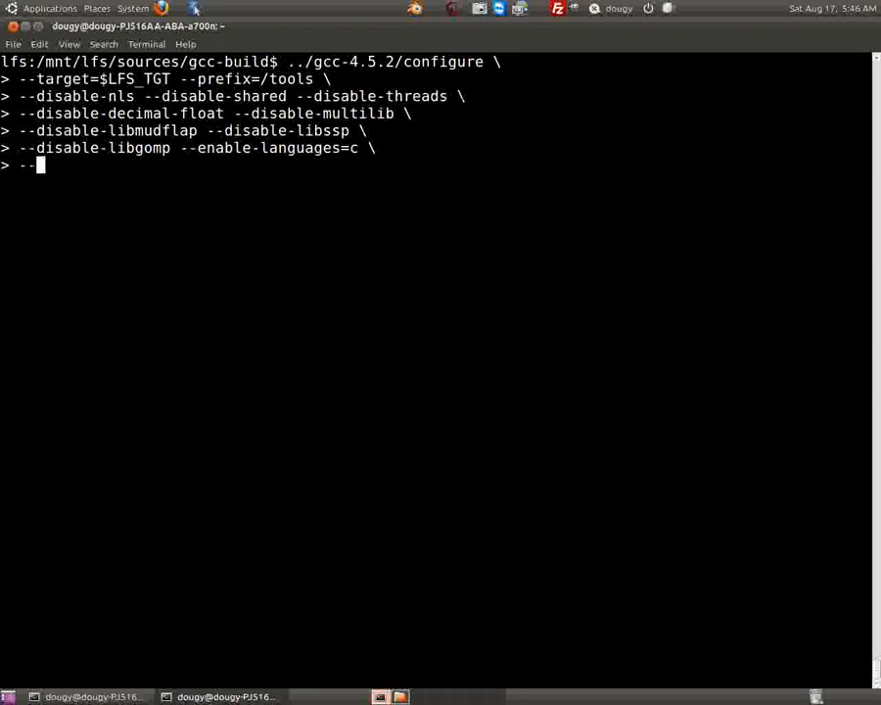
text(-with-gmp)
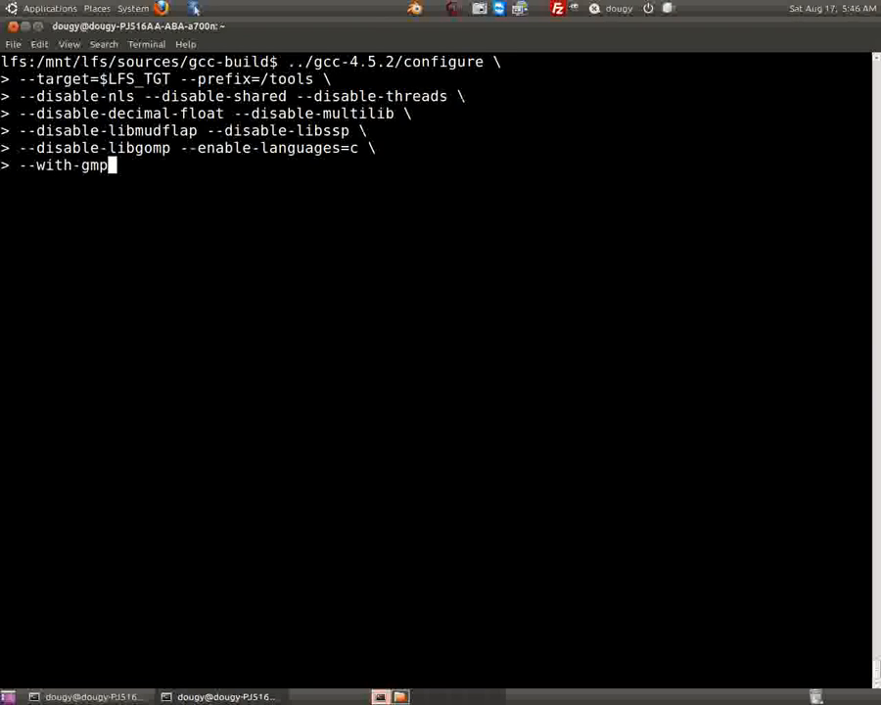
text(-include)
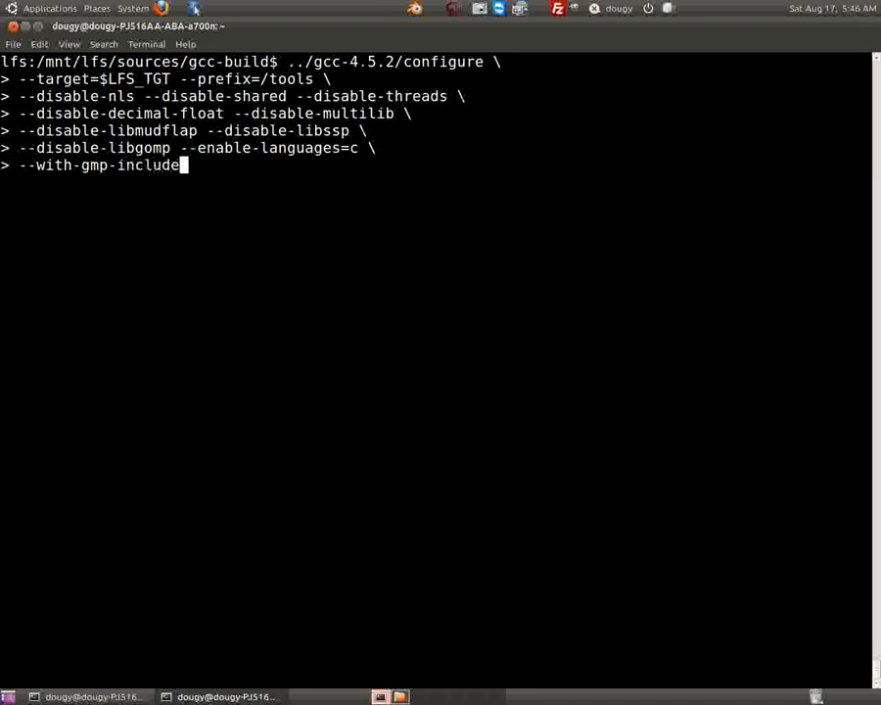
text(=)
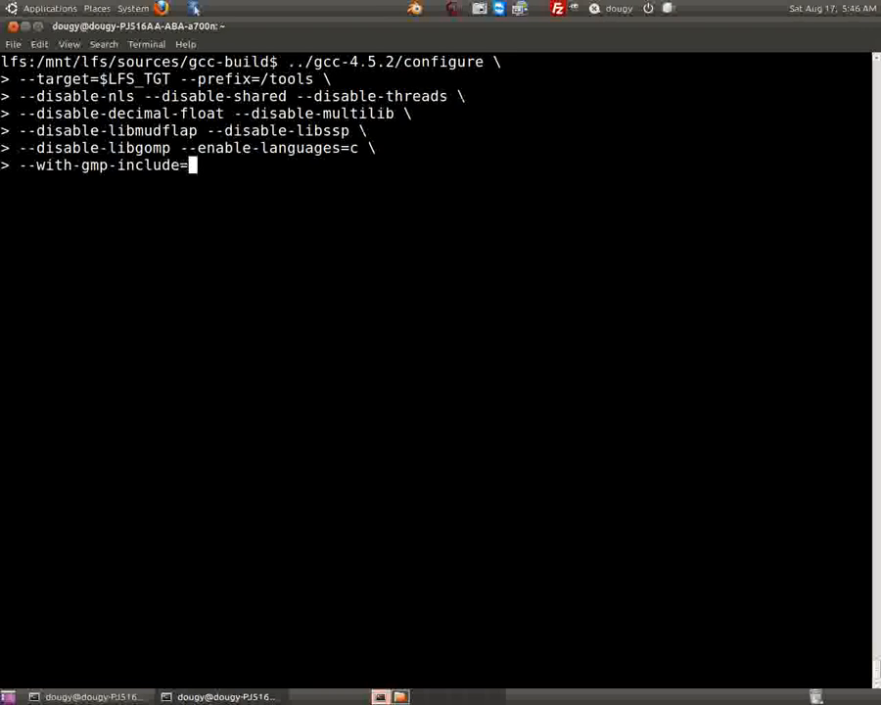
text($(pwd))
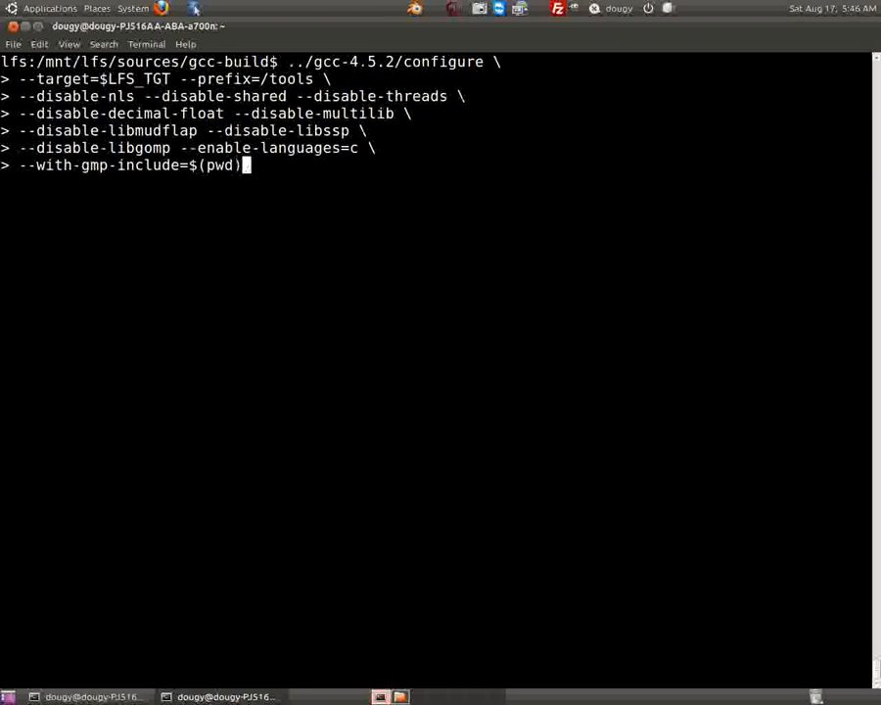
text(/)
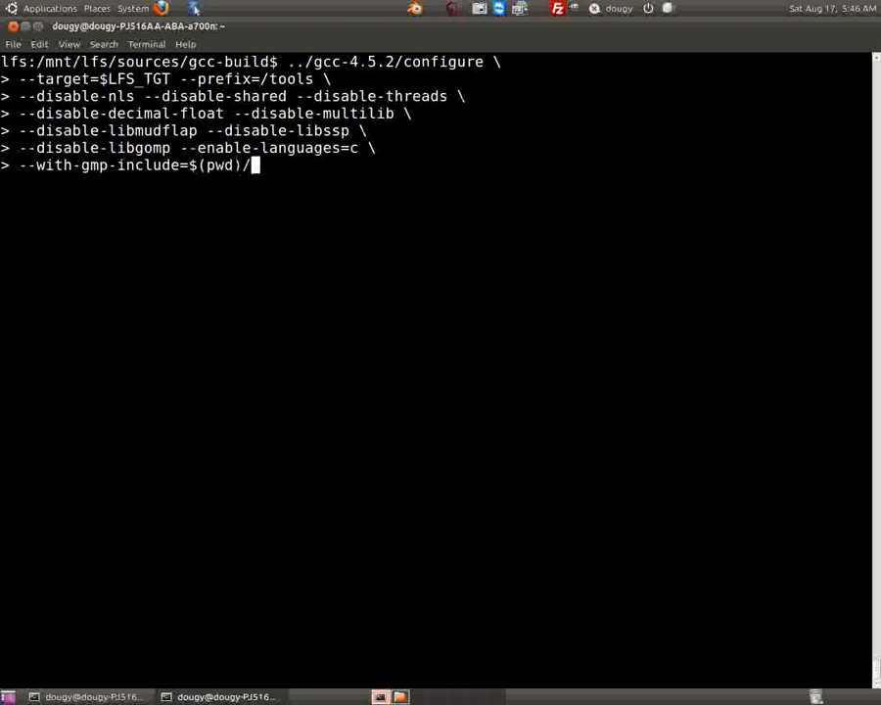
text(gmp)
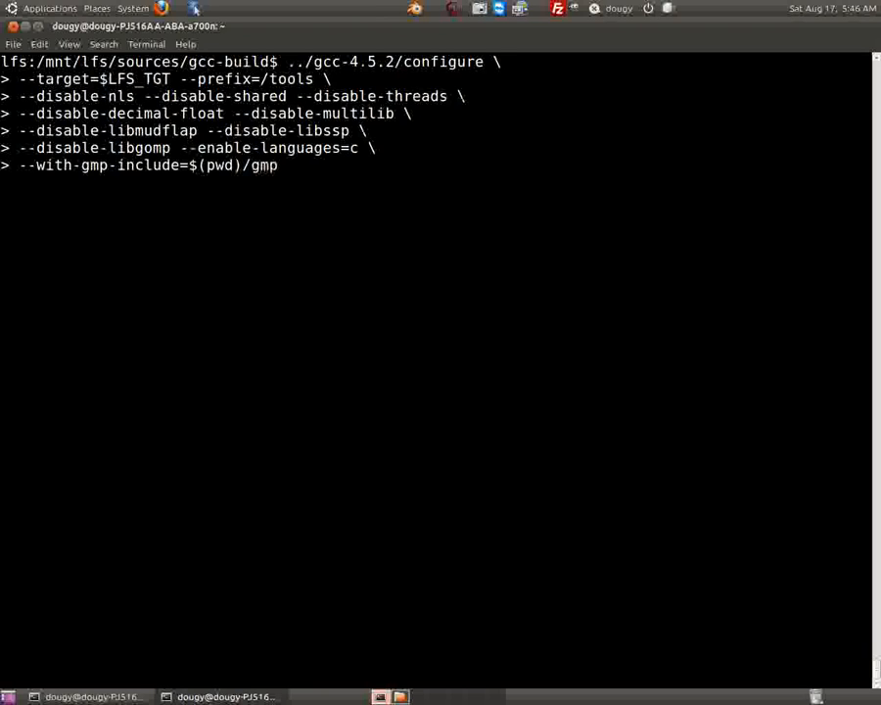
Add --with-gmp-lib=$(pwd)/gmp/.libs to the configure command
text(--wi)
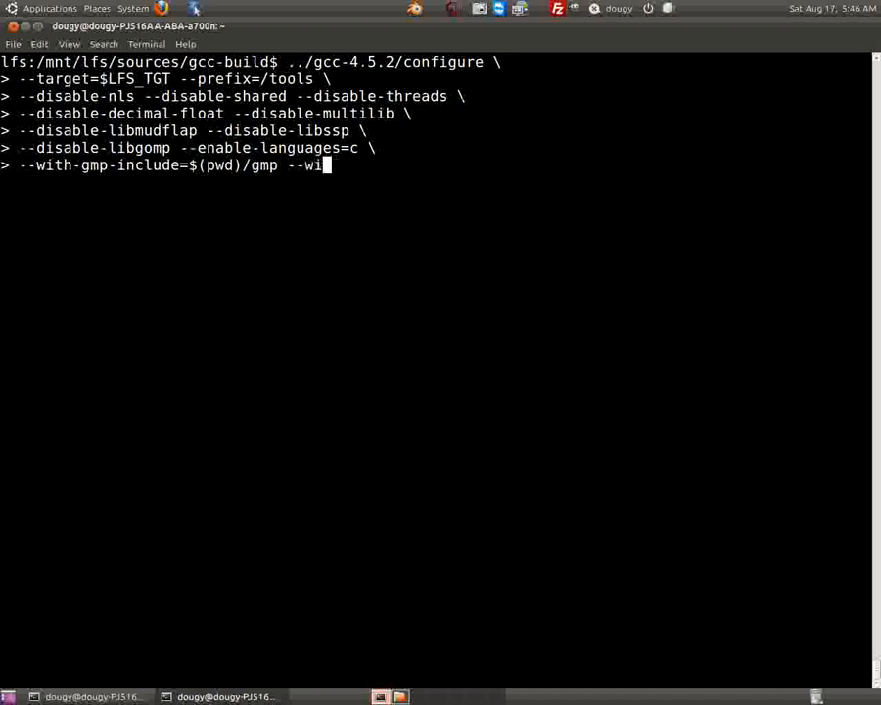
text(th-gm)
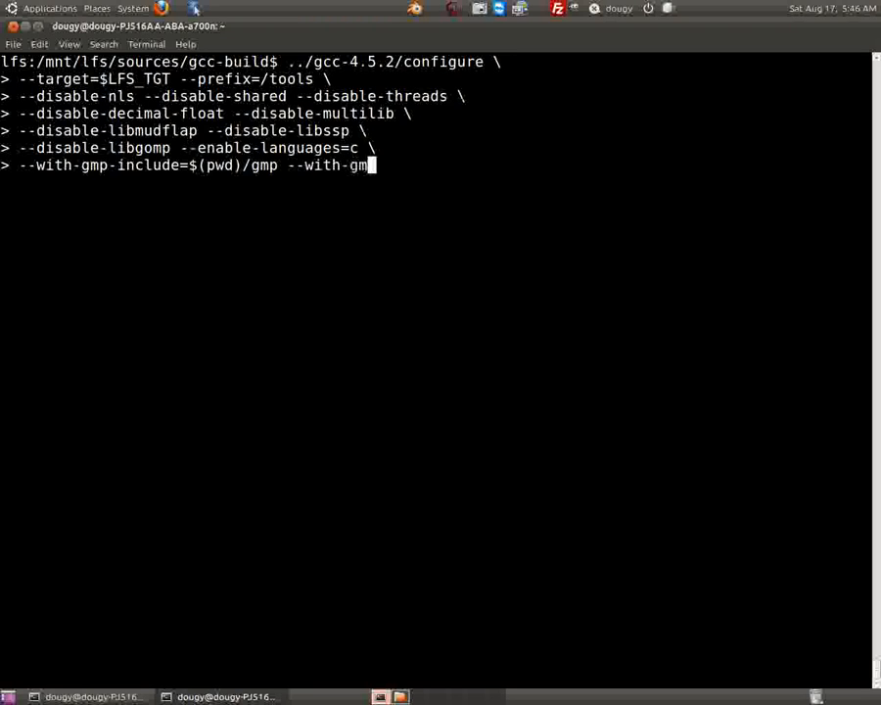
text(l)
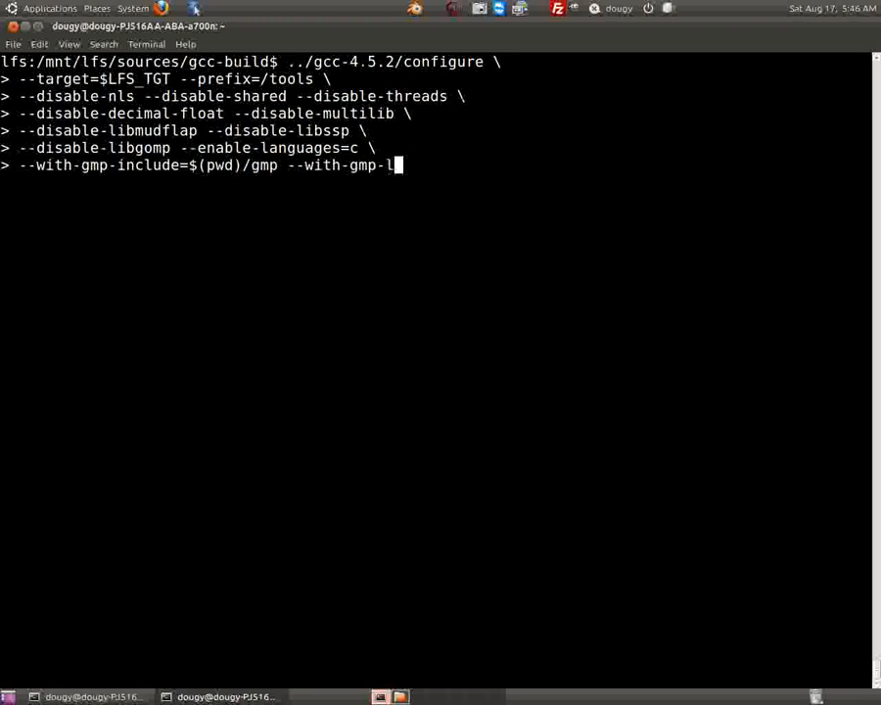
text(ib=)
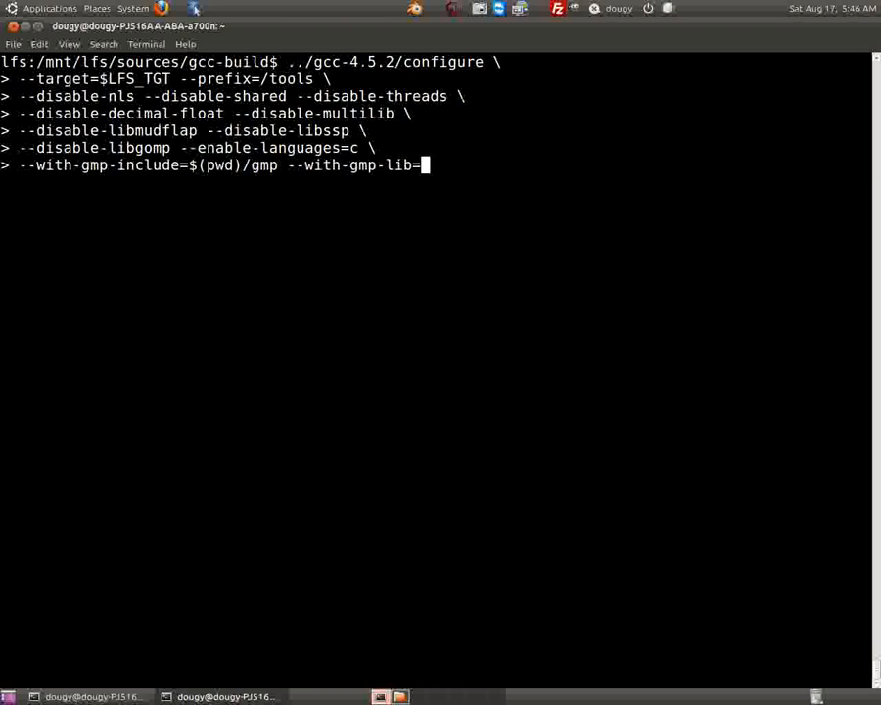
text($()
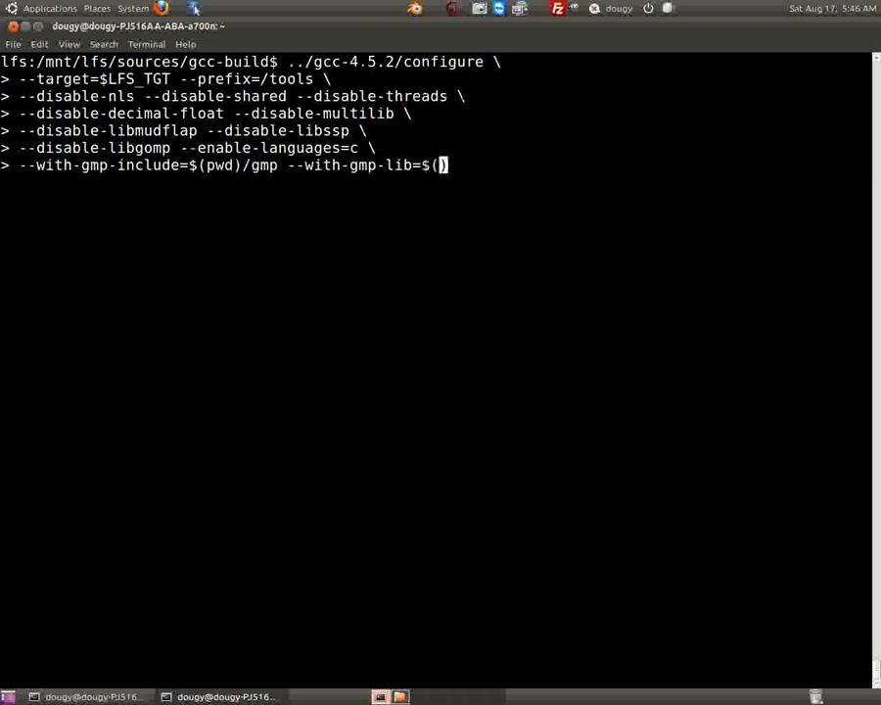
text(pwd))
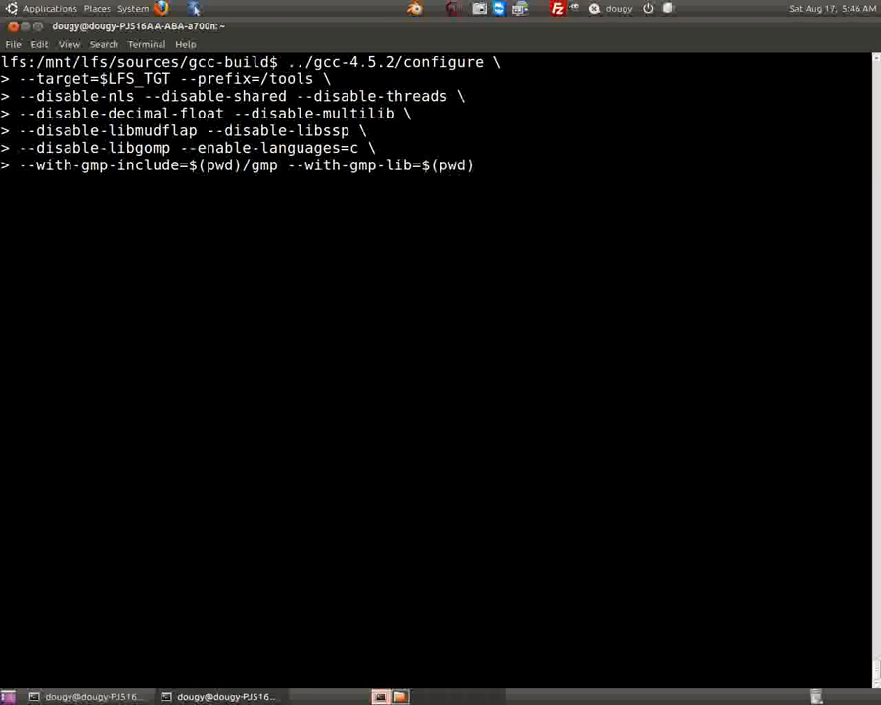
text(/)
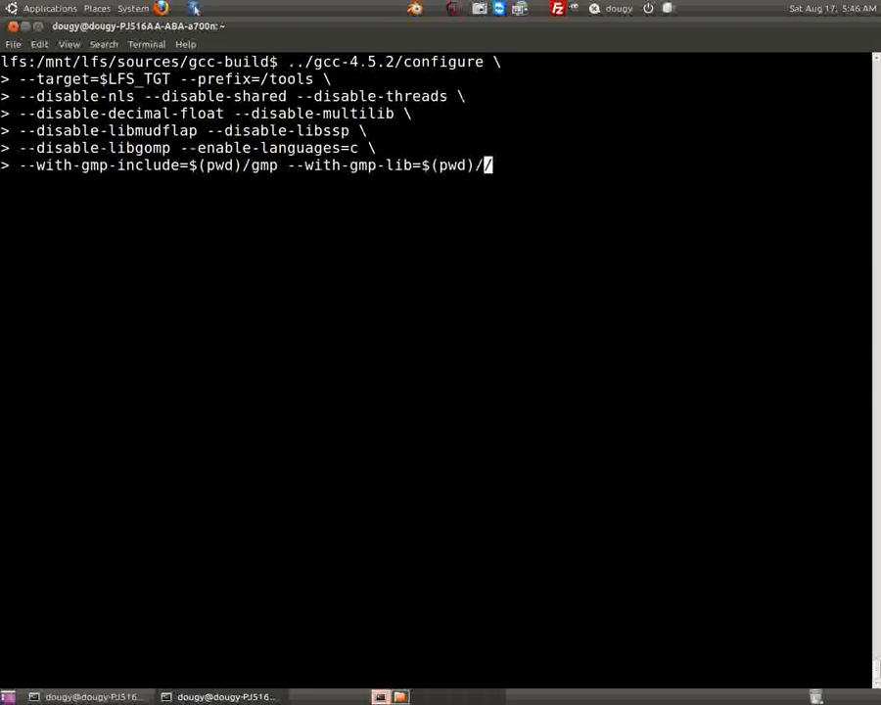
text(gmp/)
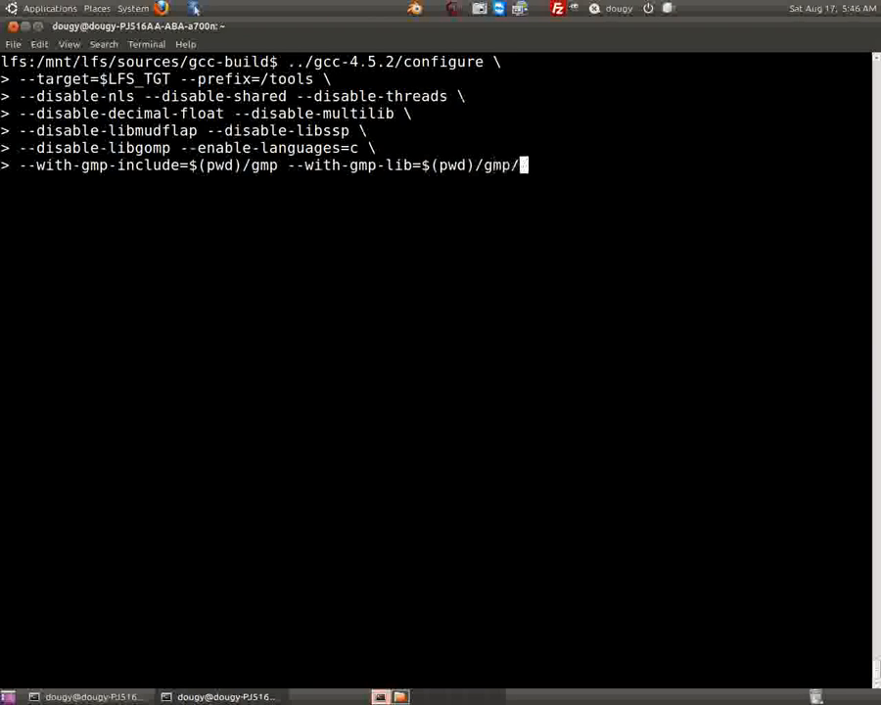
text(.)
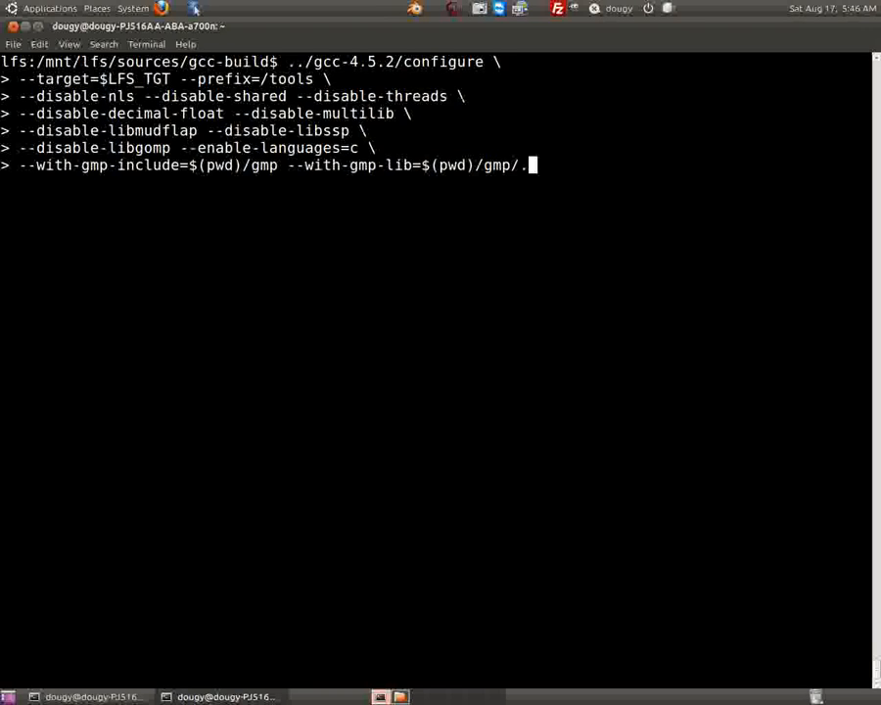
text(libs \)
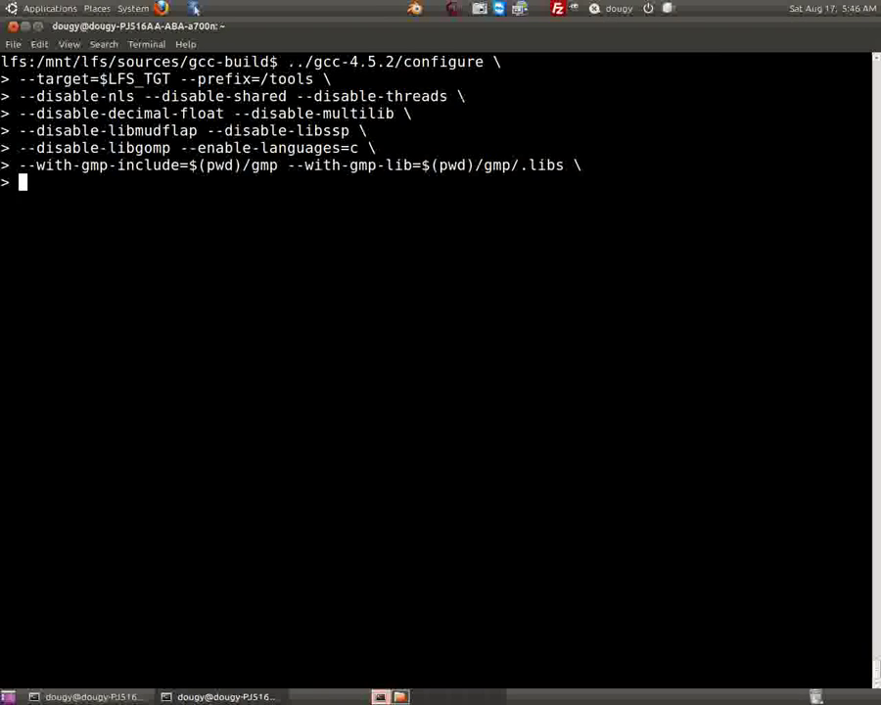
Finish with --without-ppl --without-cloog and run the gcc configure, producing the Makefile
text(--)
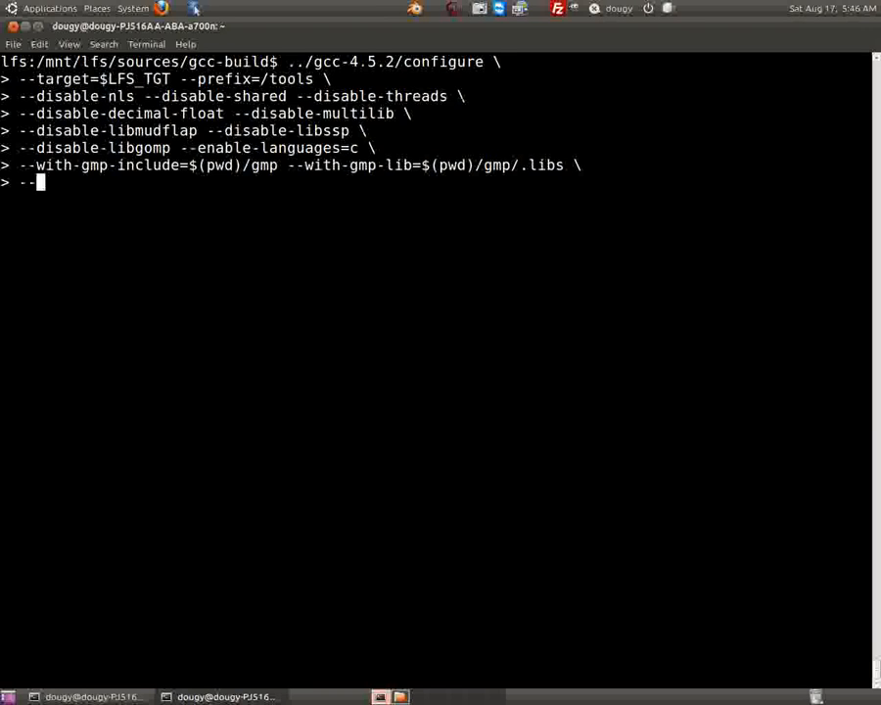
text(wit)
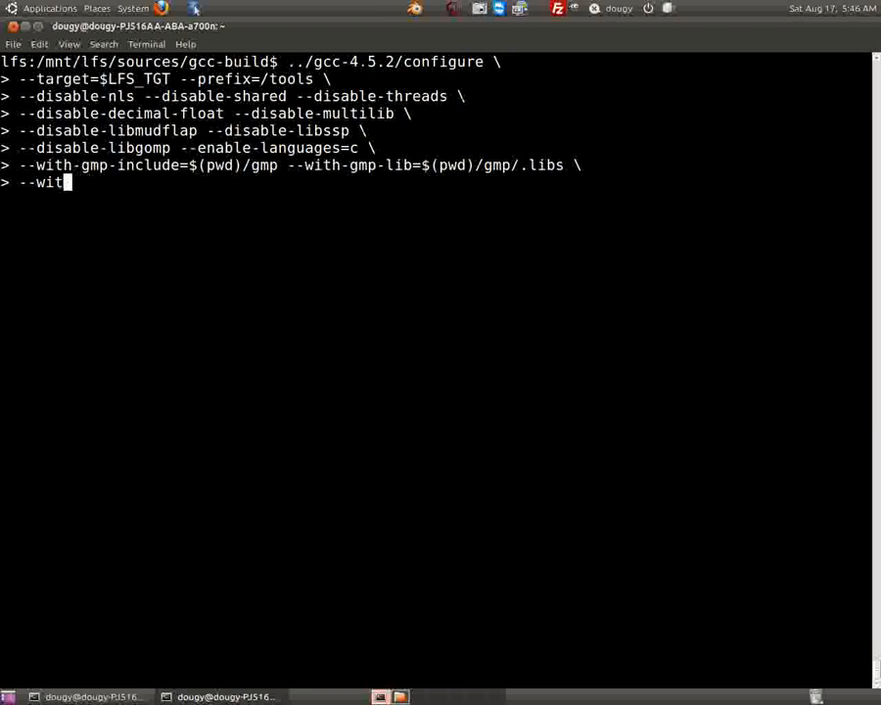
text(hou)
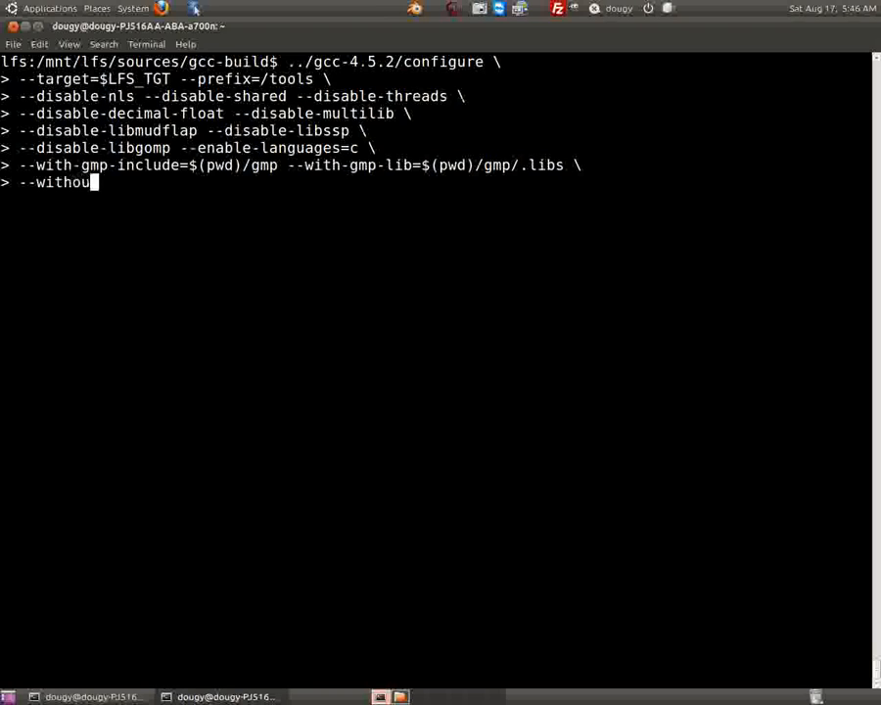
text(t-ppl)
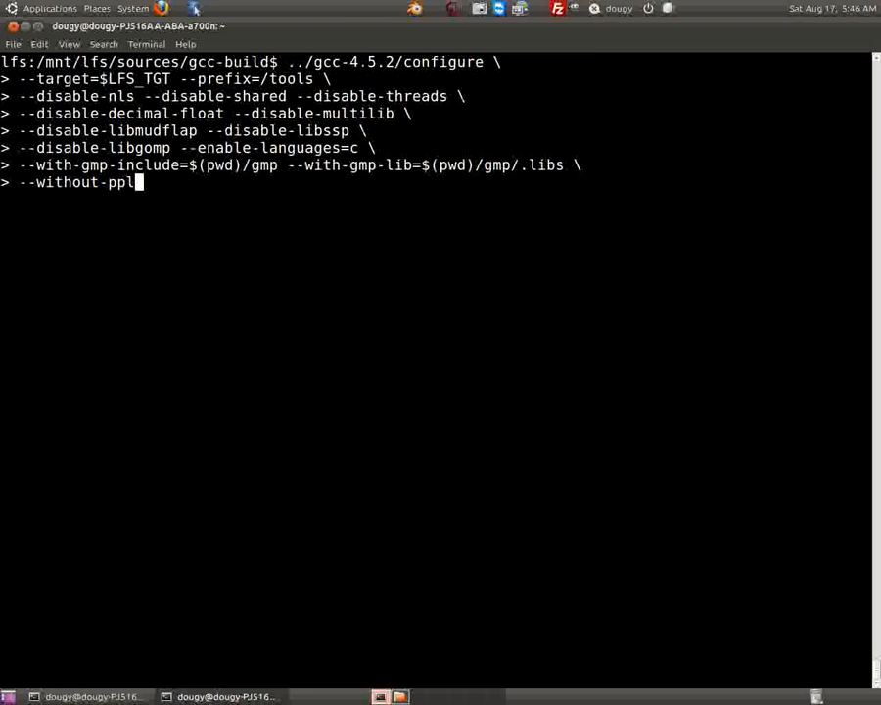
text(--wi)
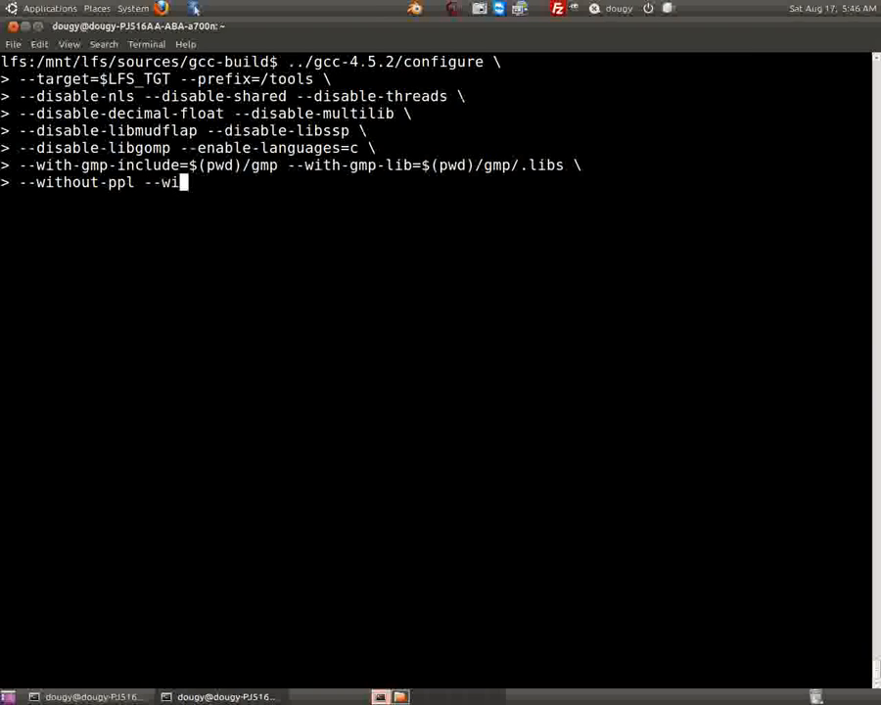
text(thout)
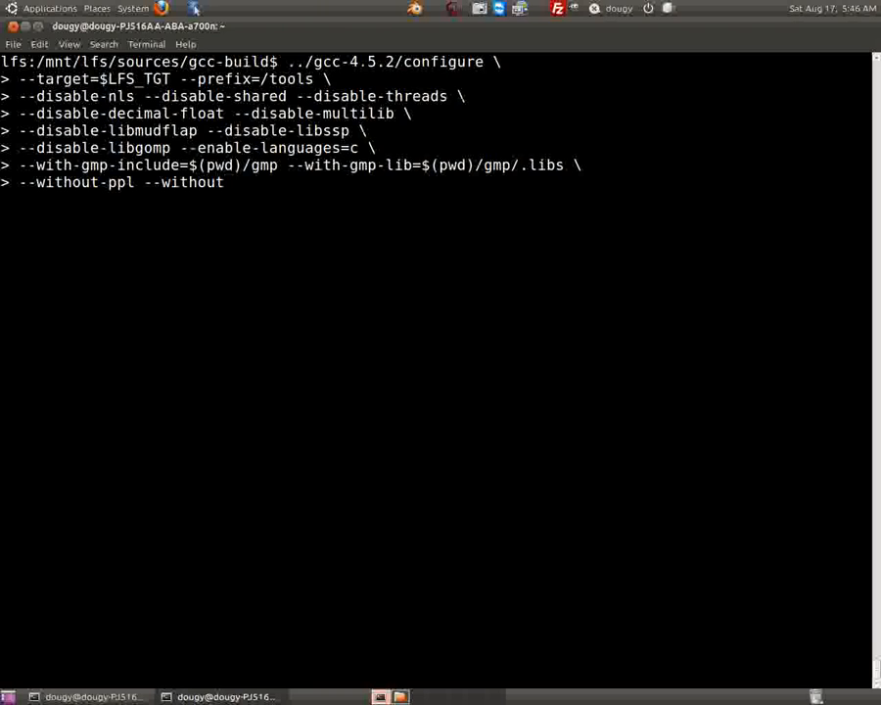
text(-cloog)
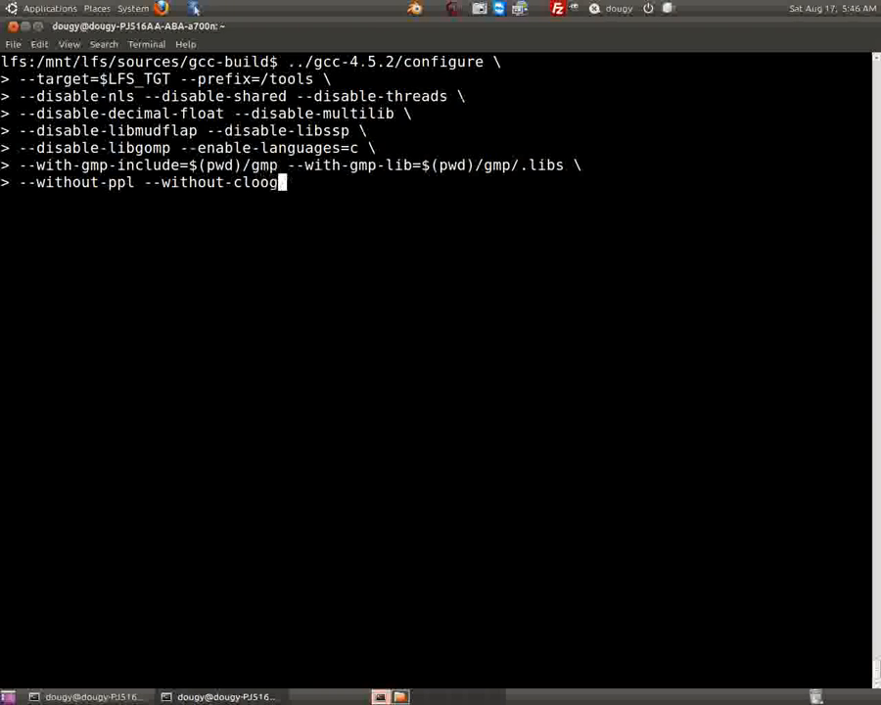
key(Return)
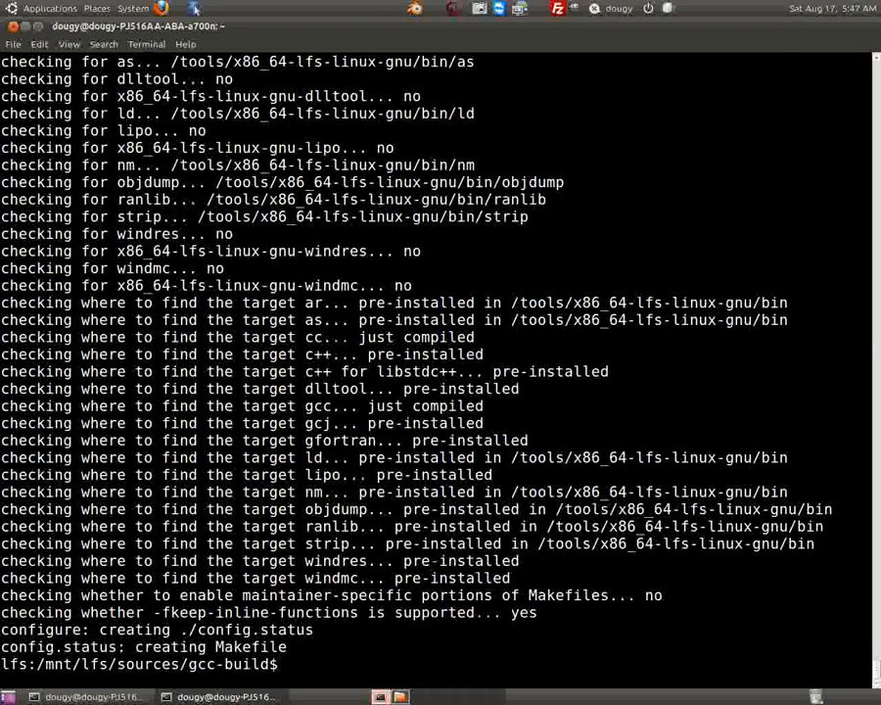
After configure creates the Makefile, begin the build command with 'make' at the gcc-build prompt
text(make && make inst)
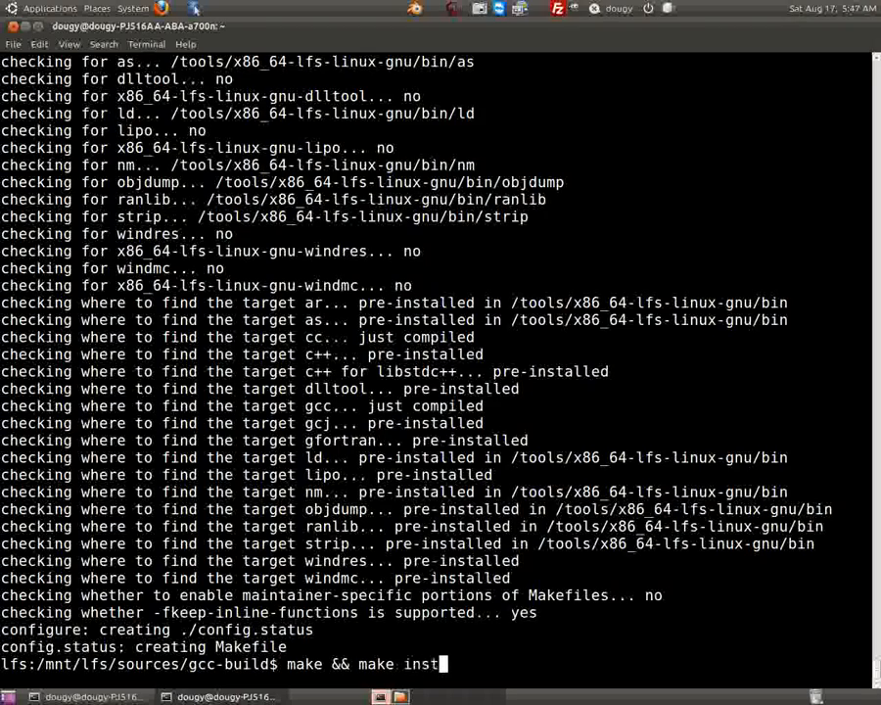
Complete the command so it reads 'make && make install' at the gcc-build prompt
text(all)
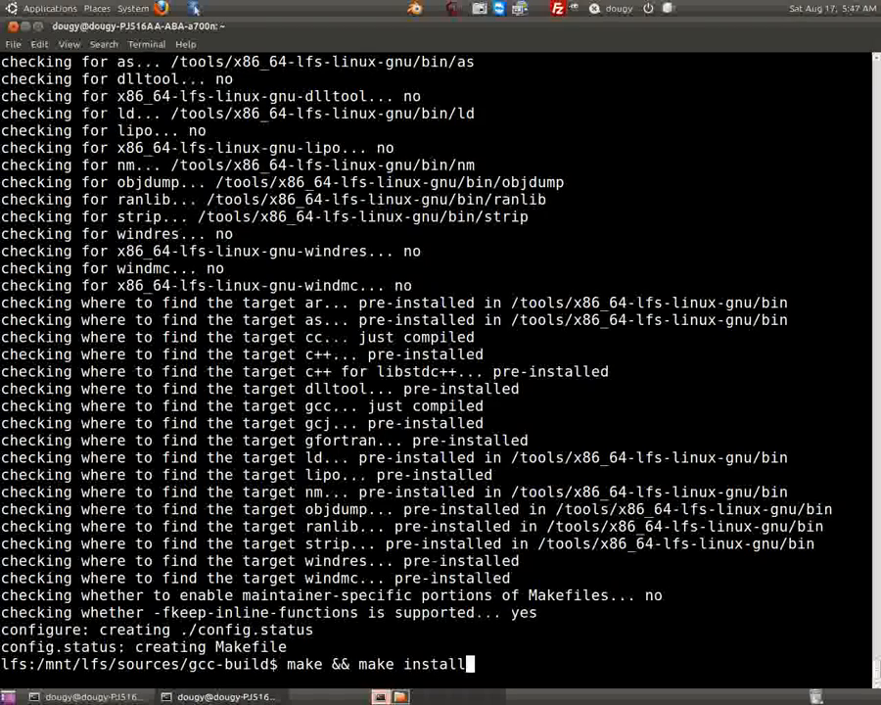